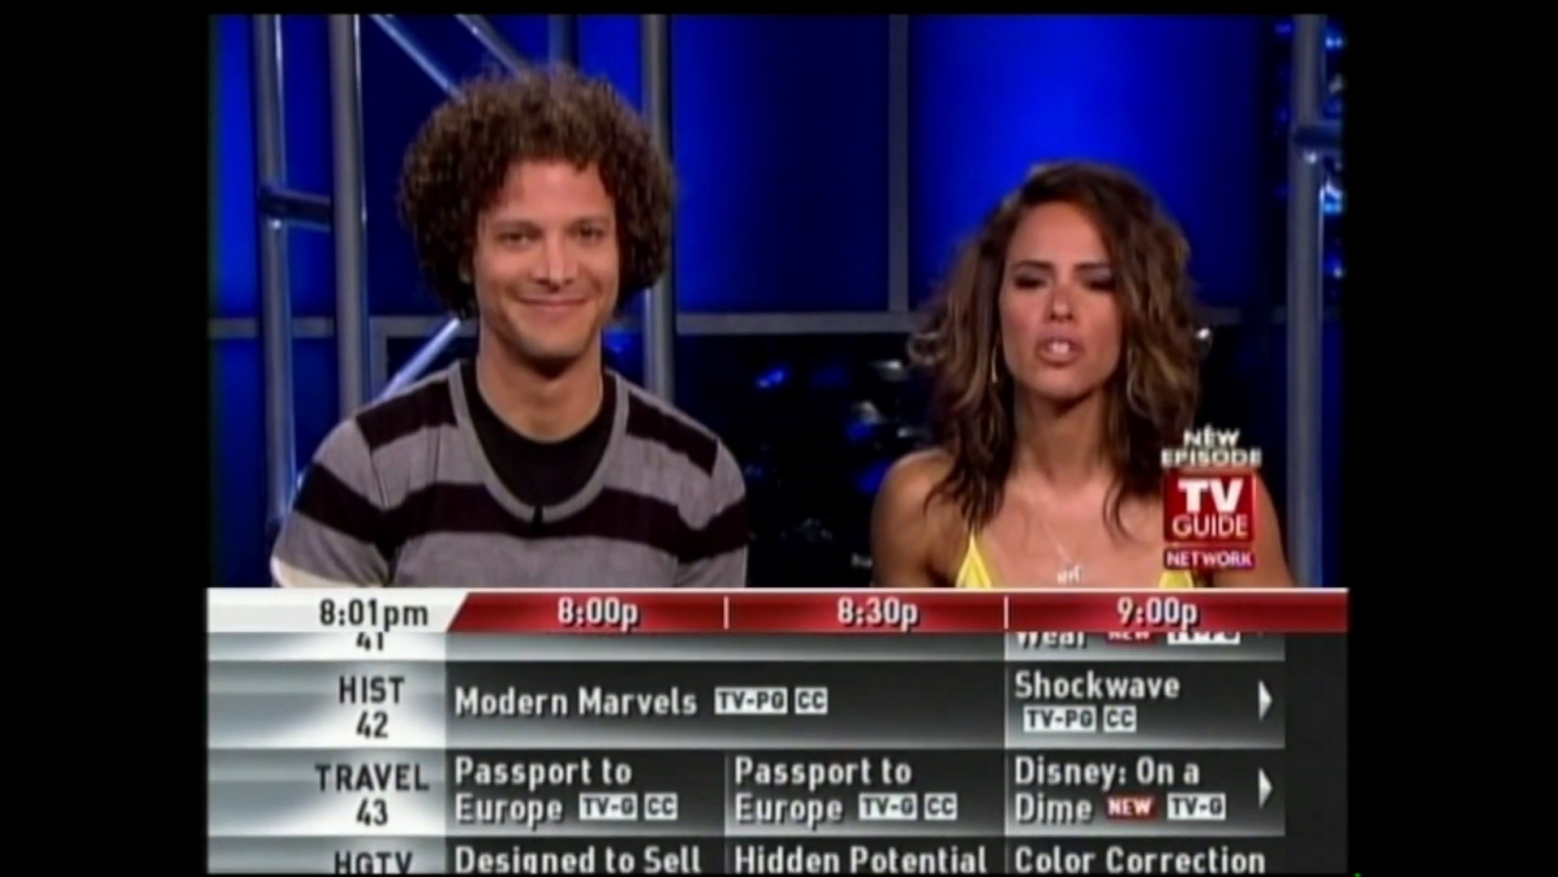
Pick Scene 2 Edge from the scenes list, loading the Plexi 2204 amp
scroll(down, 3)
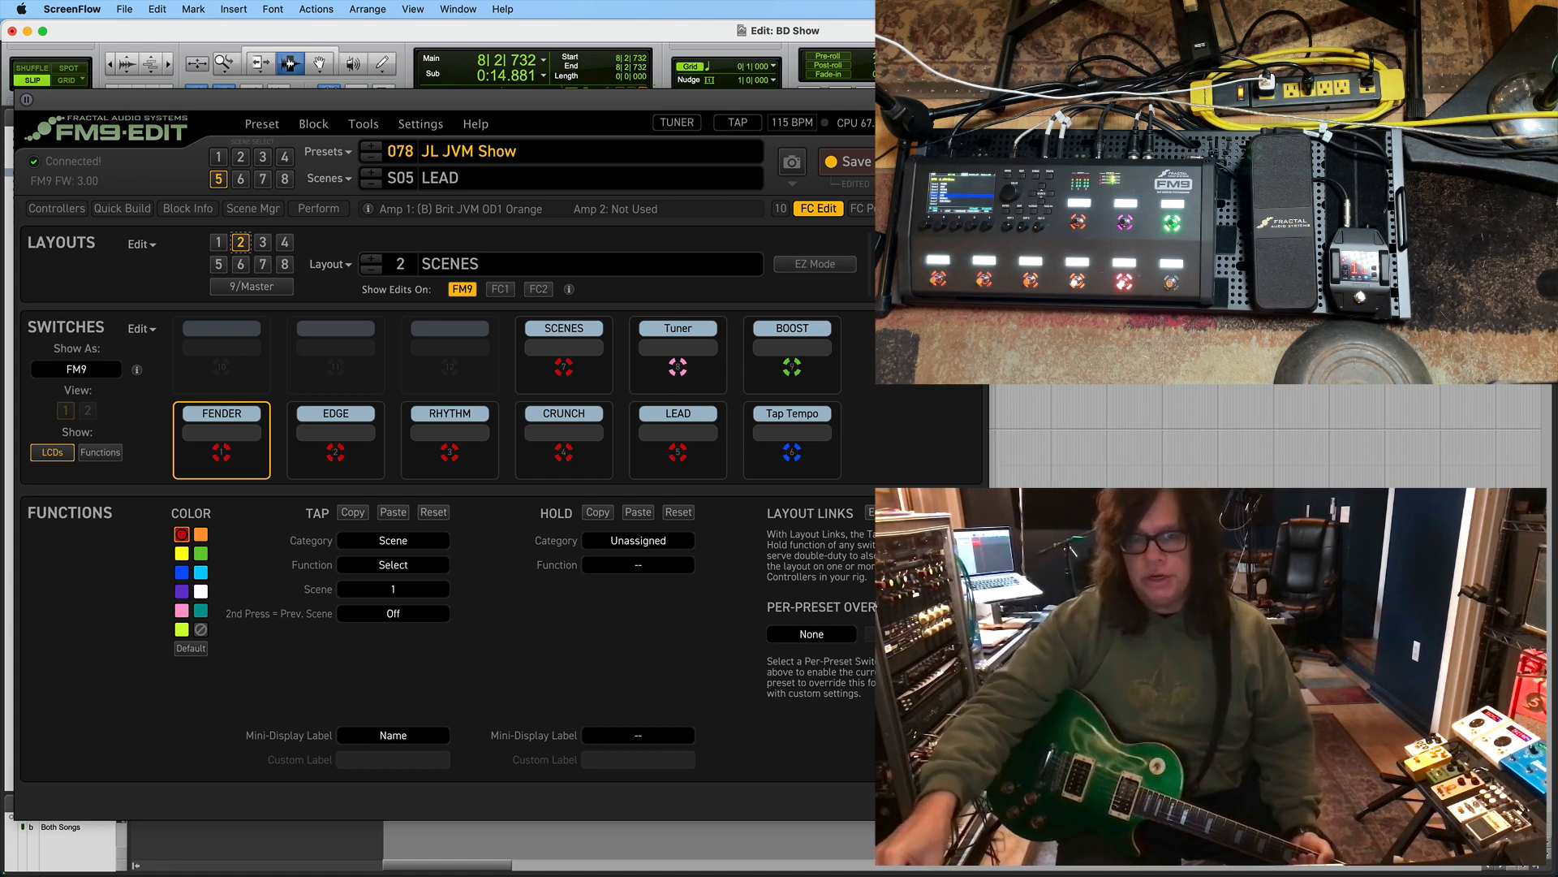
mouse_move(326, 243)
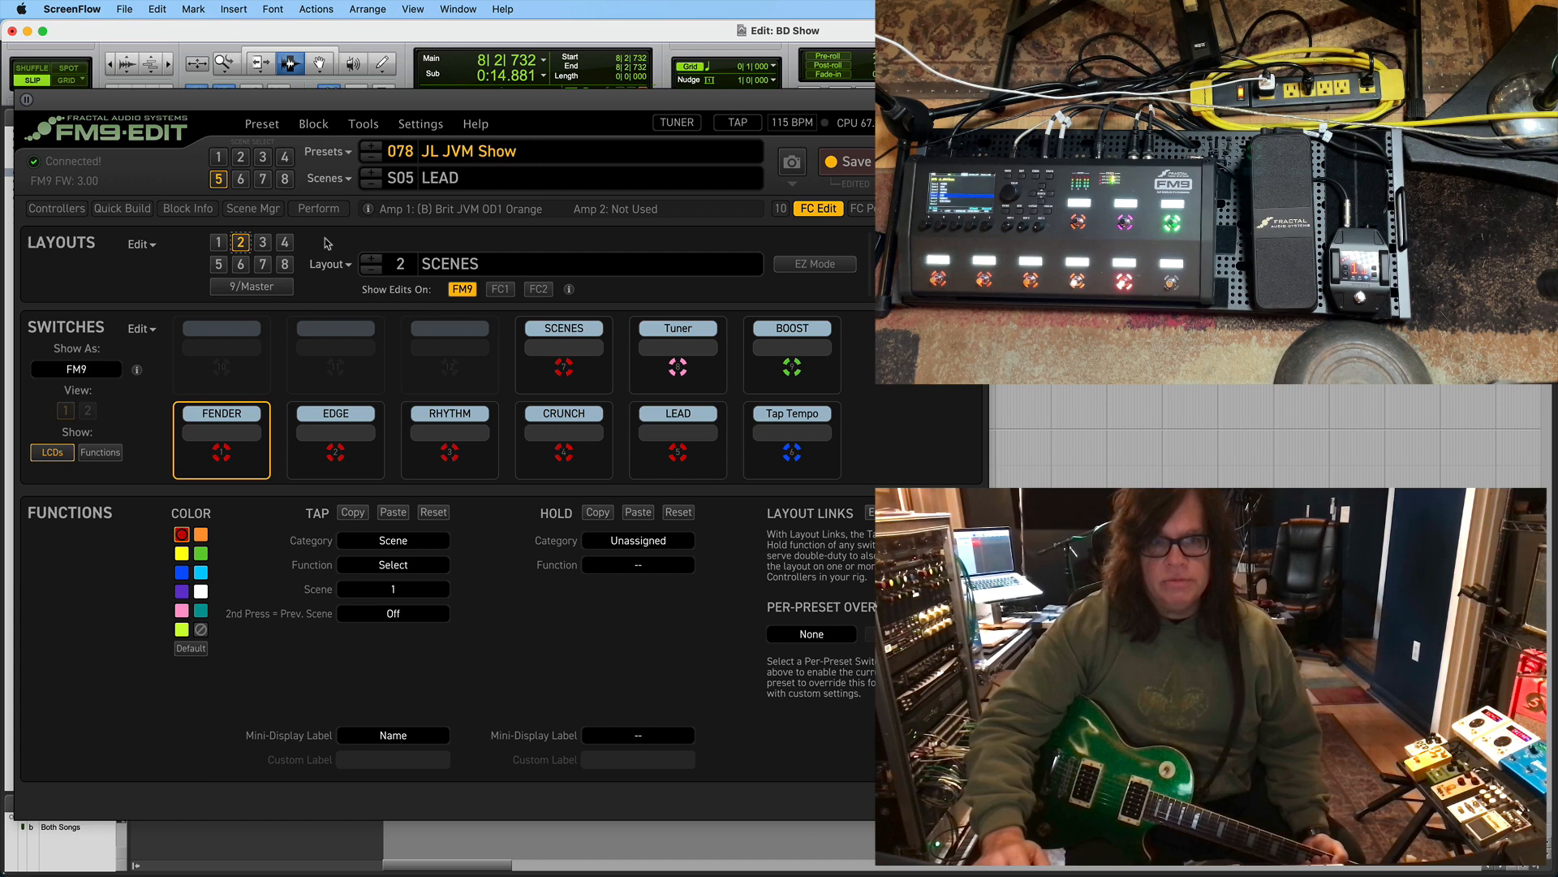
mouse_move(447, 161)
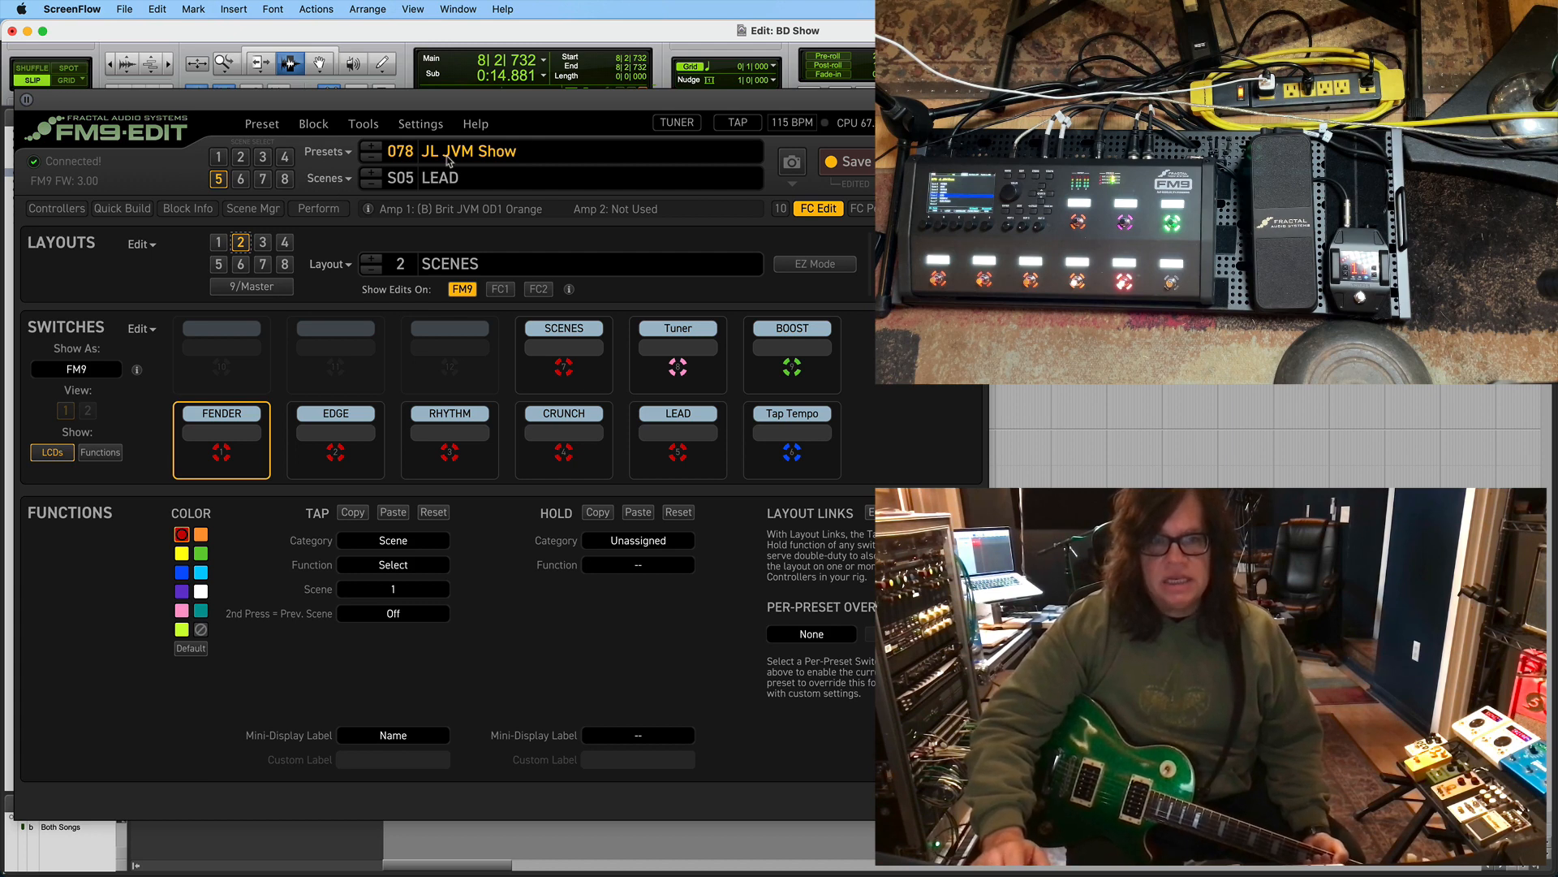
mouse_move(522, 164)
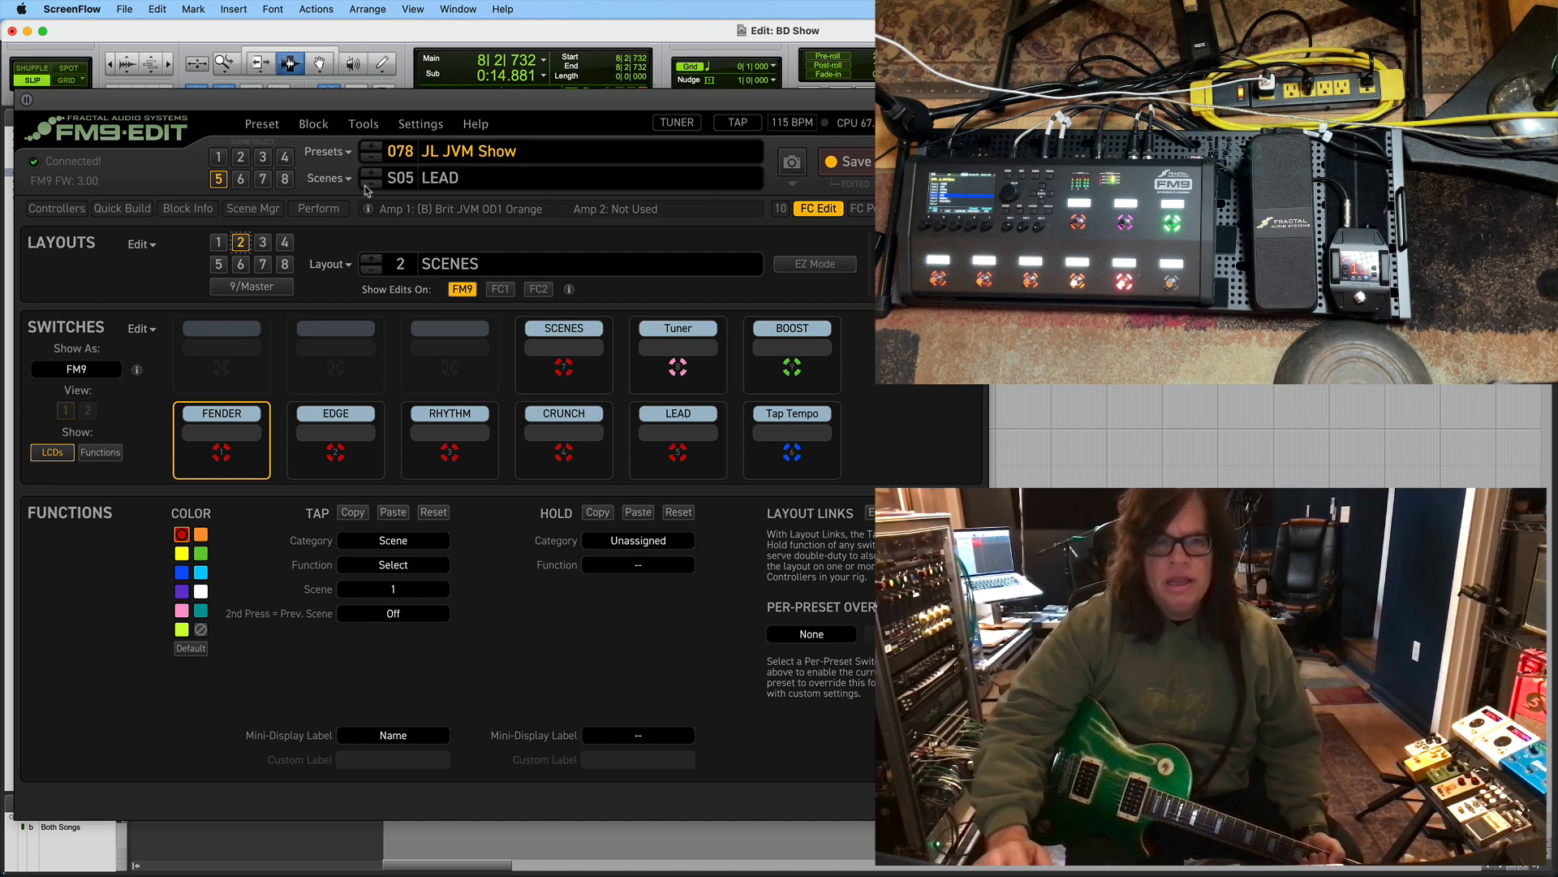
mouse_move(516, 374)
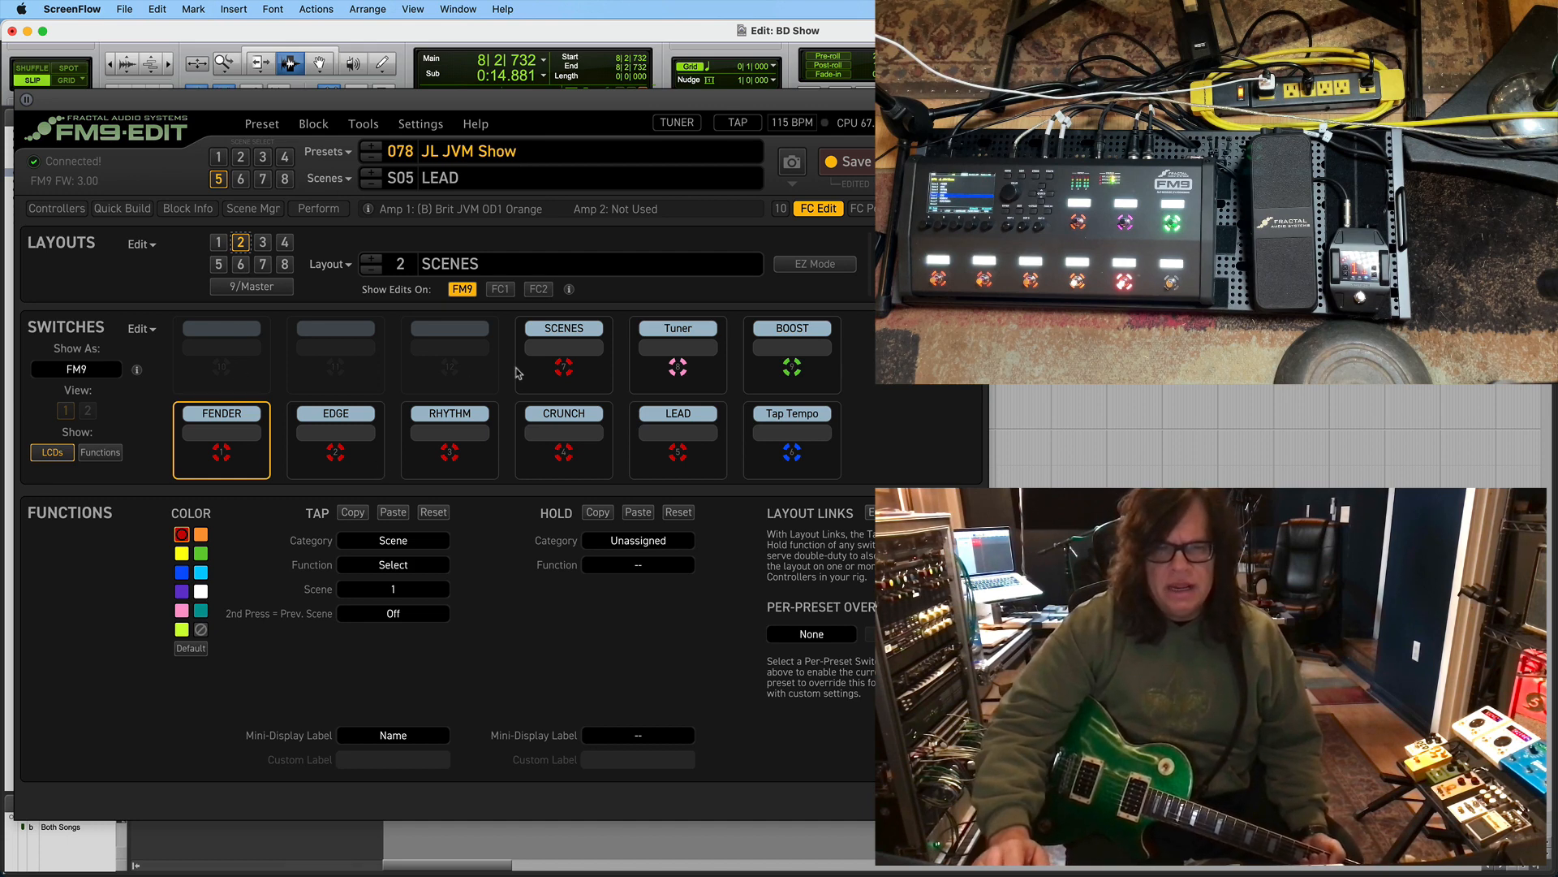
mouse_move(238, 446)
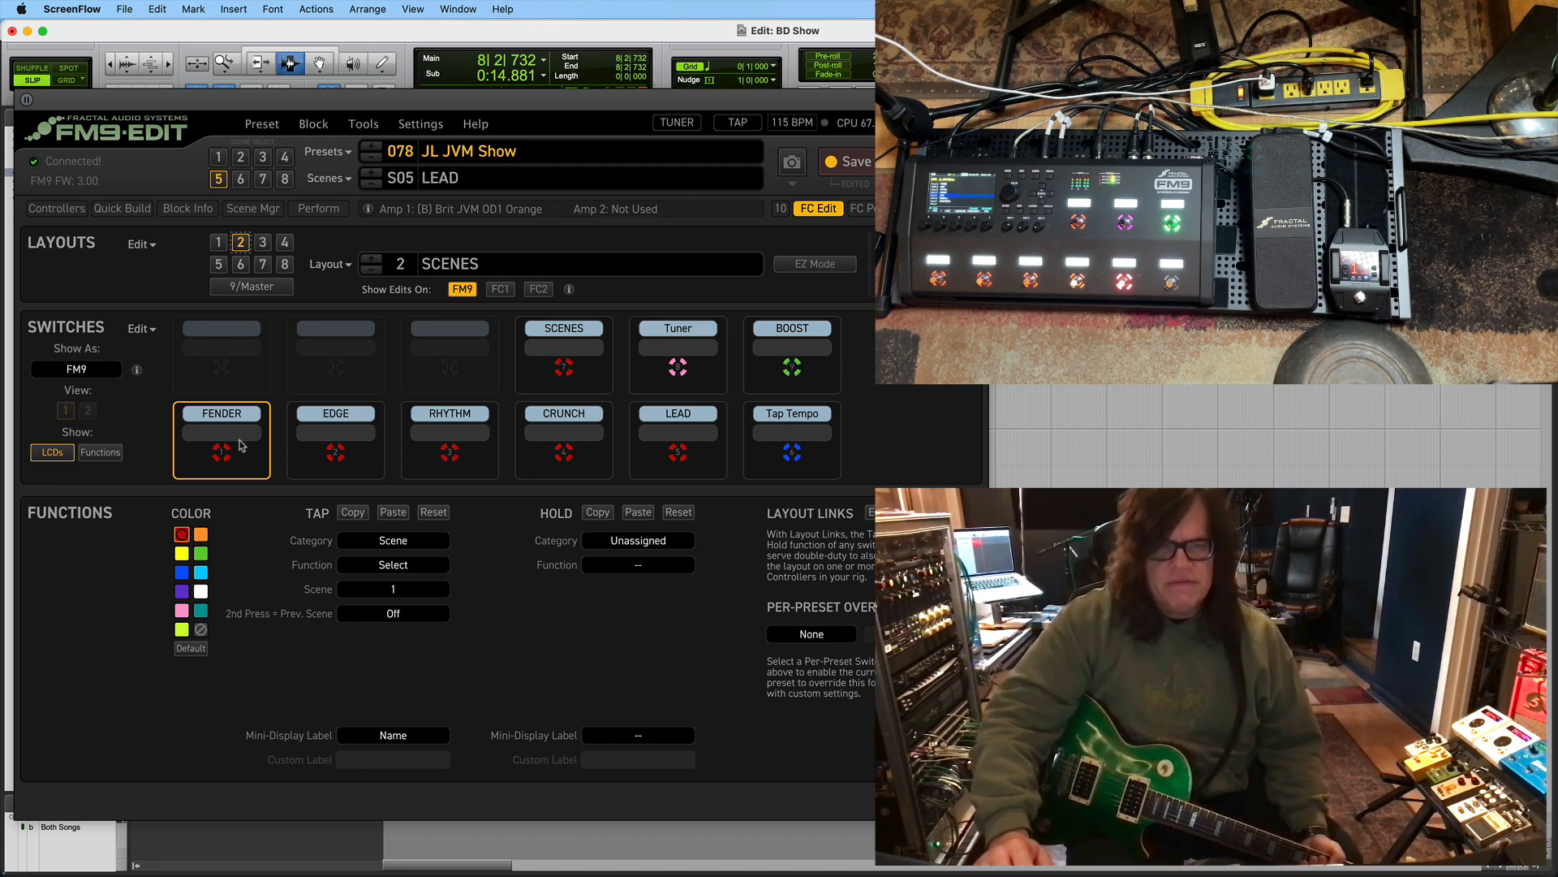
mouse_move(296, 276)
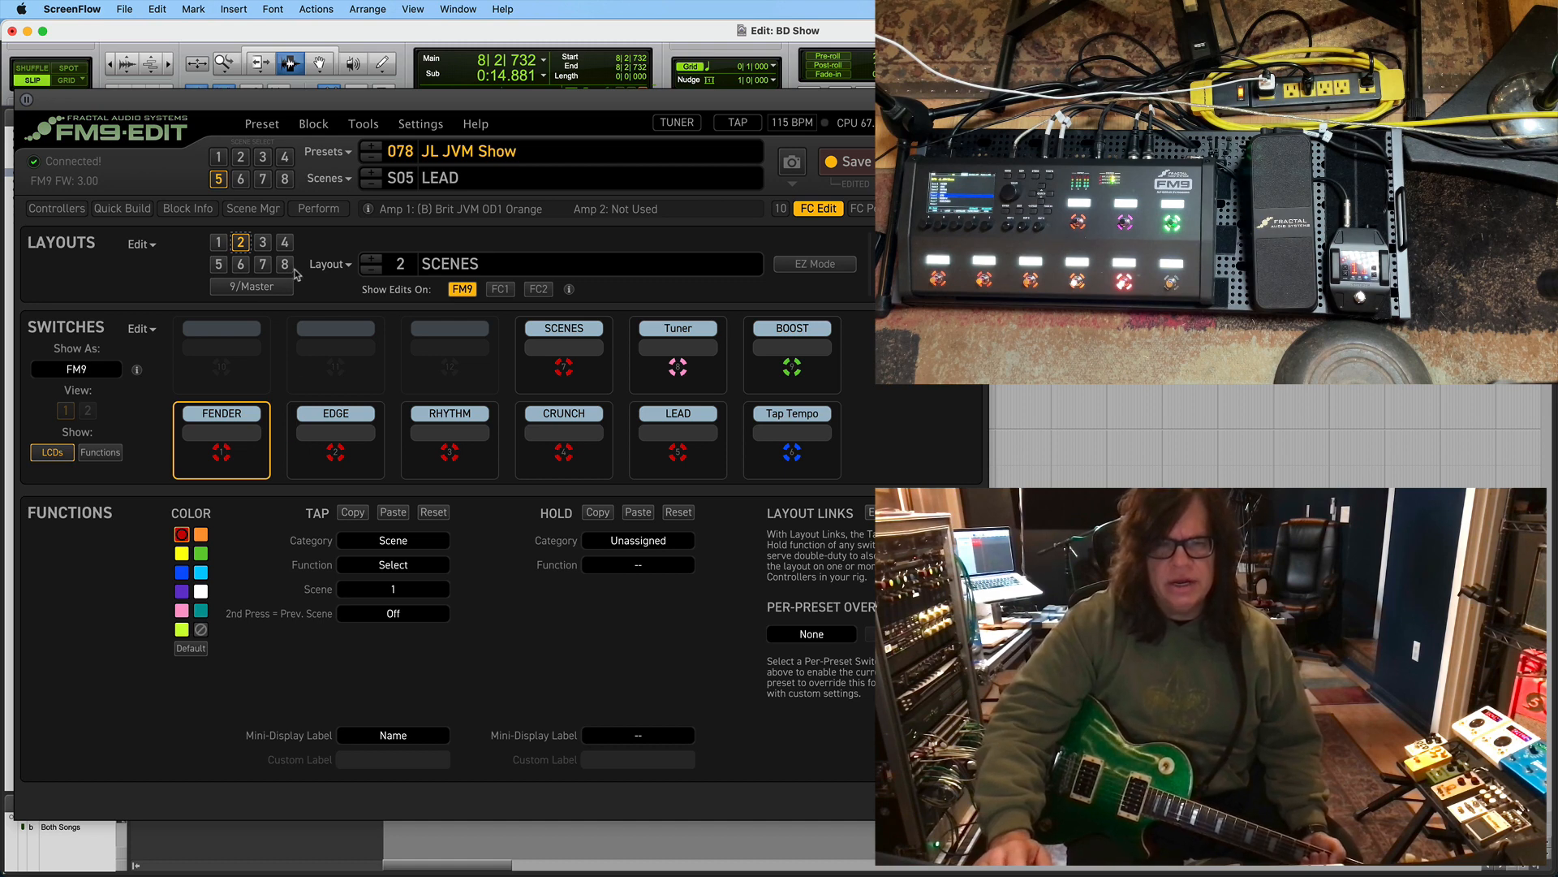
click(328, 178)
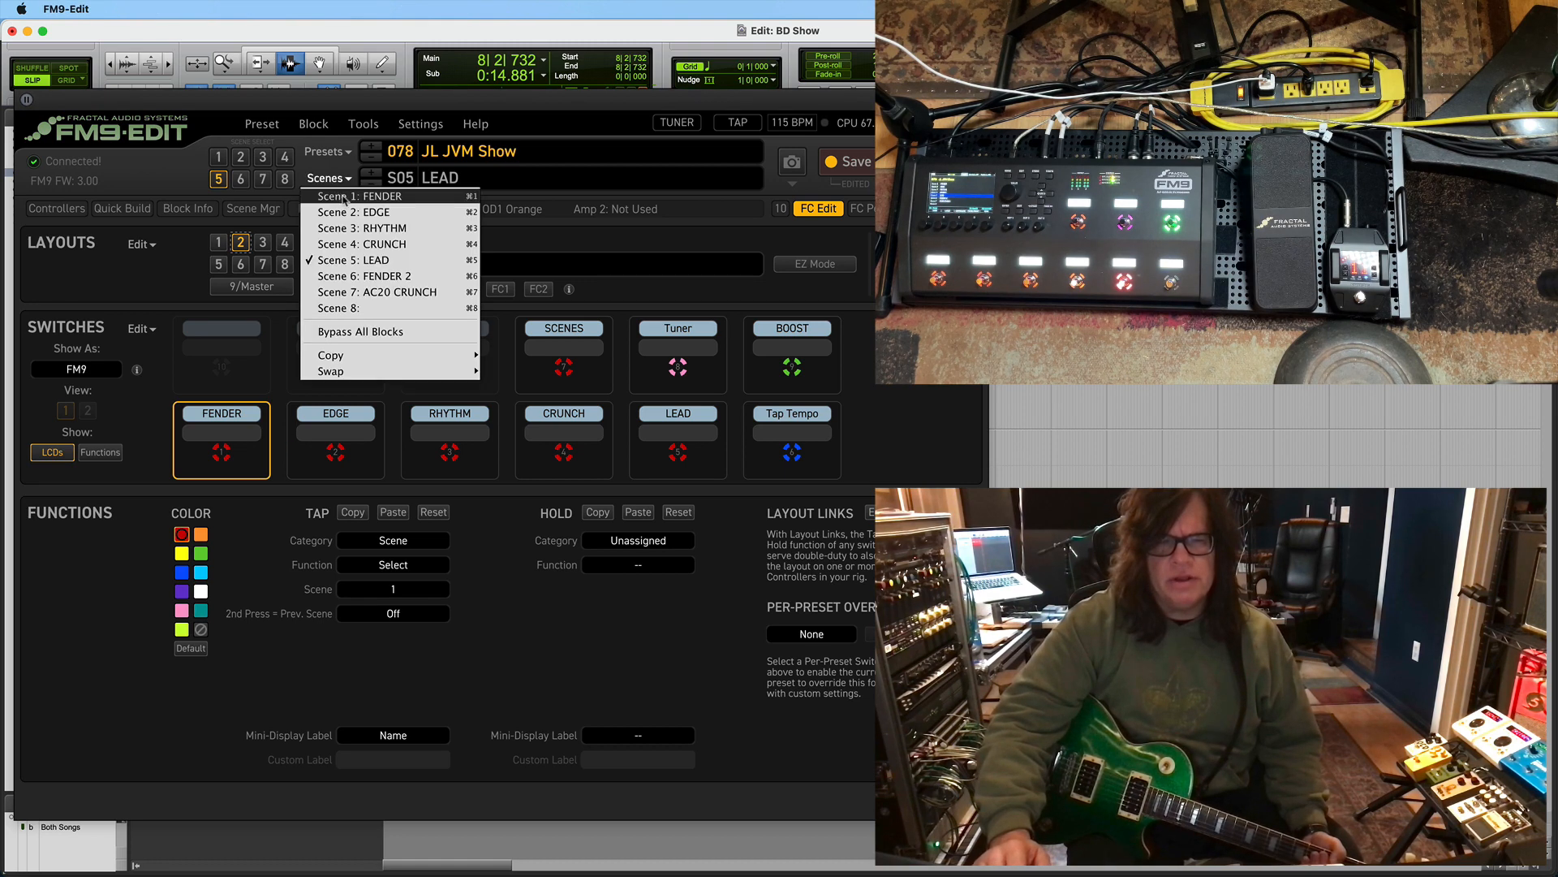
click(361, 195)
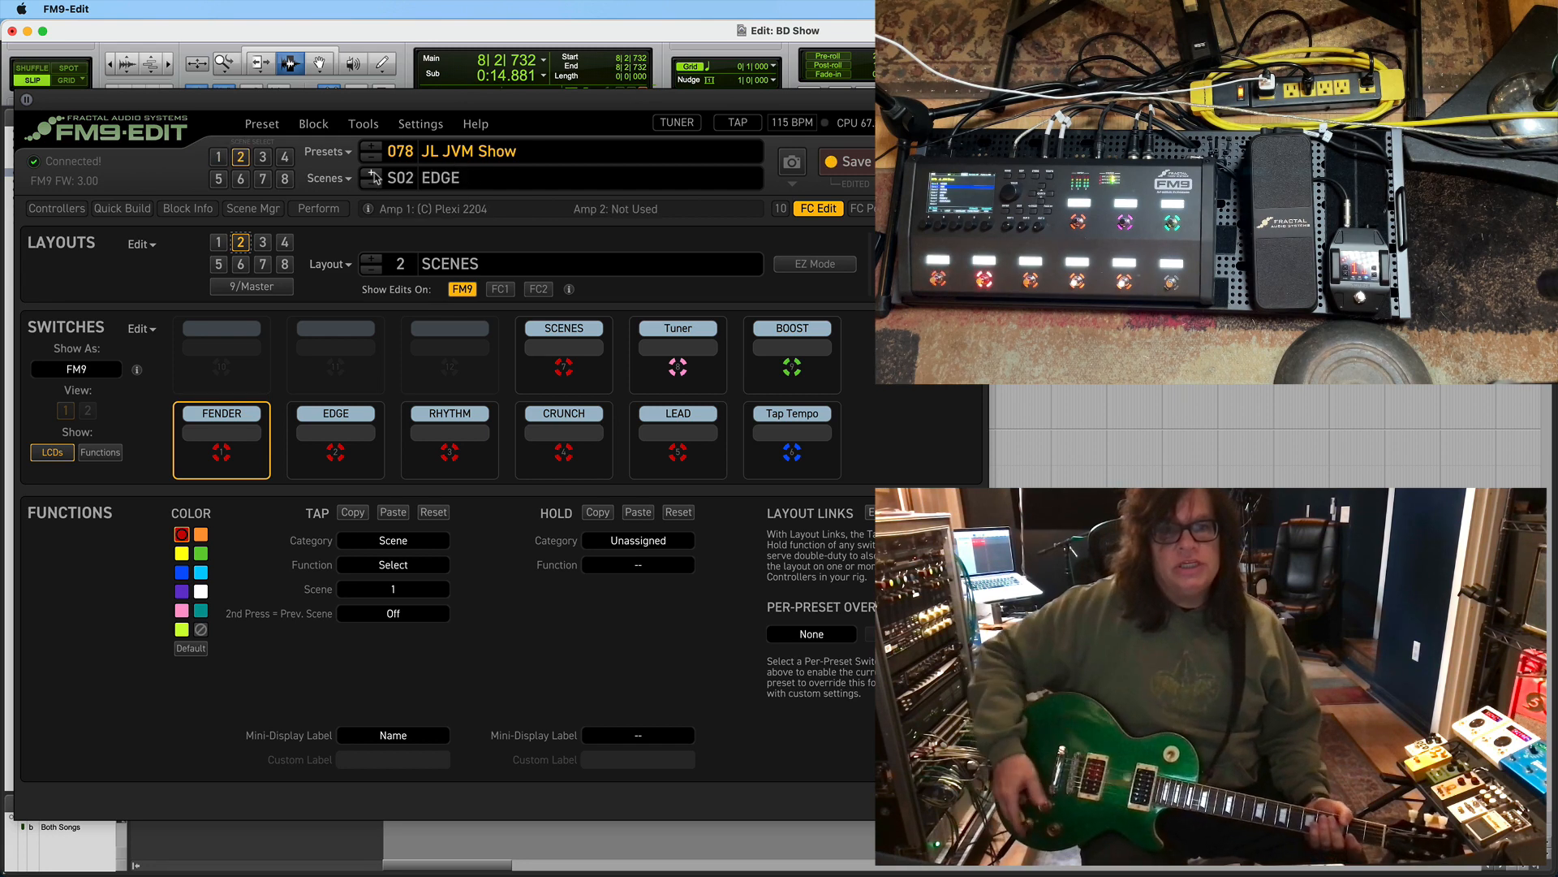
mouse_move(373, 176)
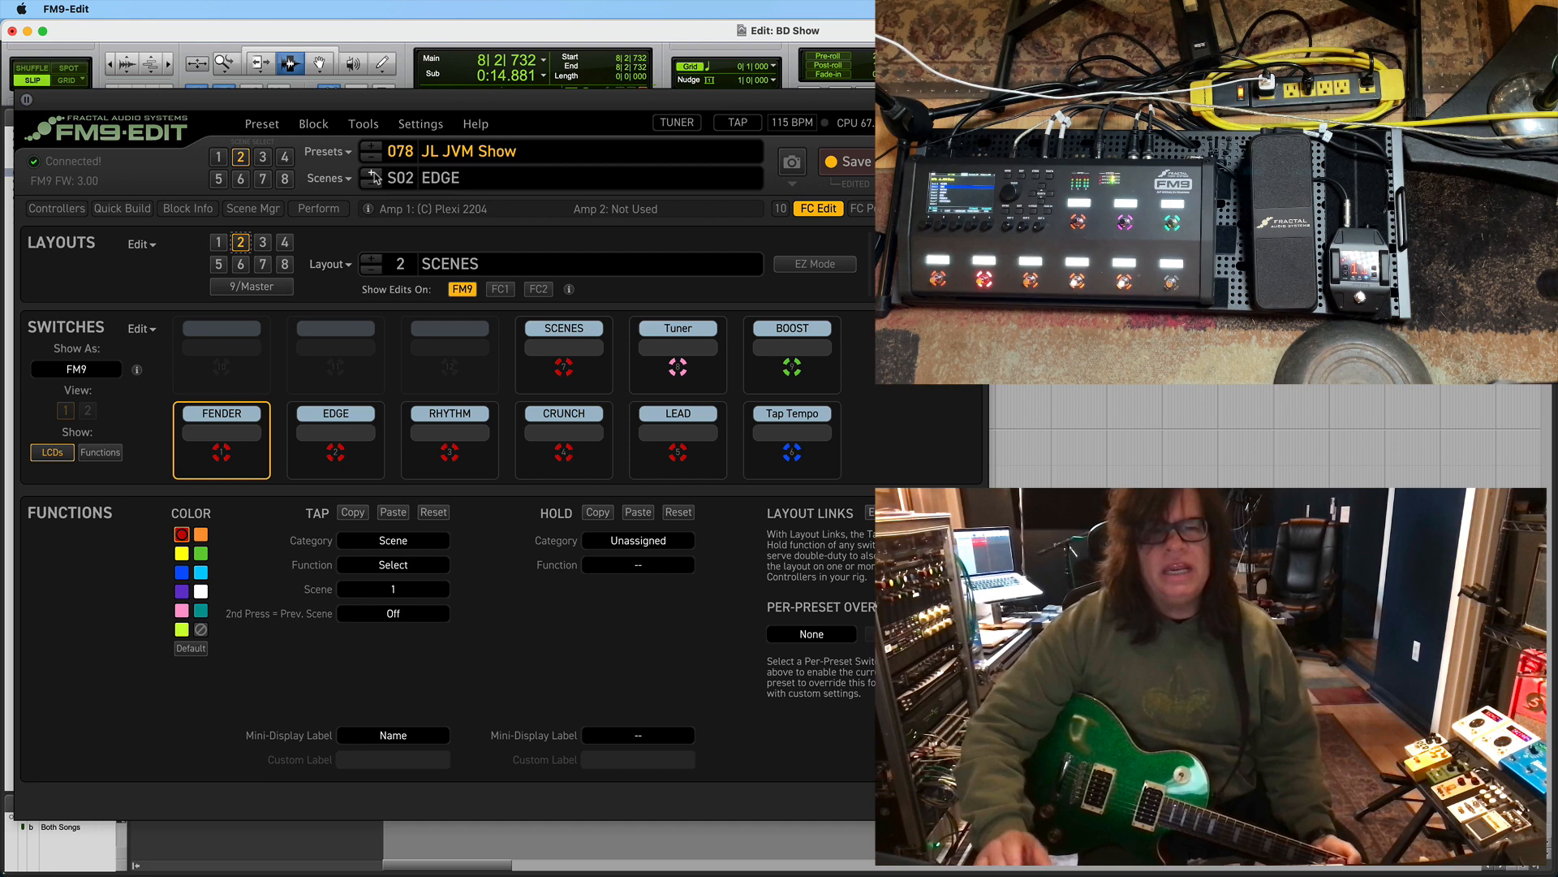
Step forward from Edge through Rhythm to the Crunch scene
click(376, 178)
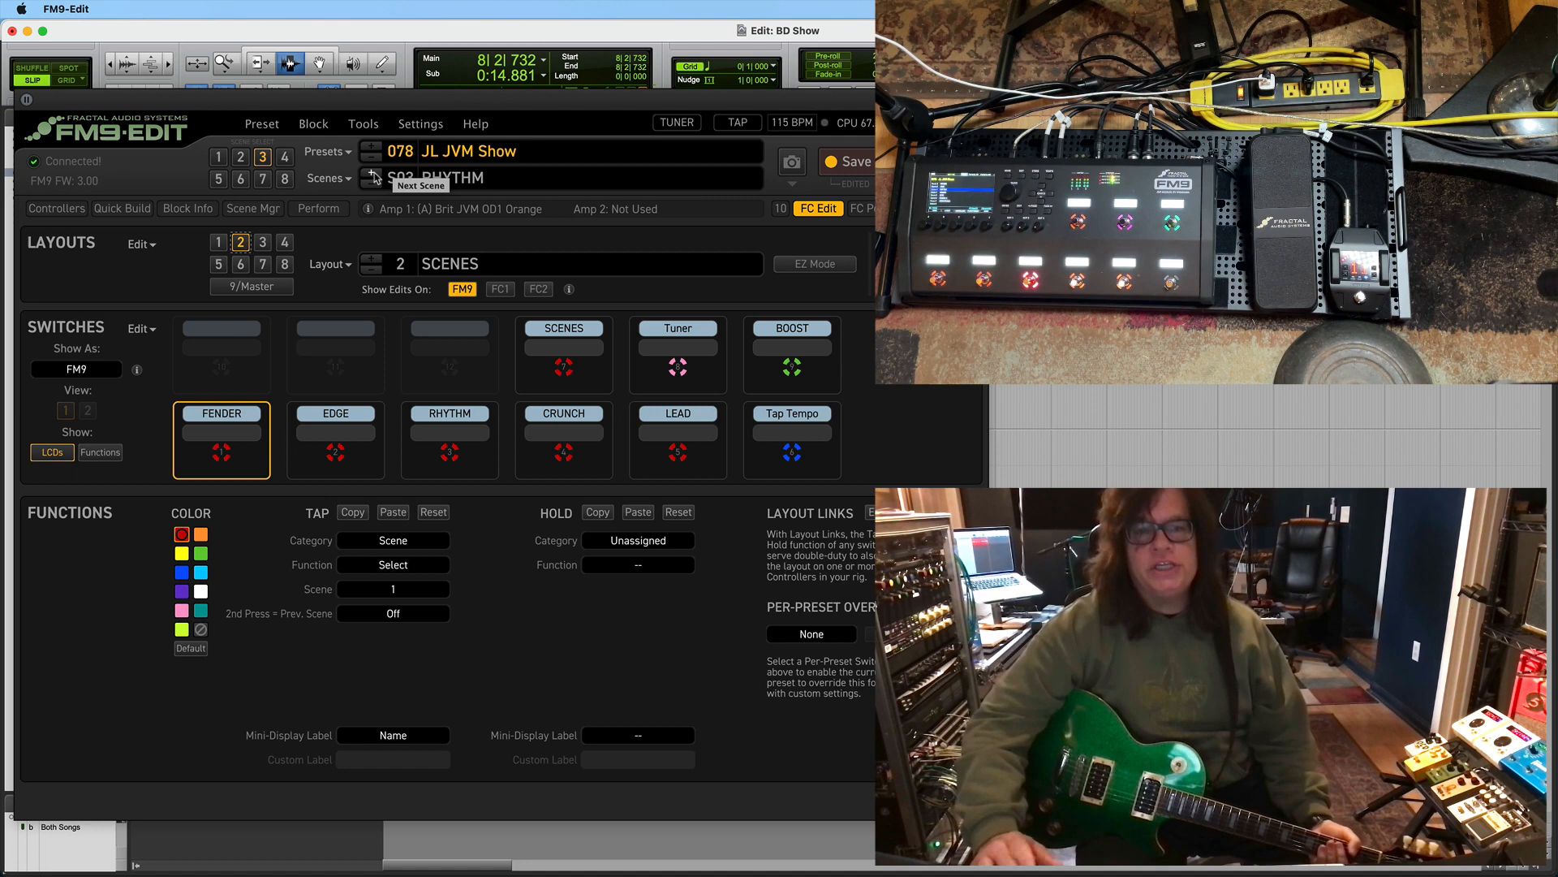
click(373, 177)
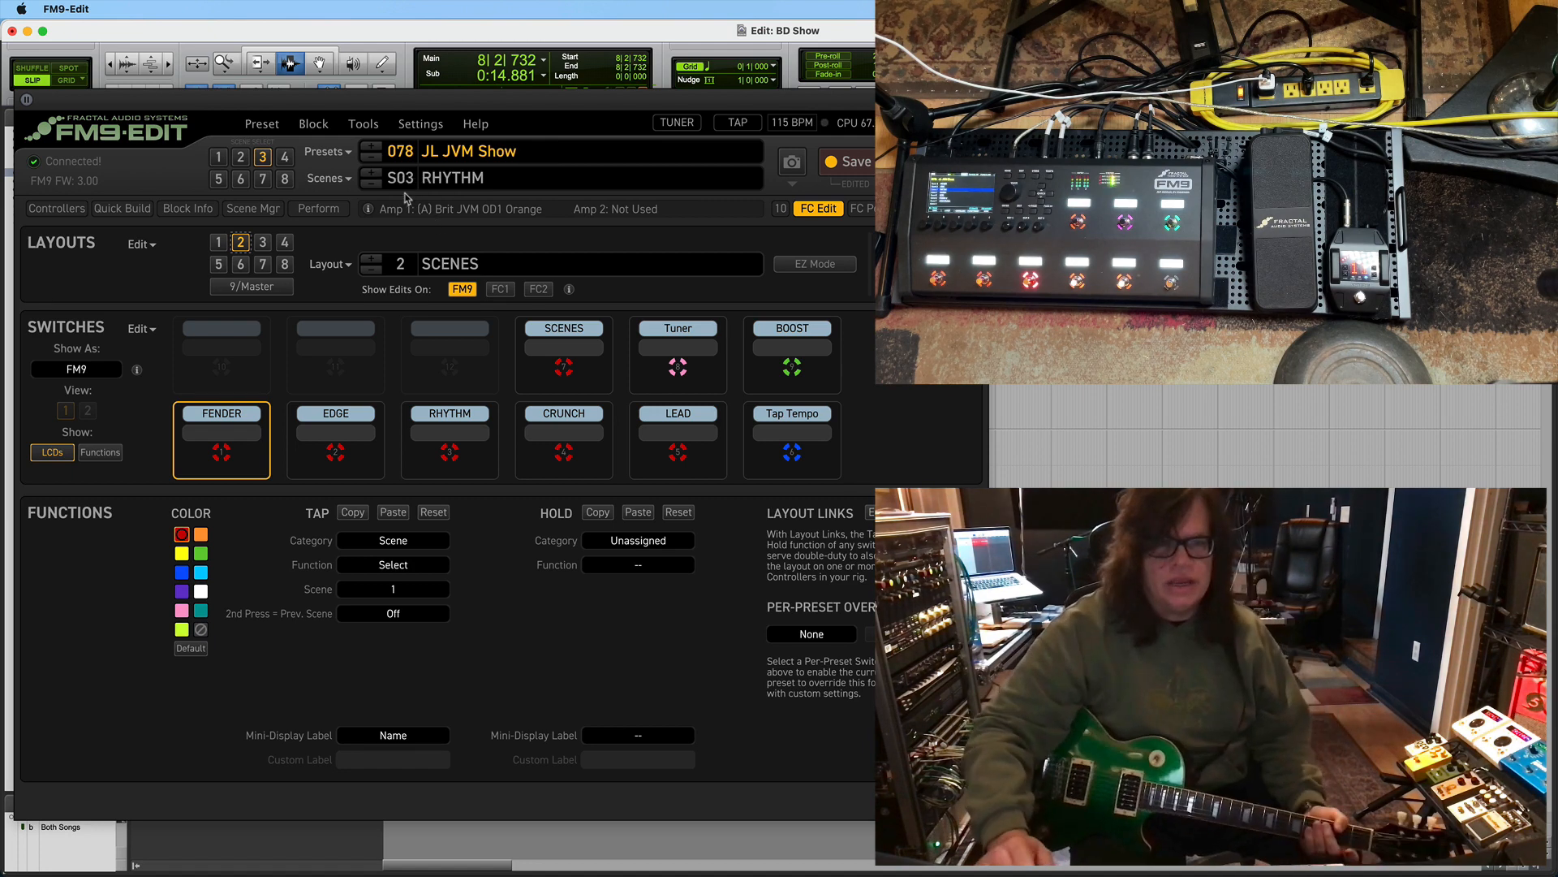
click(285, 156)
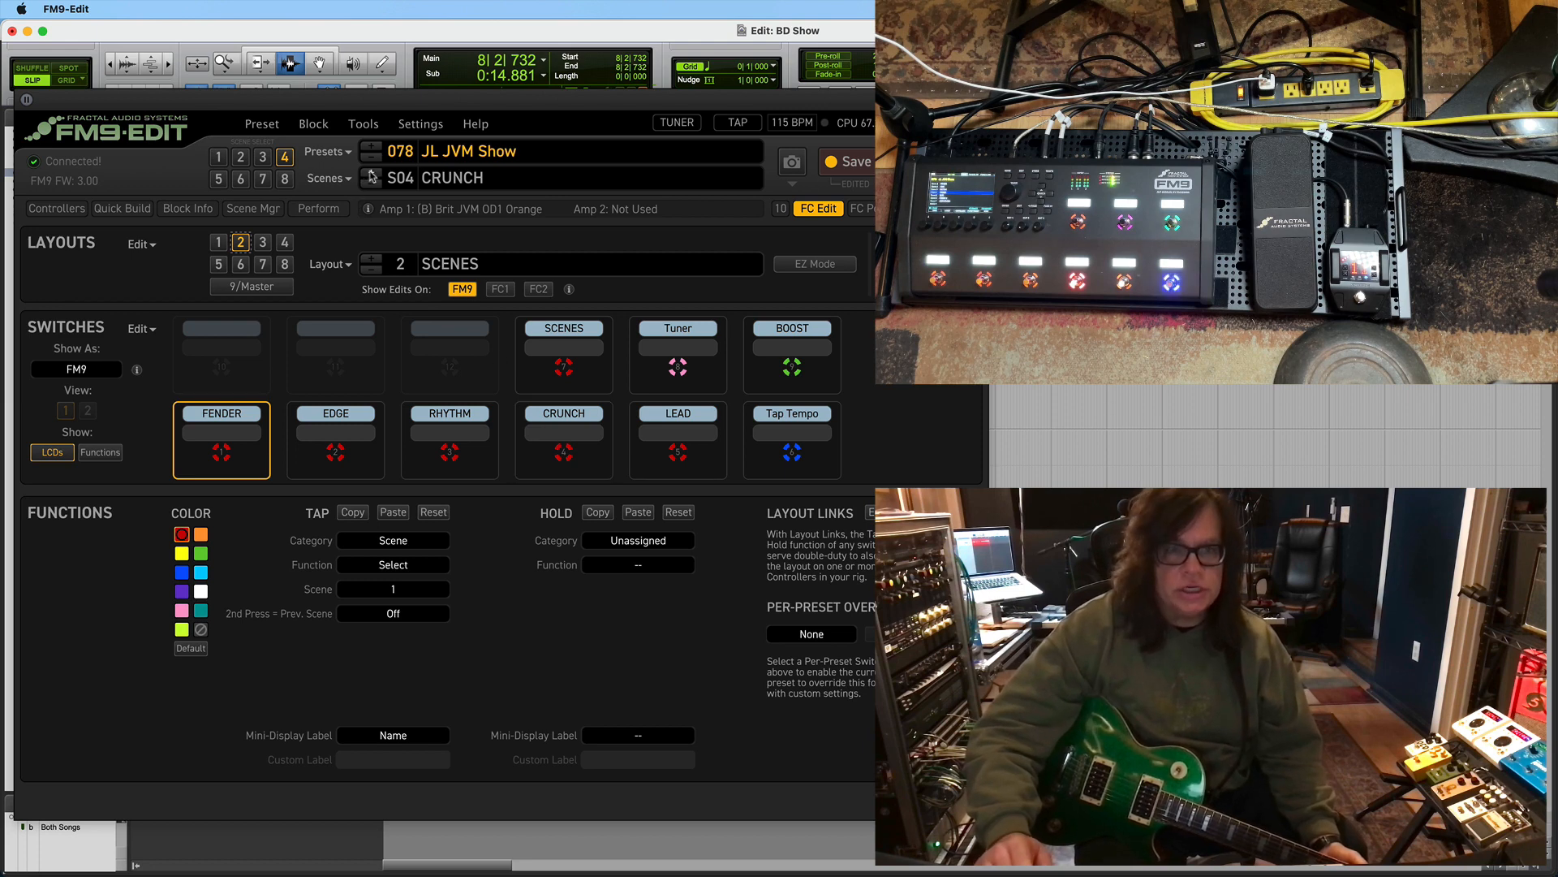
mouse_move(373, 176)
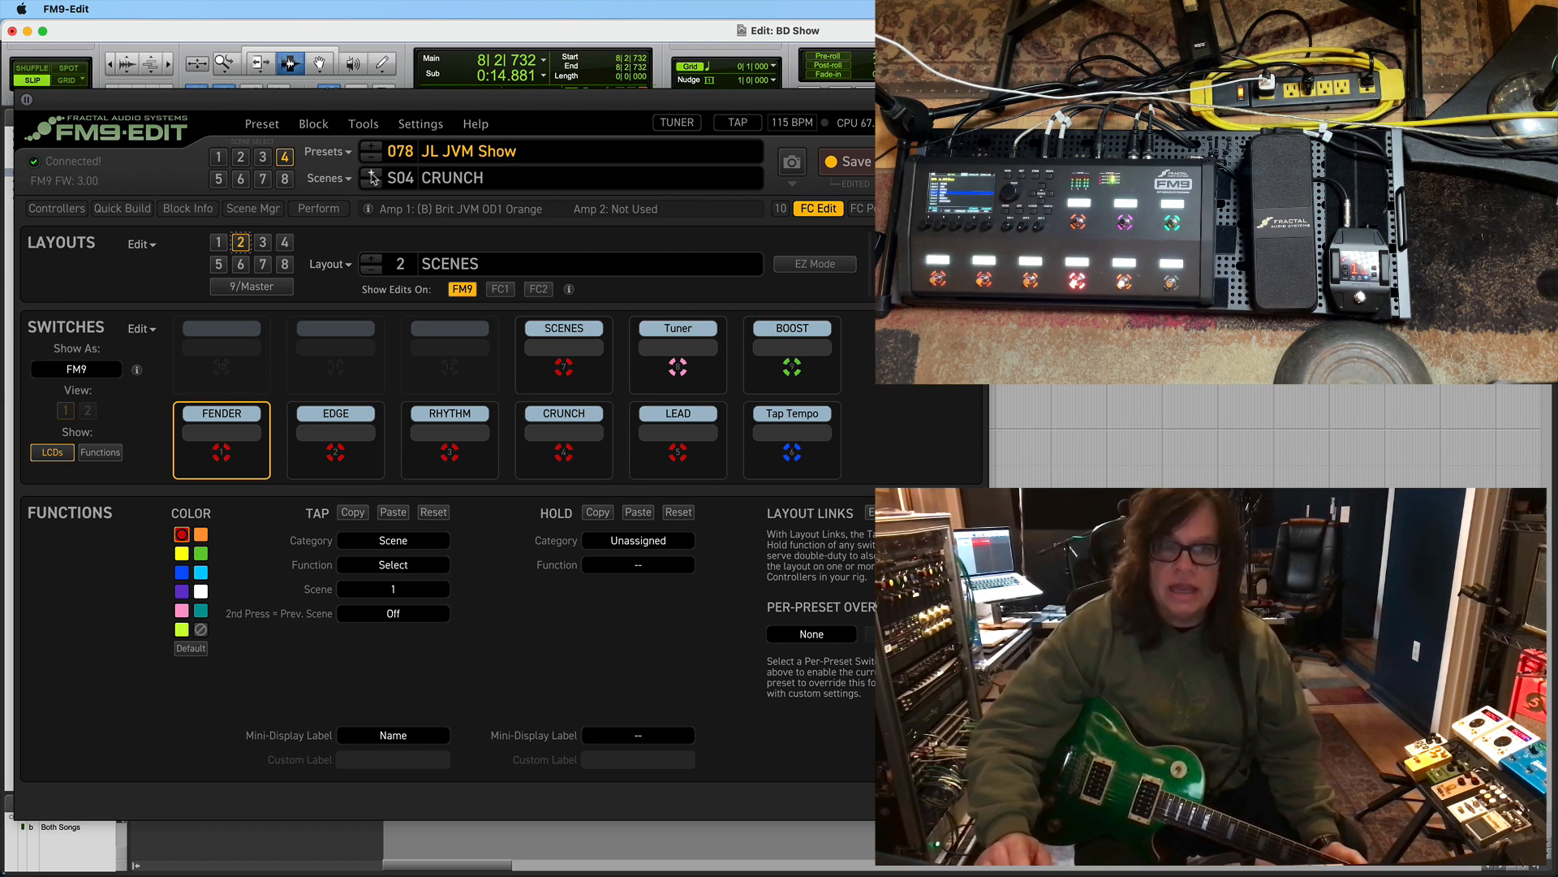
mouse_move(371, 177)
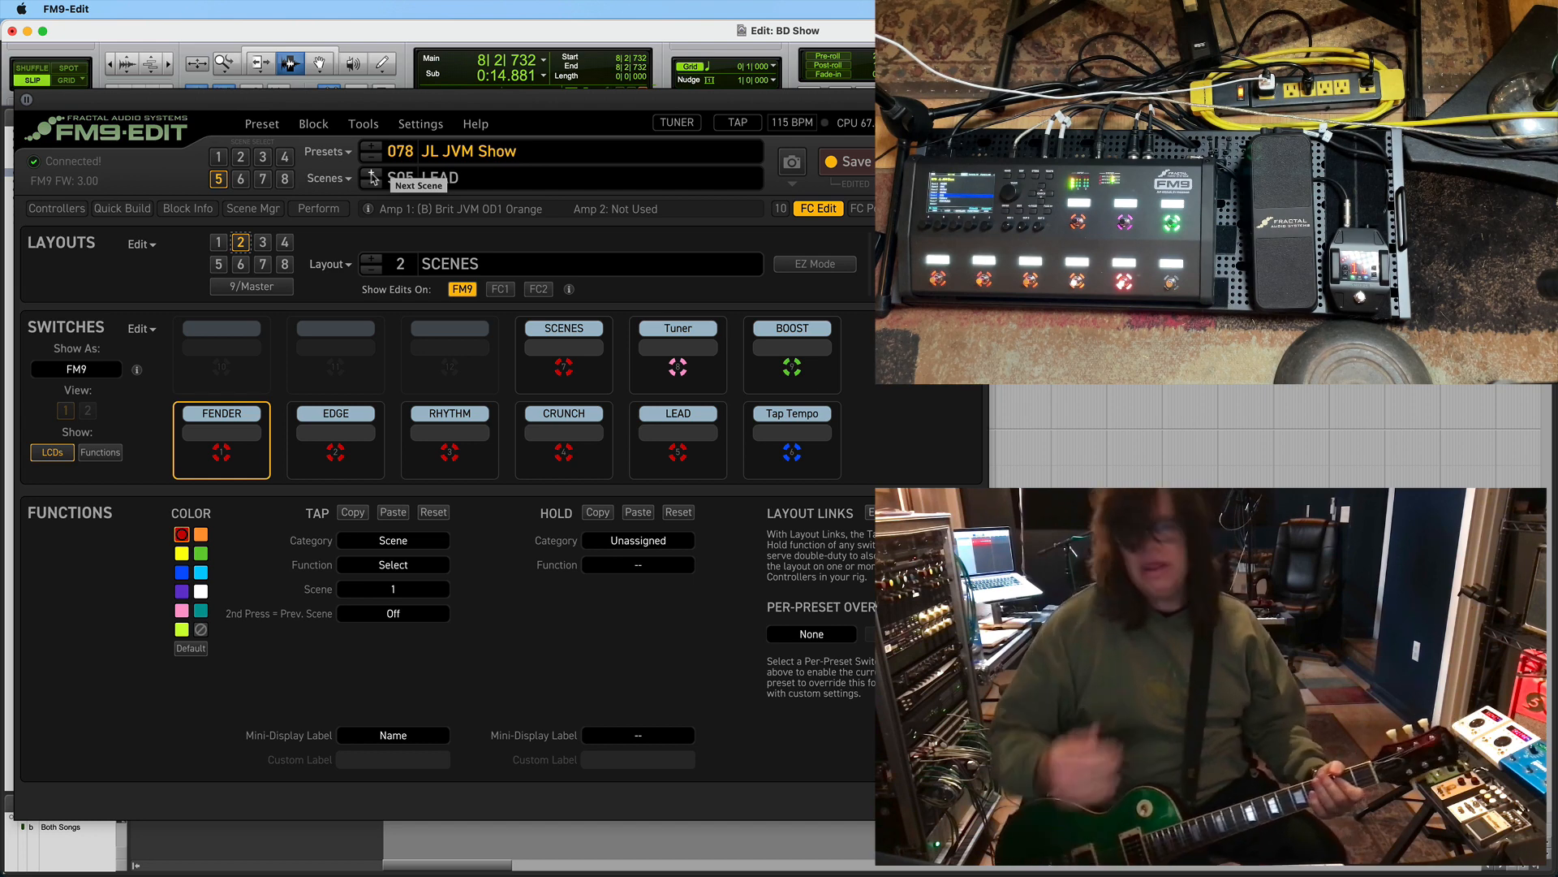
mouse_move(389, 194)
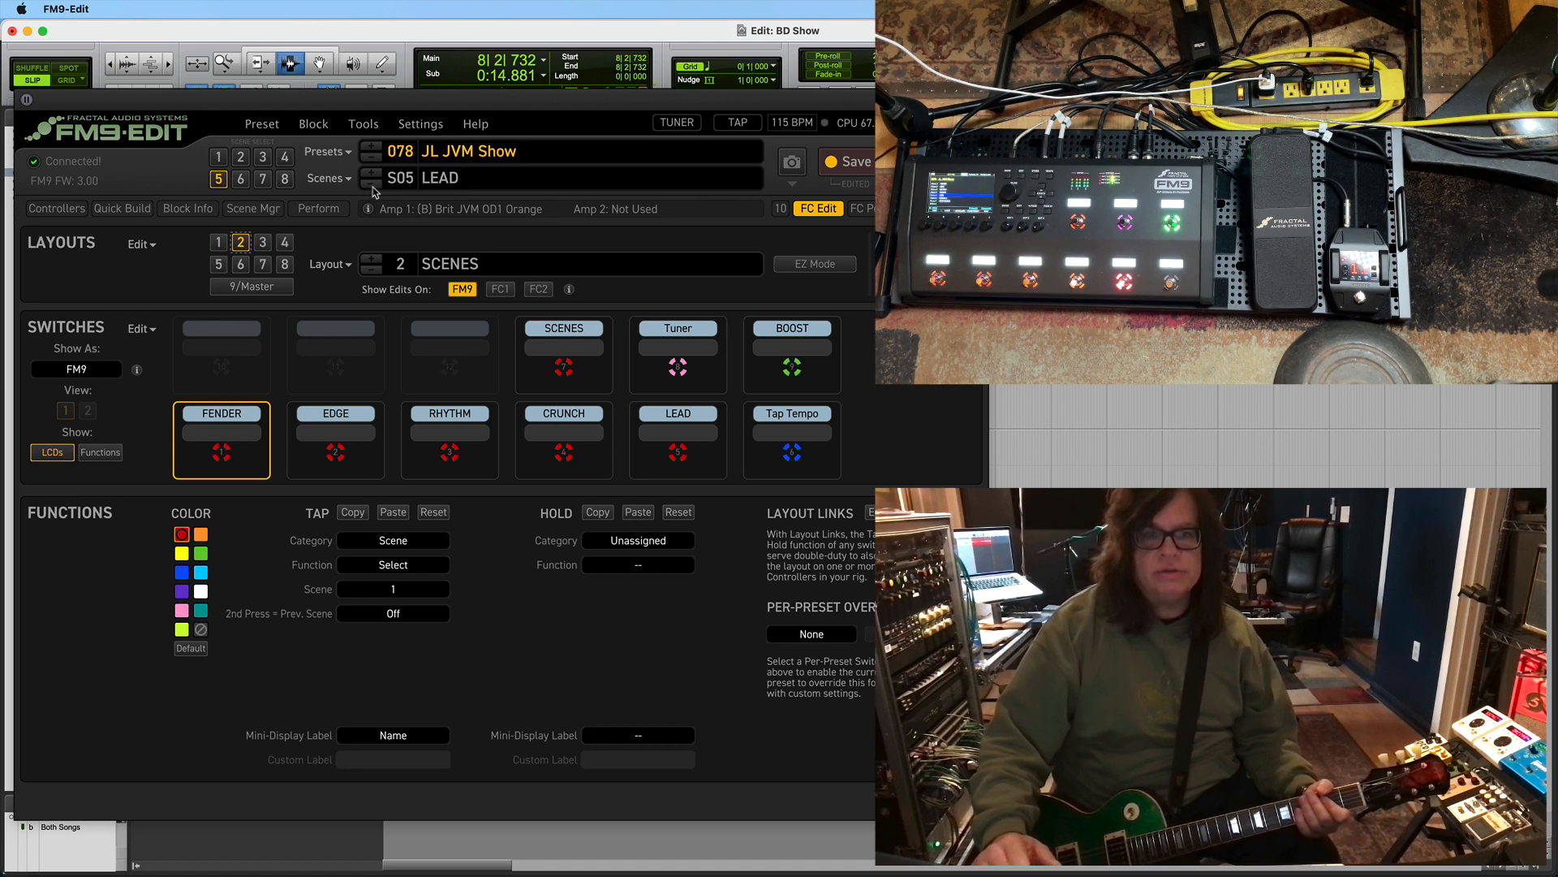
Step back through earlier scenes to Scene 1 Fender, then select Scene 2 Edge
click(372, 185)
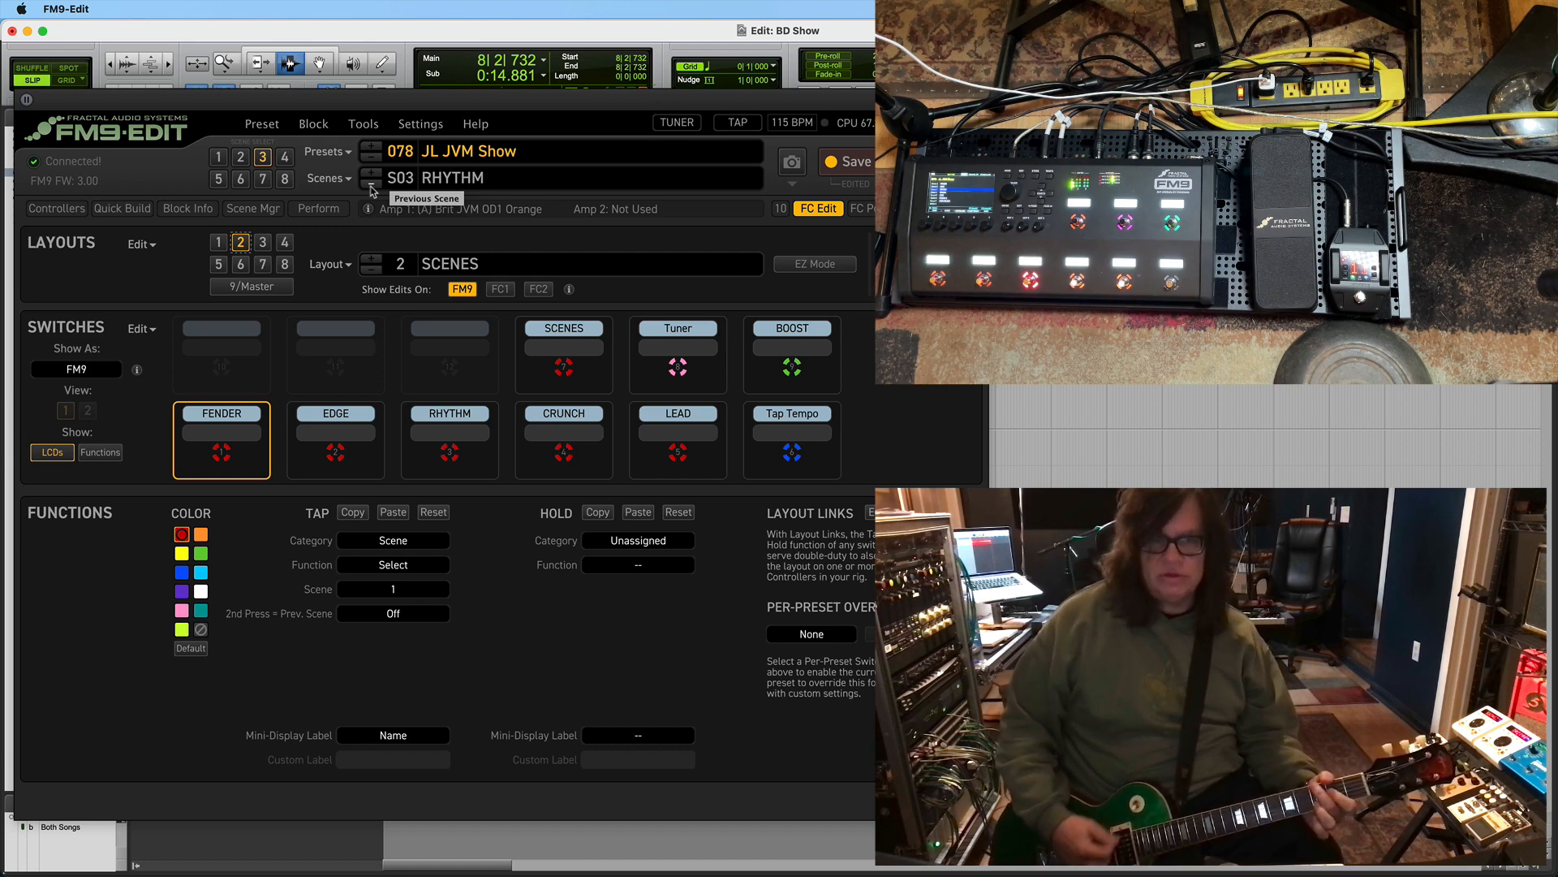
mouse_move(431, 245)
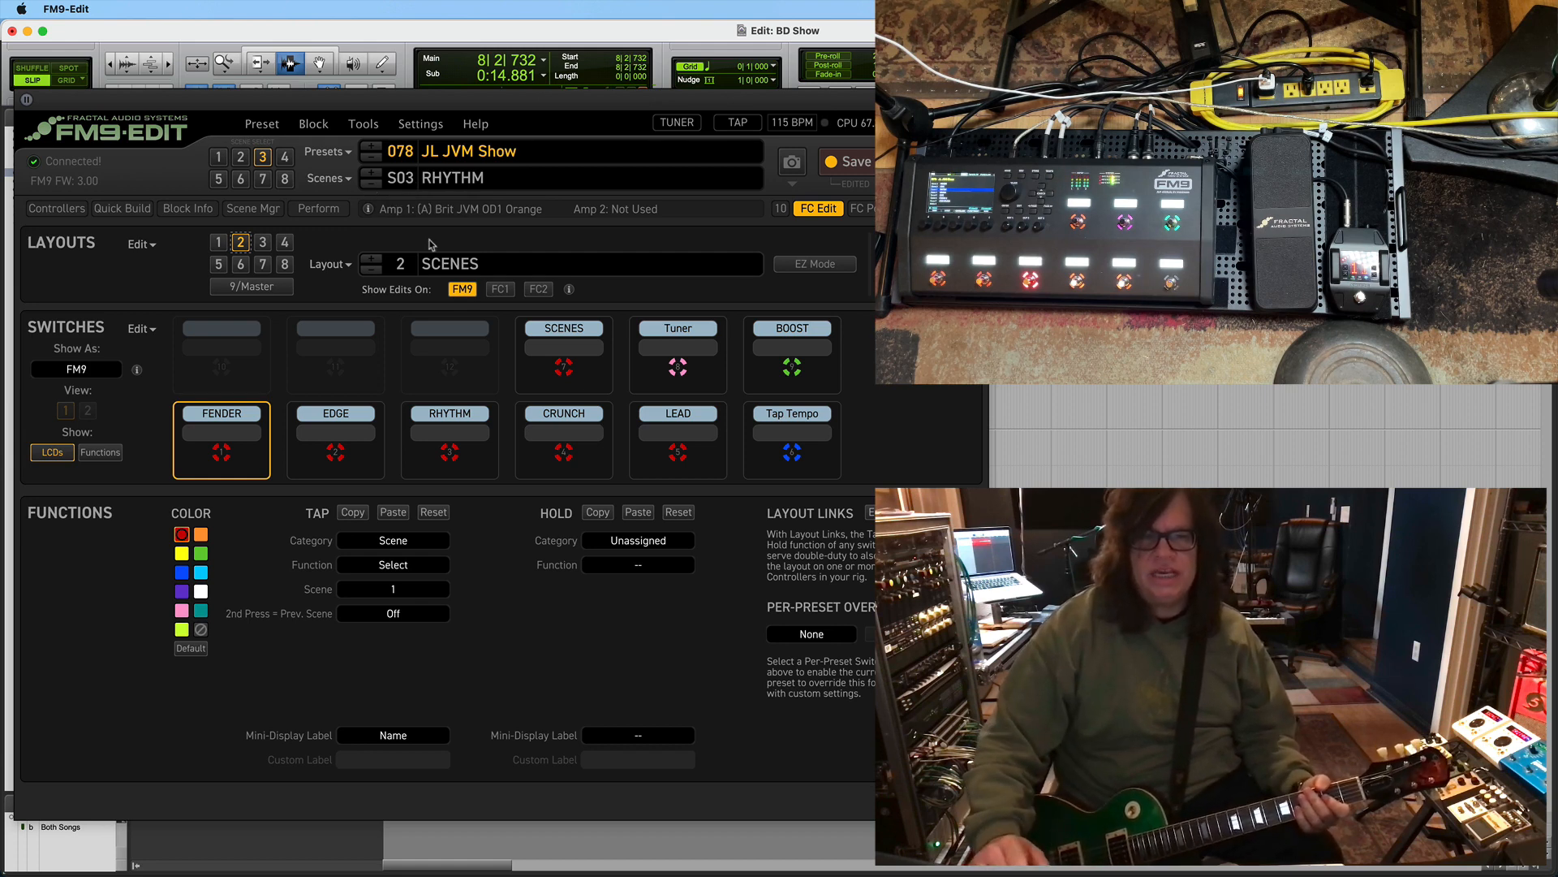
click(819, 208)
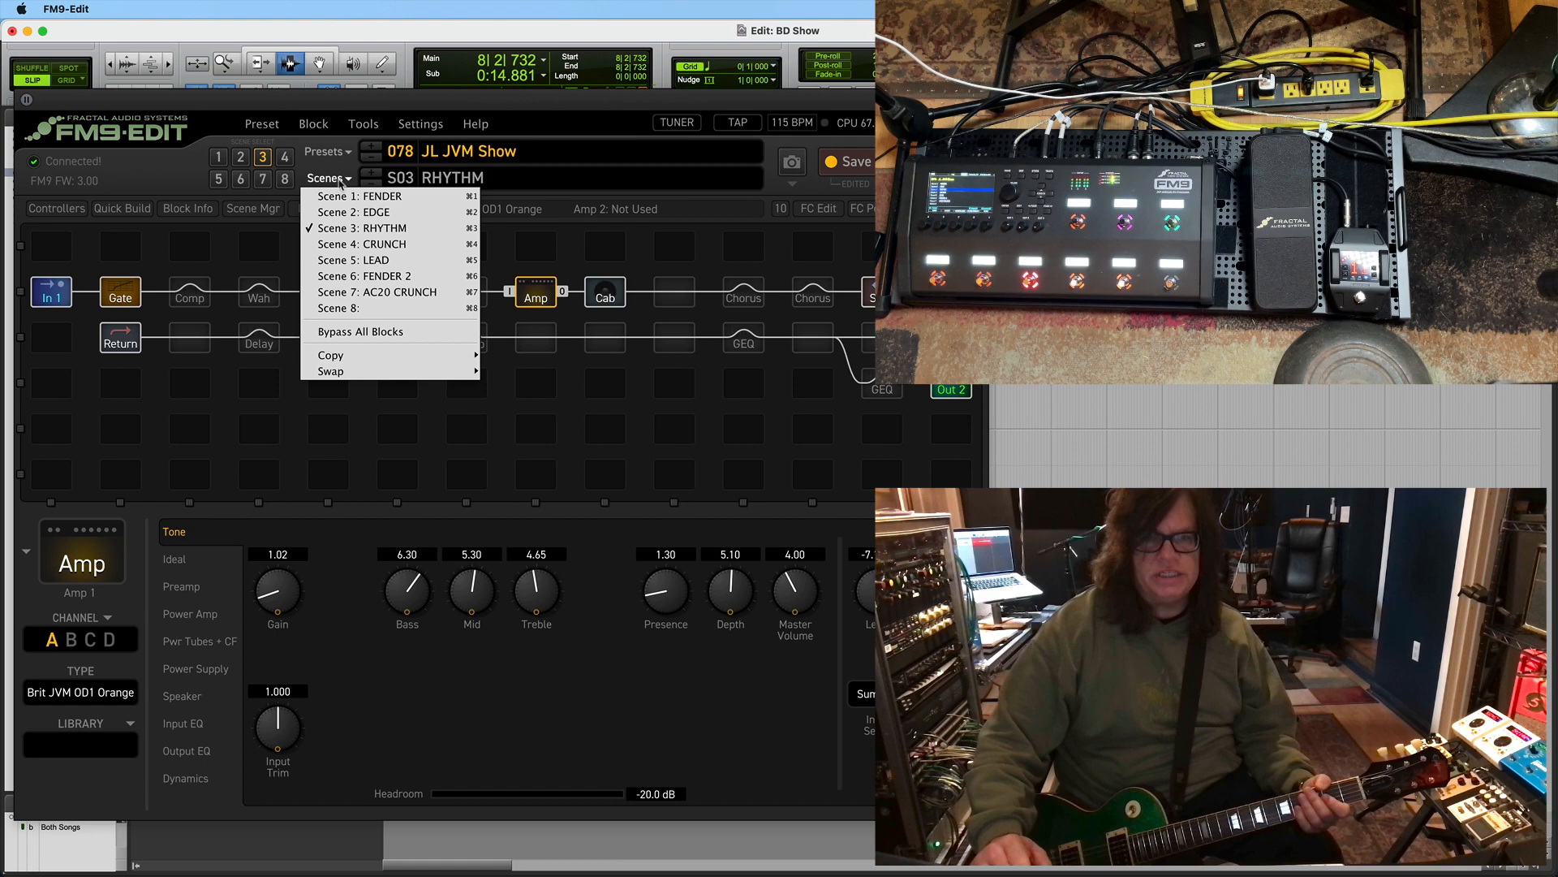
click(360, 195)
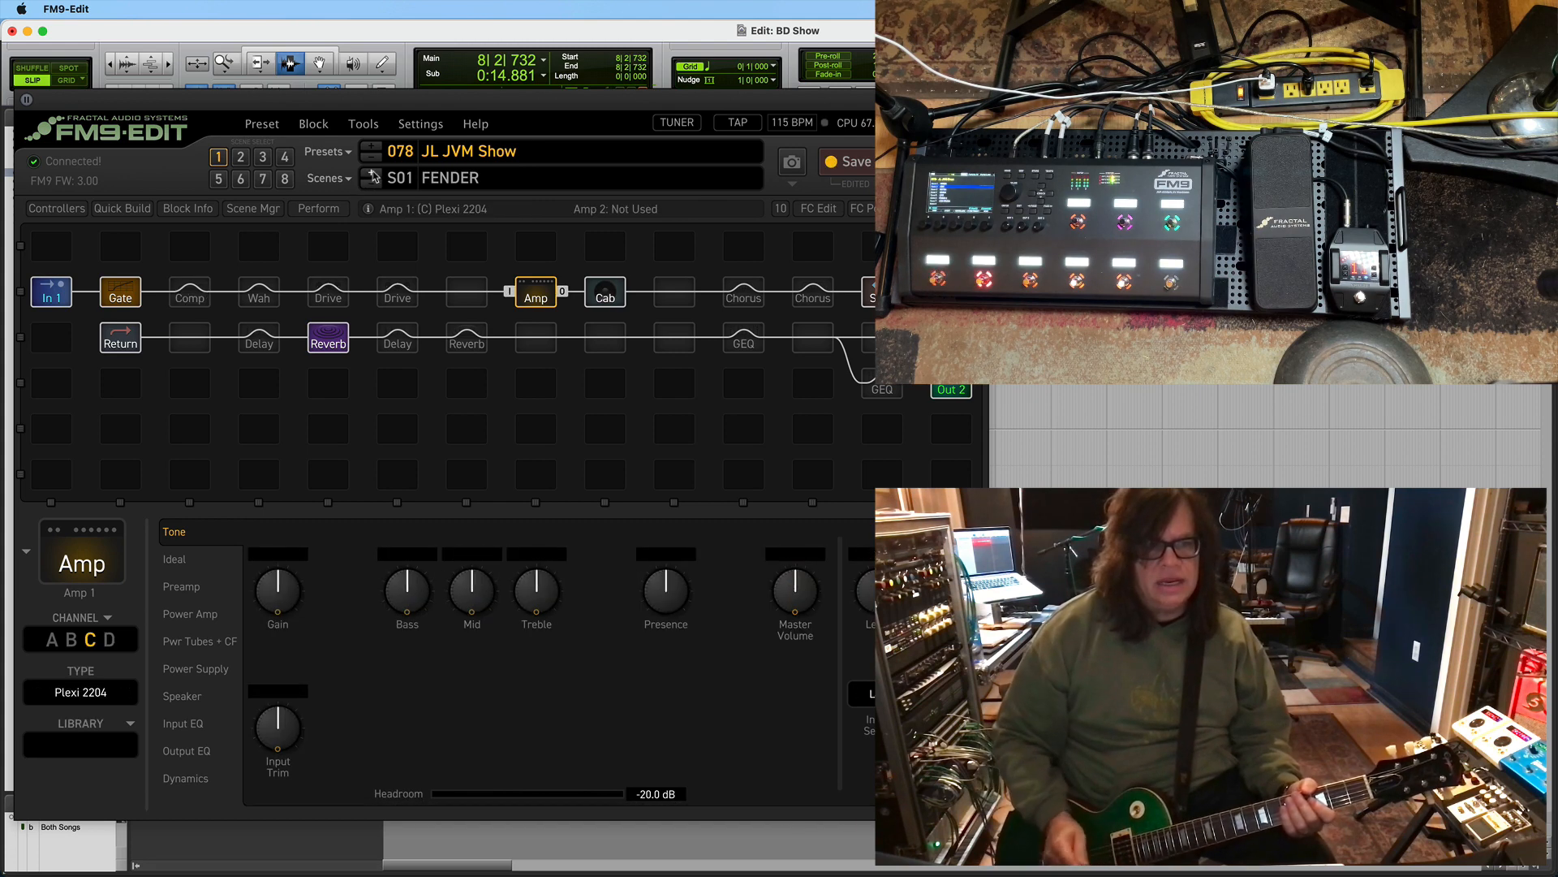
click(240, 156)
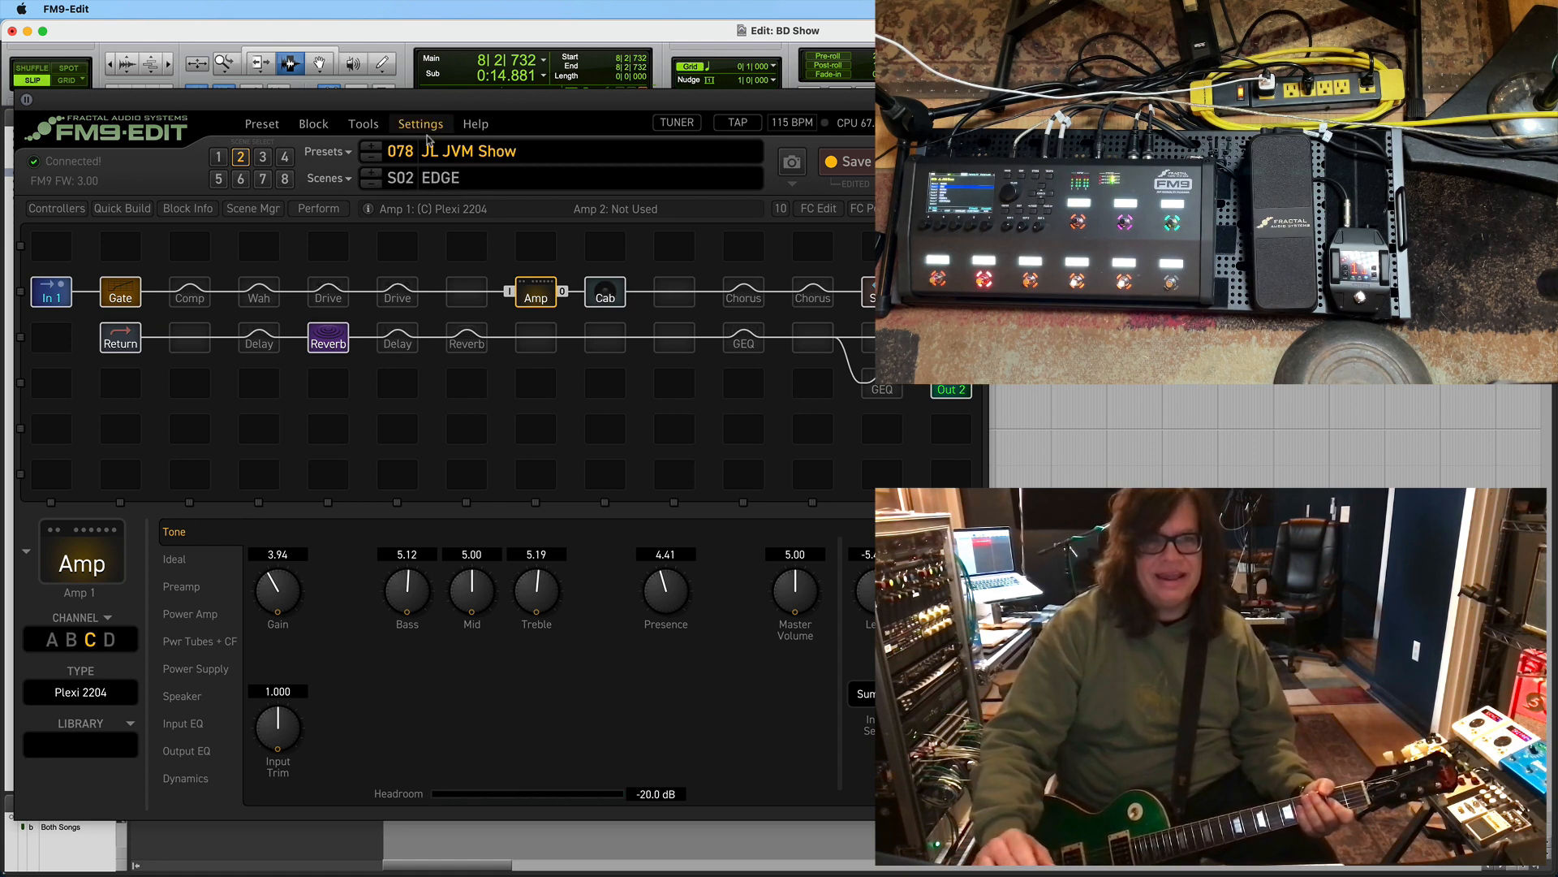
mouse_move(377, 177)
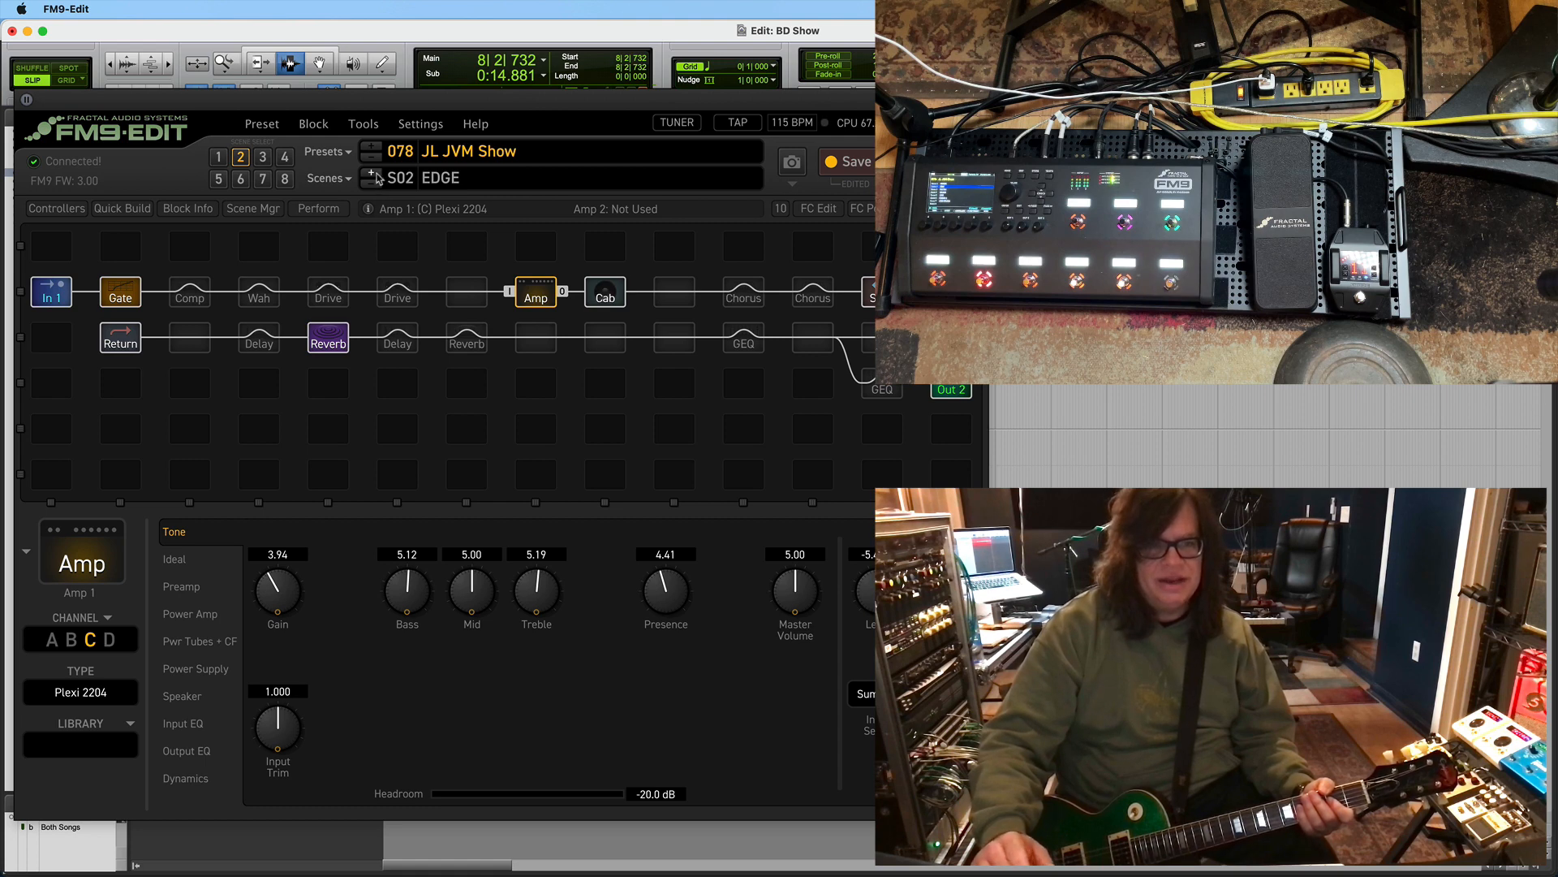
Advance from Edge through Rhythm and Crunch to Scene 5 Lead
click(263, 157)
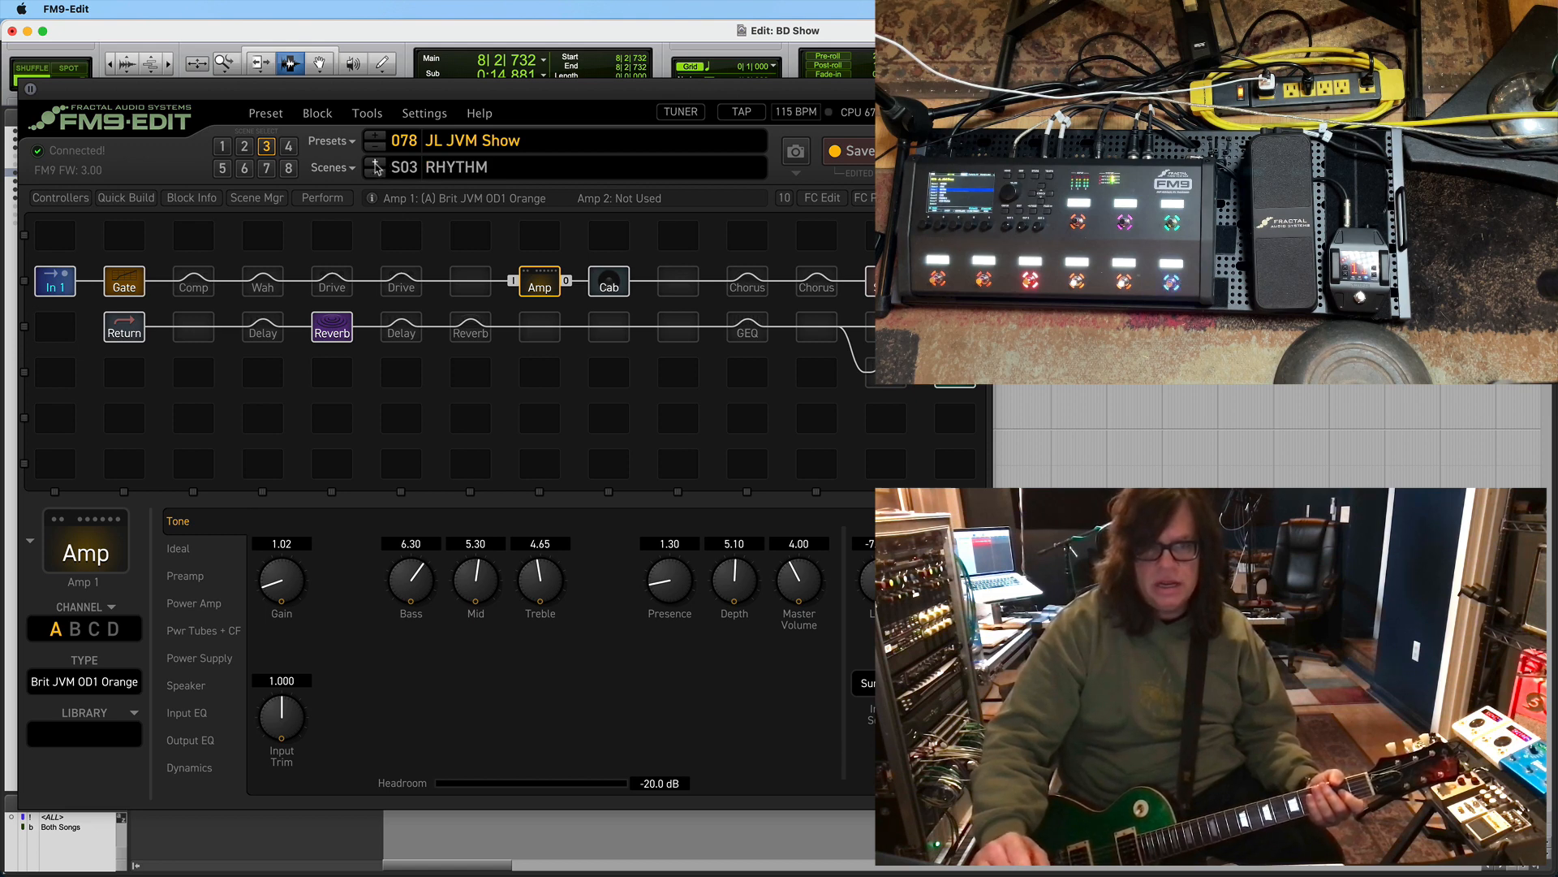
mouse_move(313, 340)
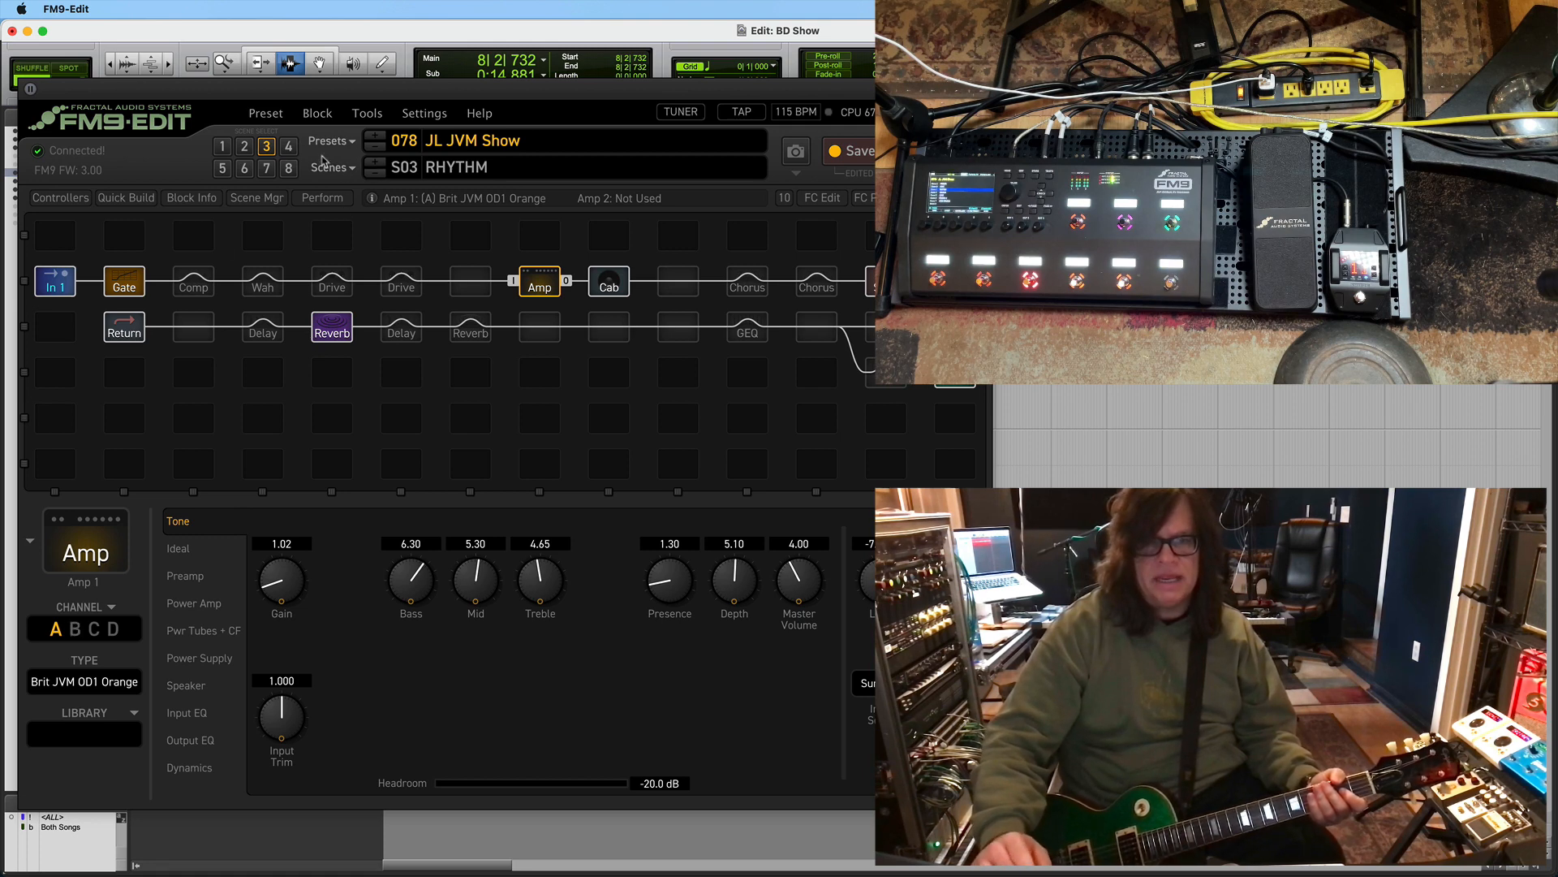
click(288, 146)
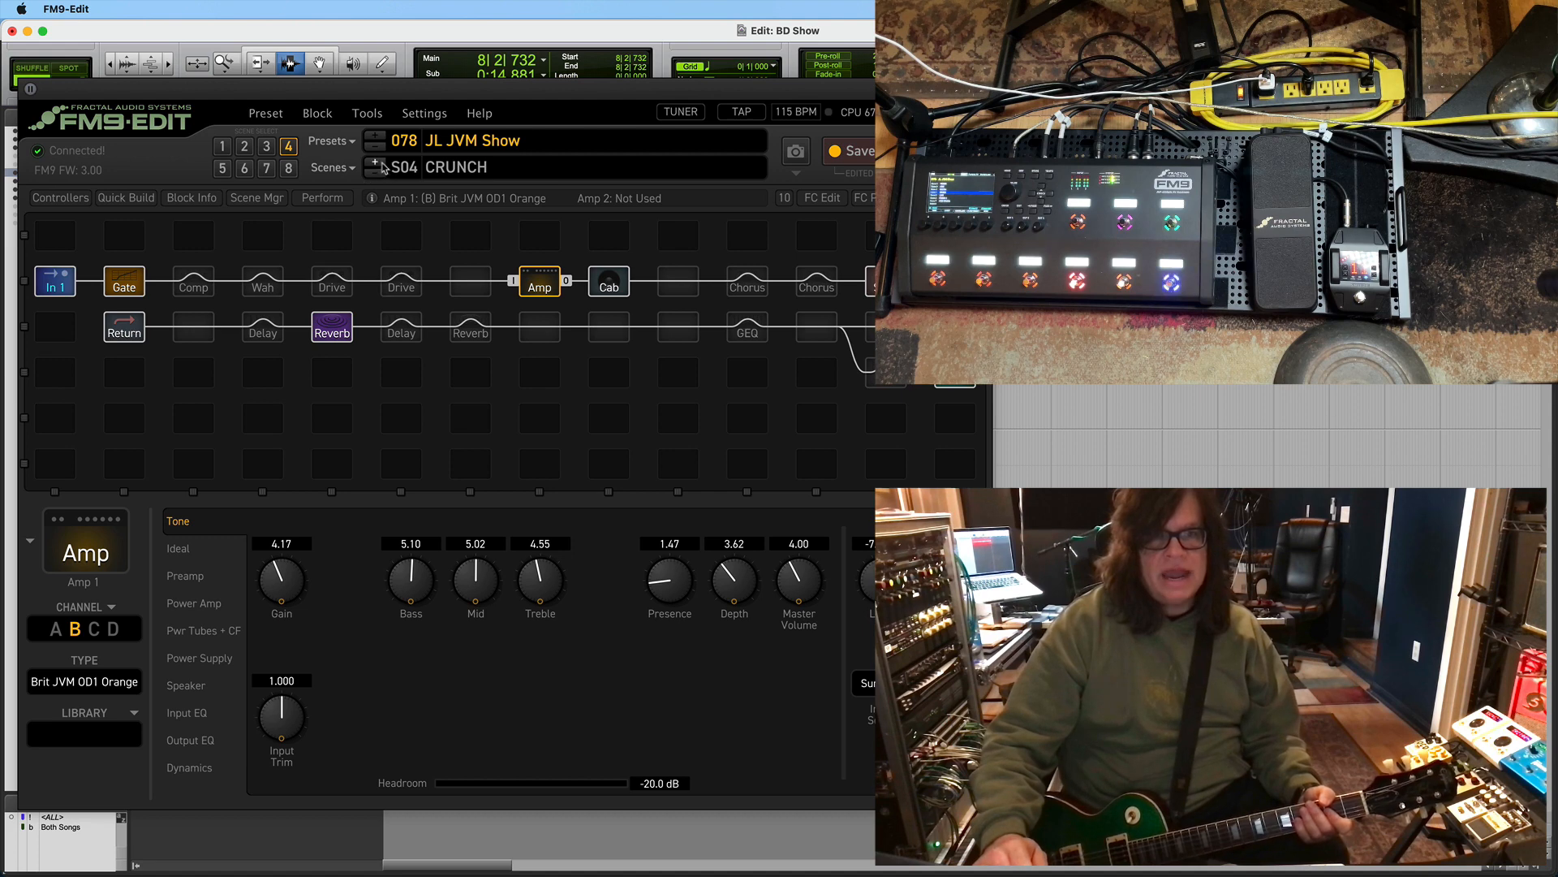
click(222, 167)
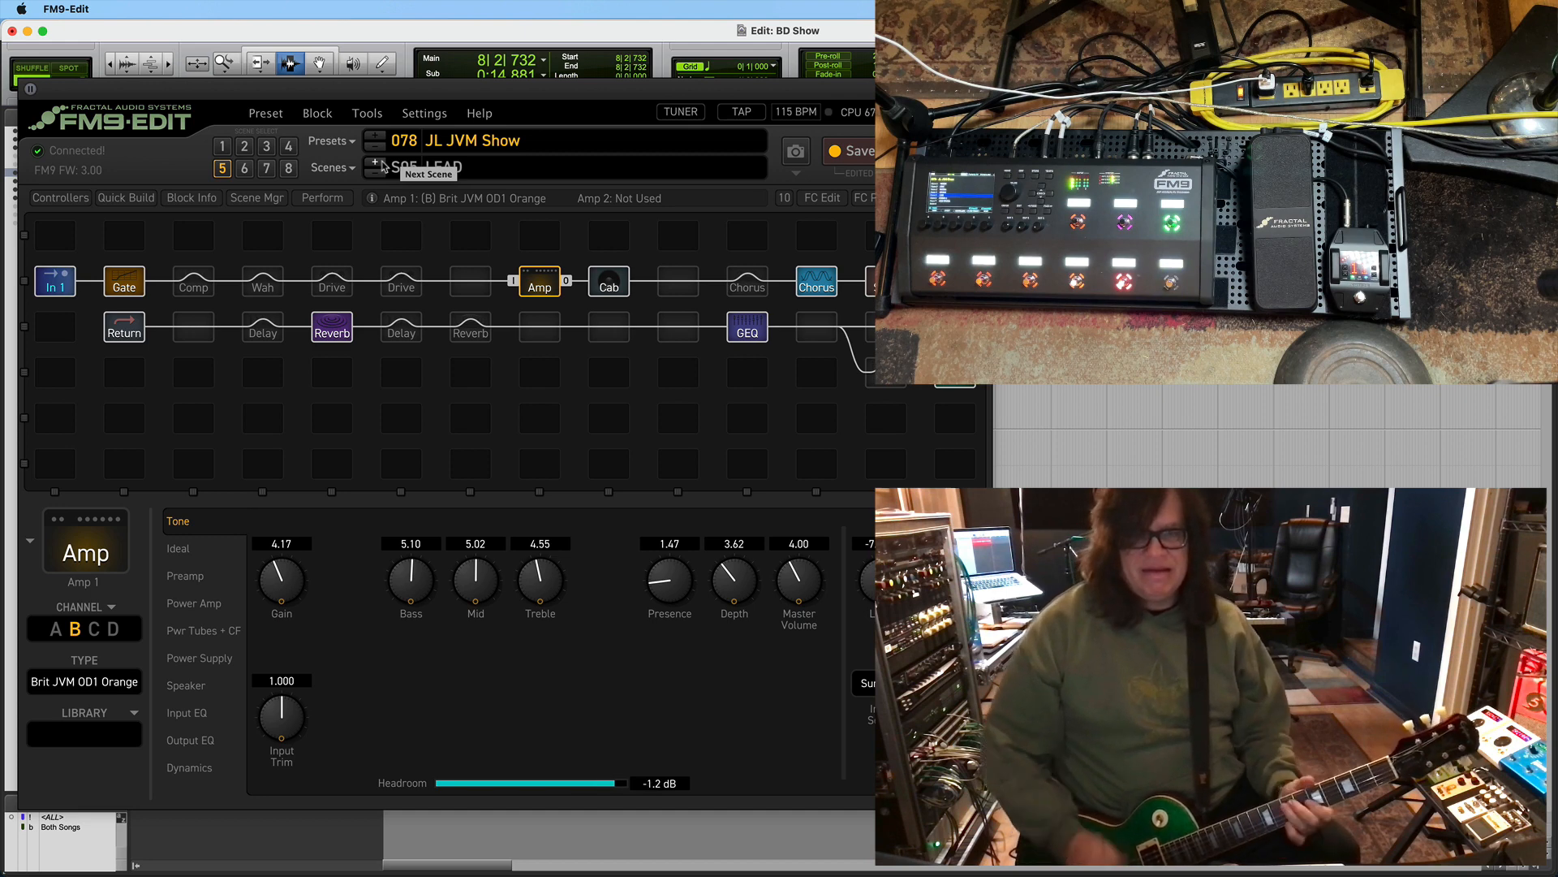
View the 80's Style chorus block's parameters, then return to Scene 4 Crunch
click(377, 165)
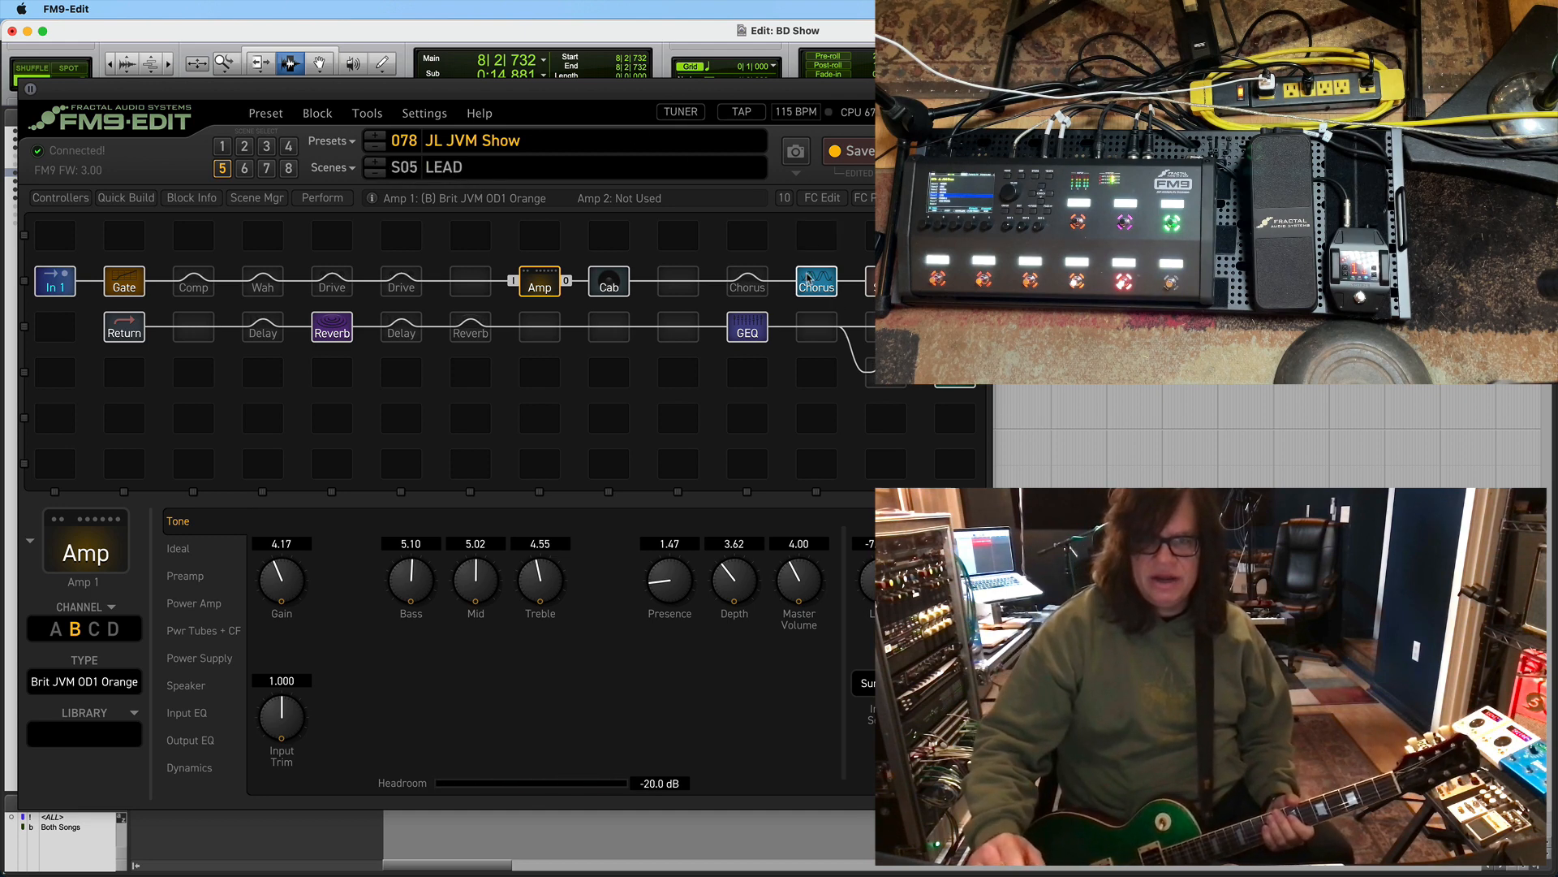
click(815, 281)
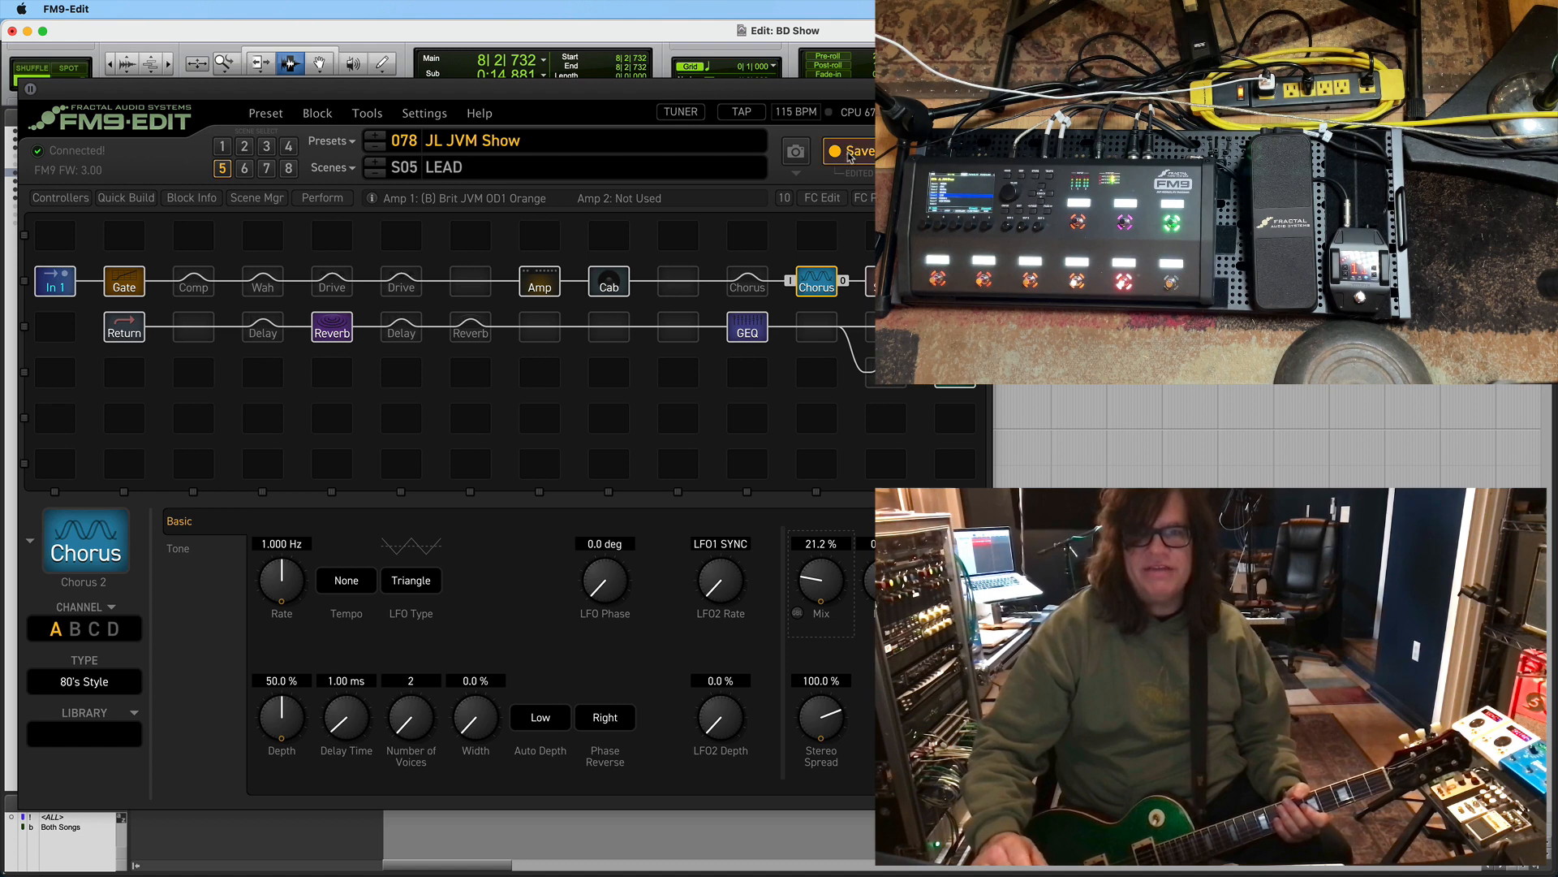
click(857, 150)
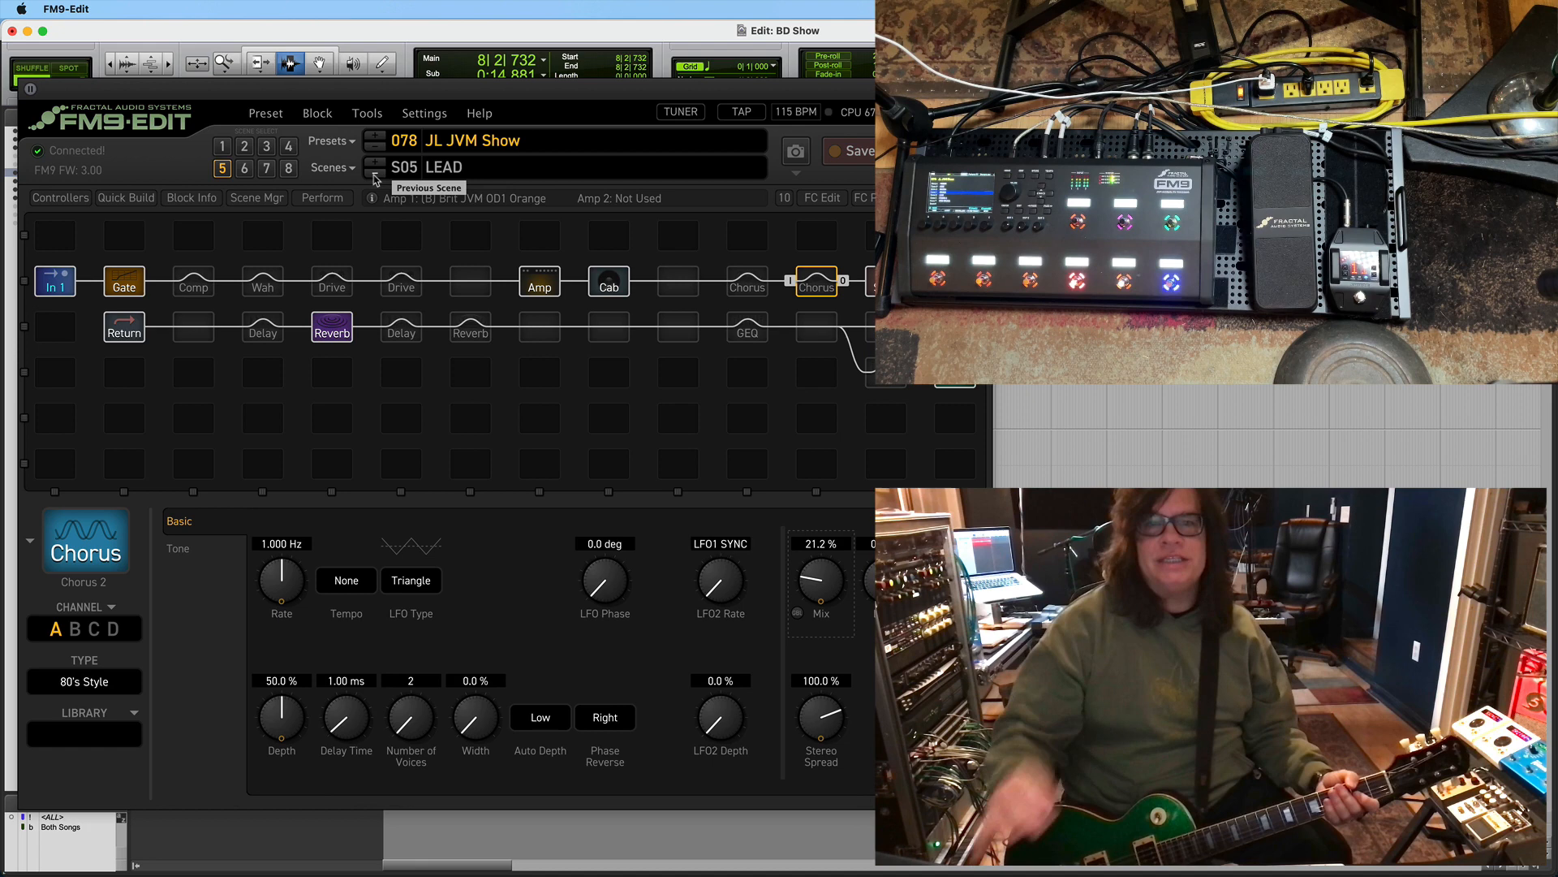
click(288, 146)
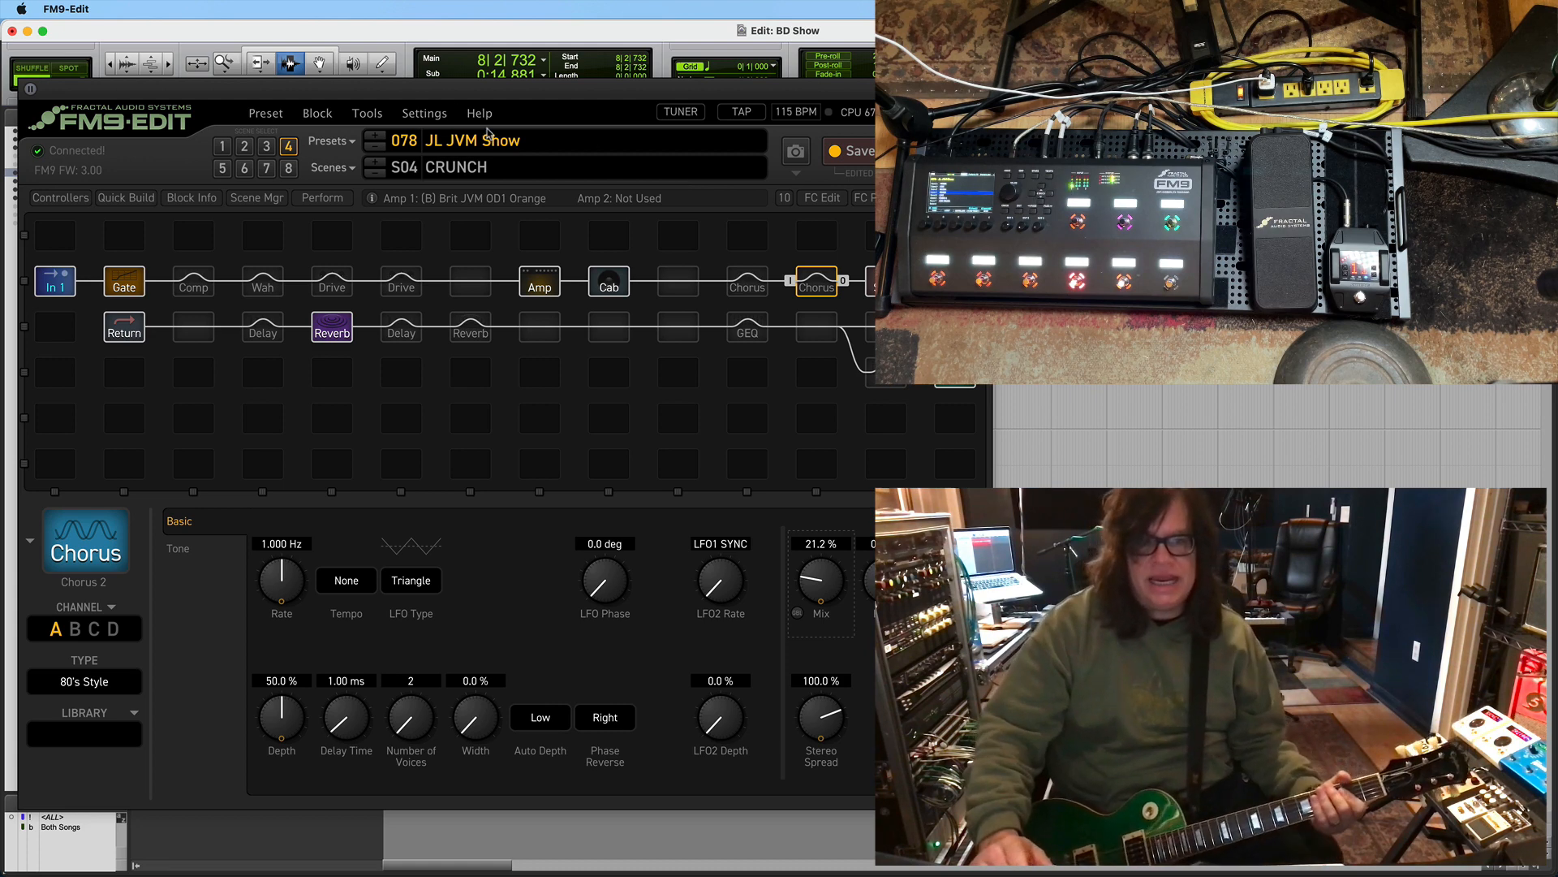
mouse_move(517, 247)
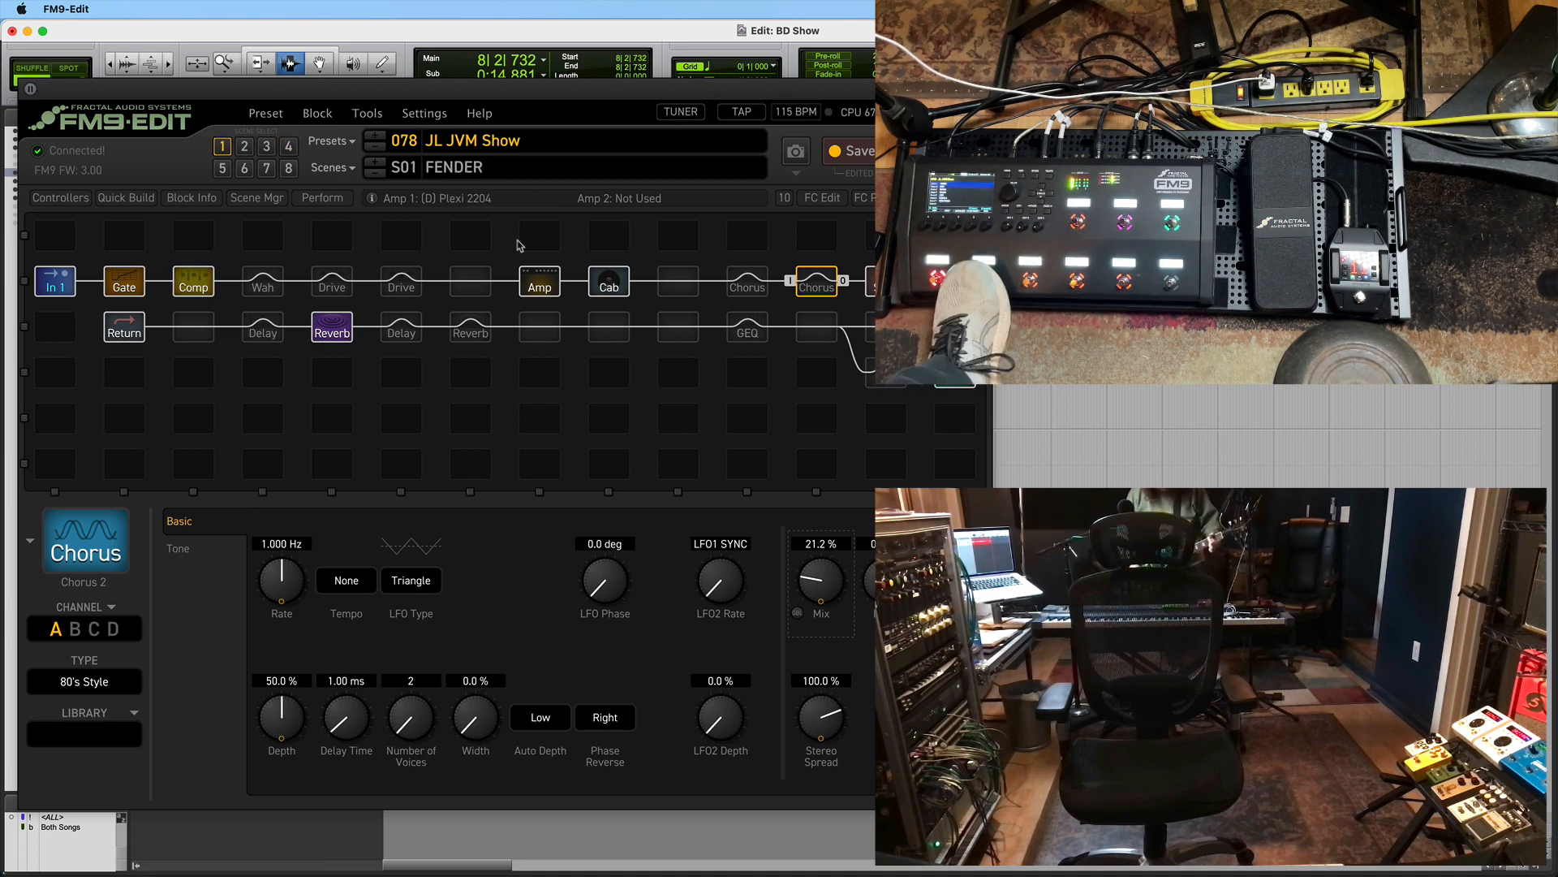
Switch through the Crunch and Lead scenes, landing on Scene 2 Edge
click(243, 146)
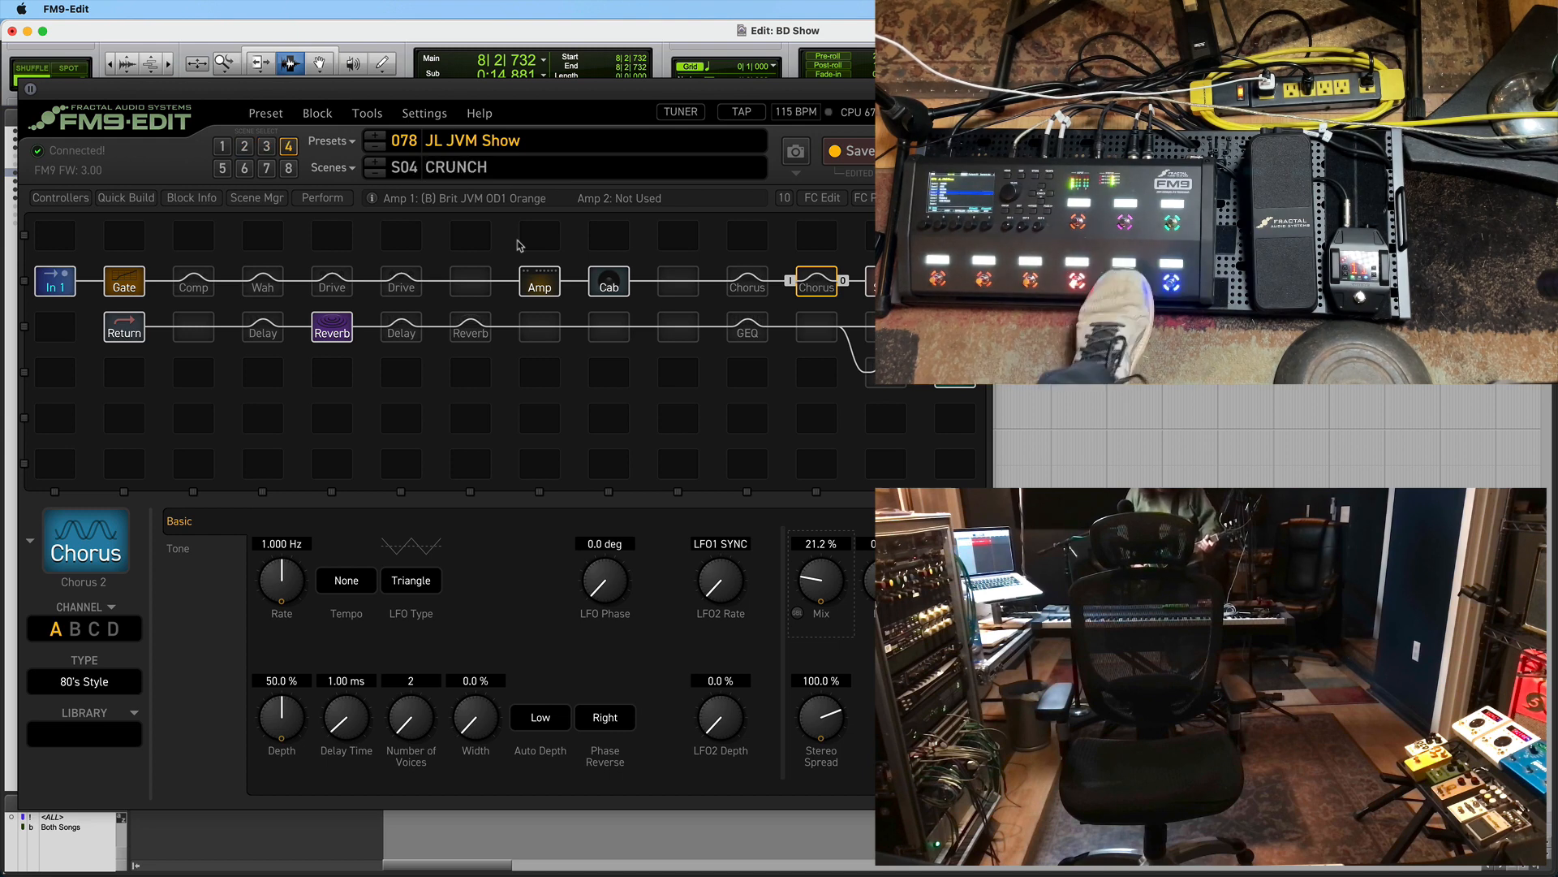
click(222, 168)
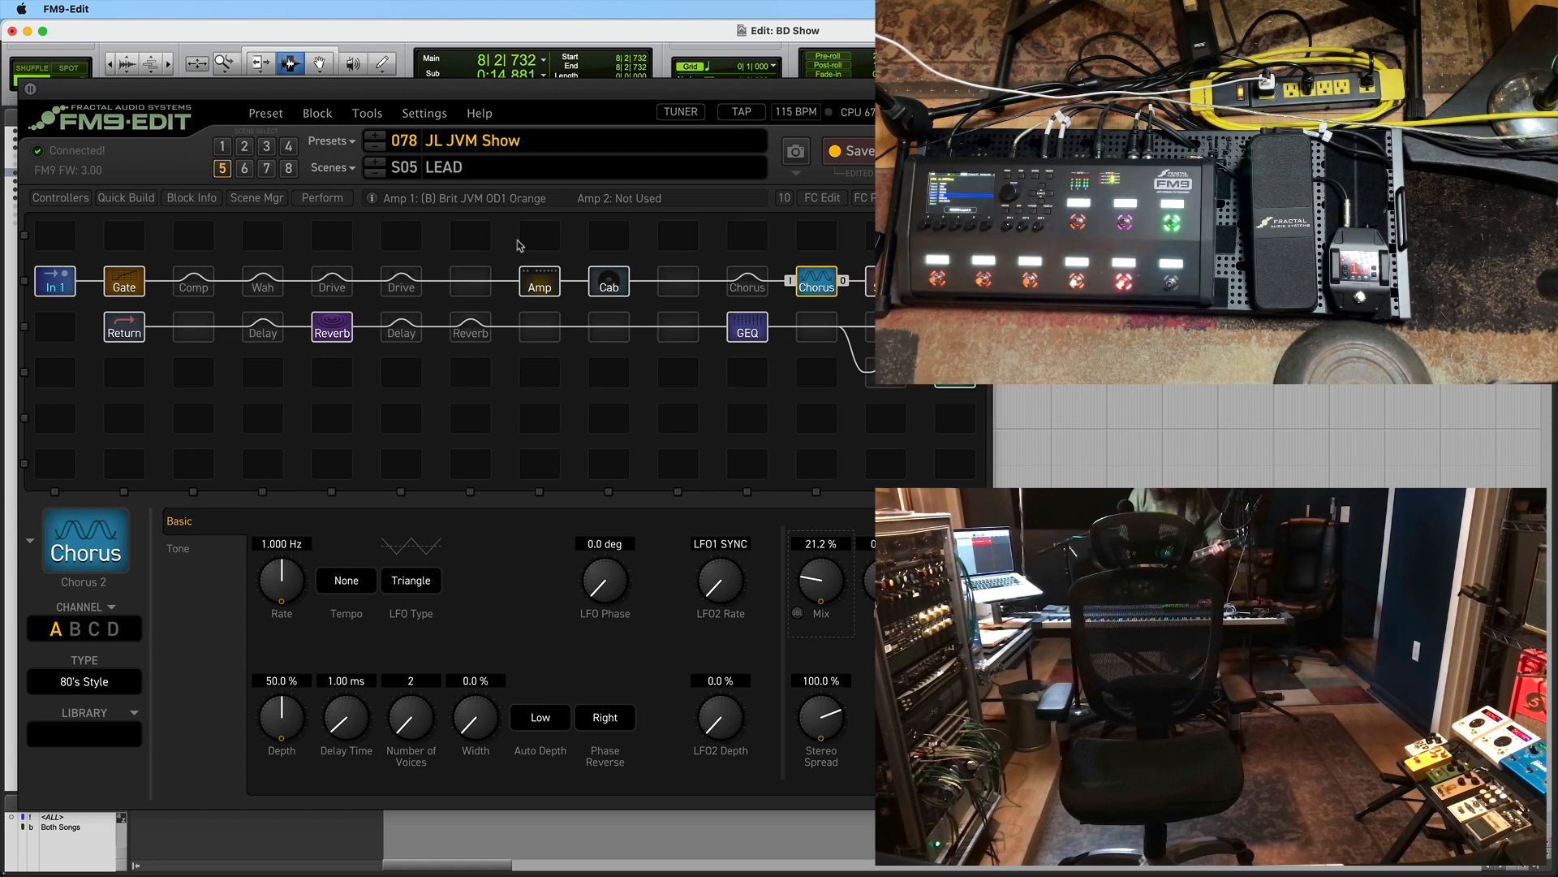
click(245, 146)
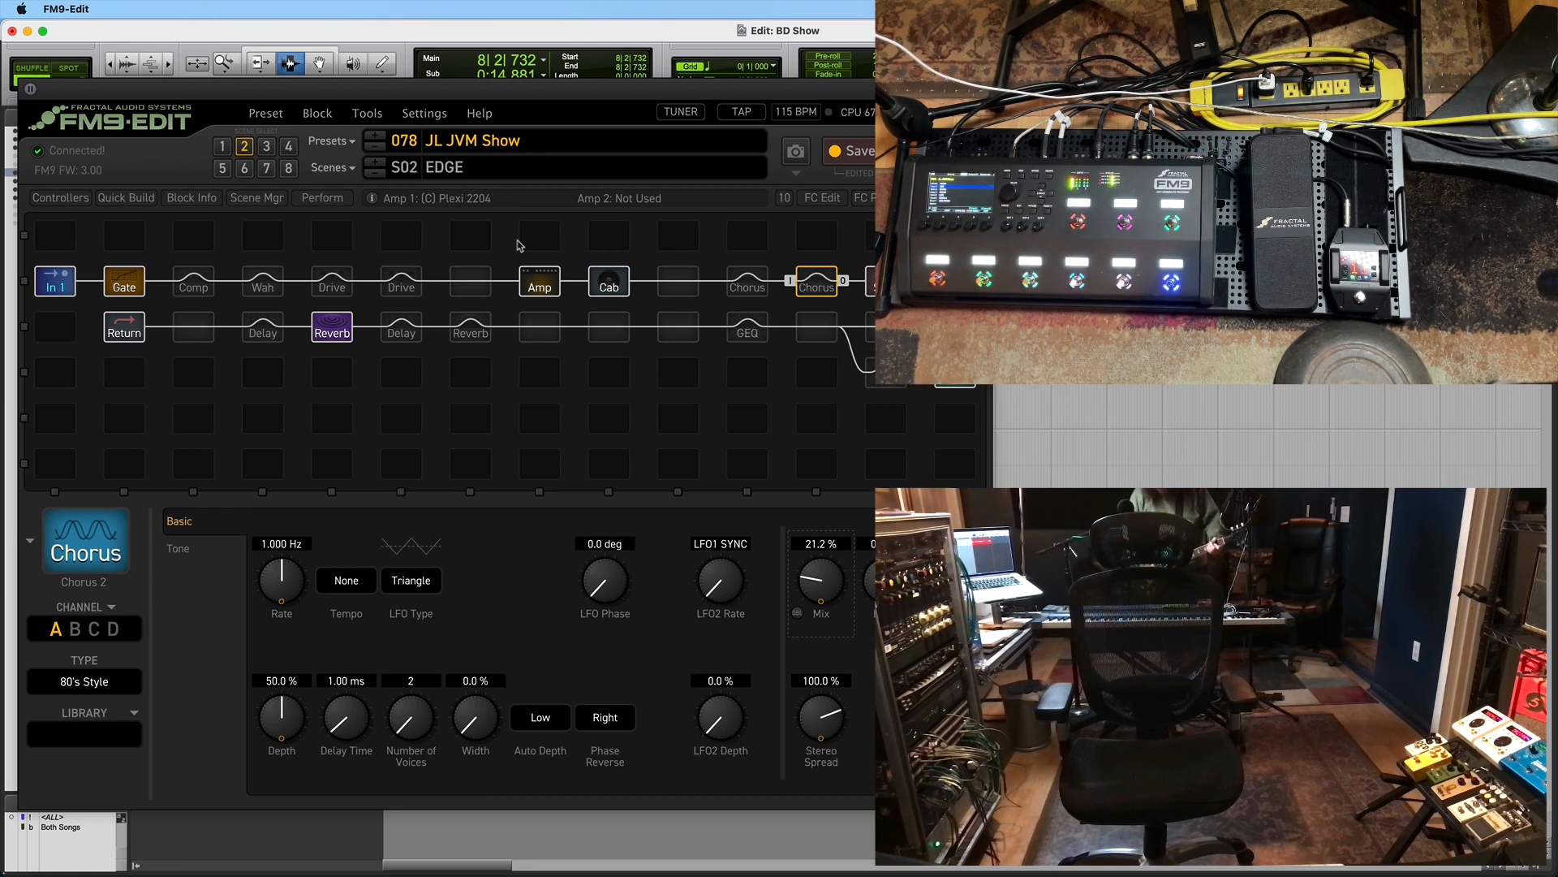
click(331, 281)
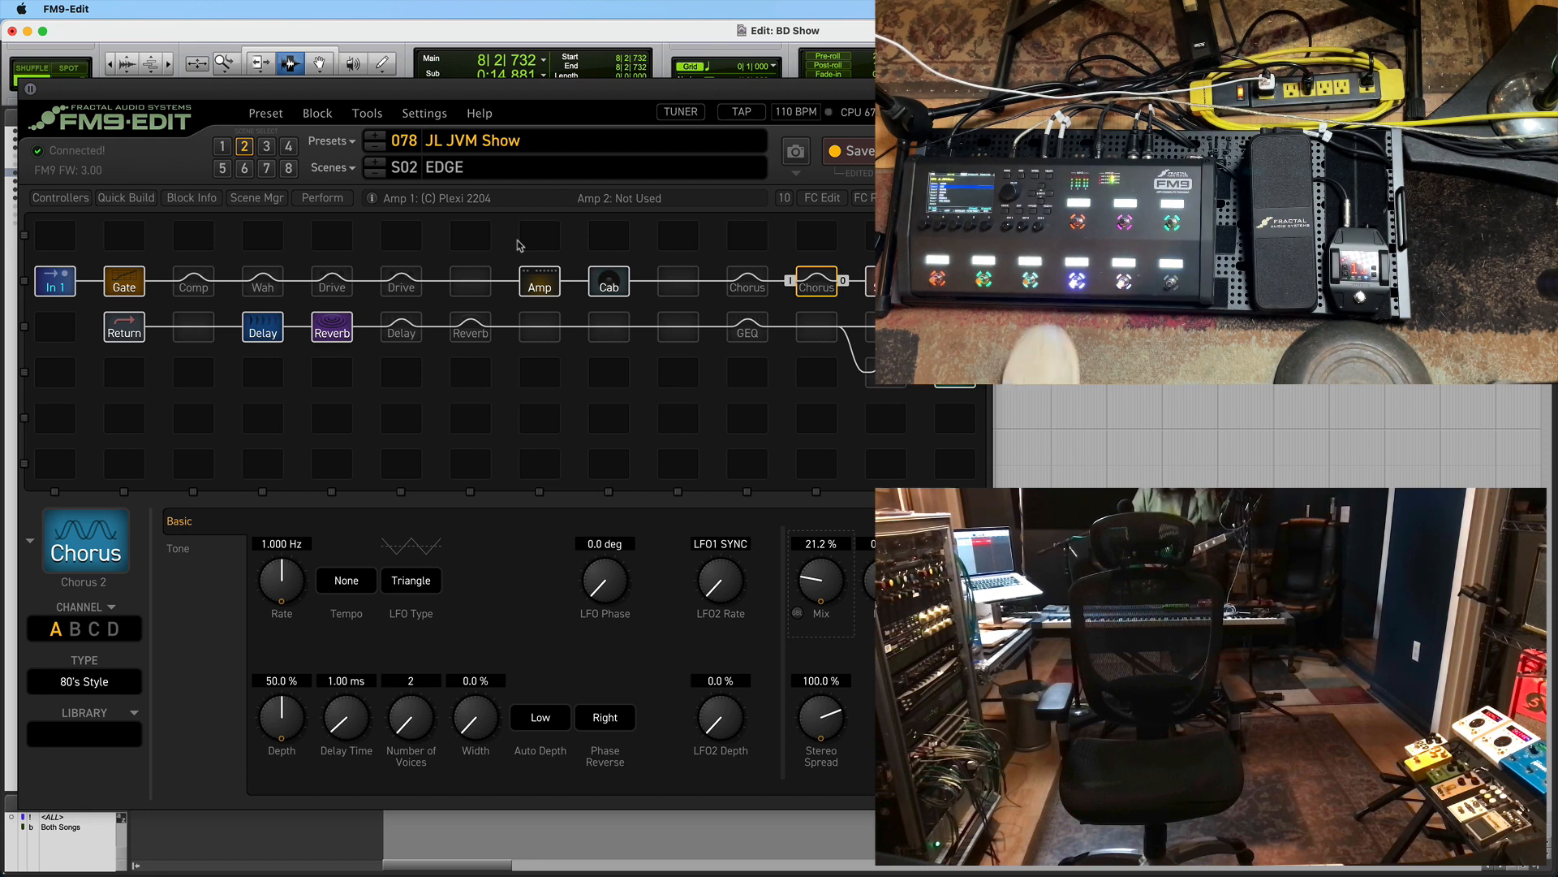
Recall Scene 5 Lead, then move on to Scene 4 Crunch
click(263, 332)
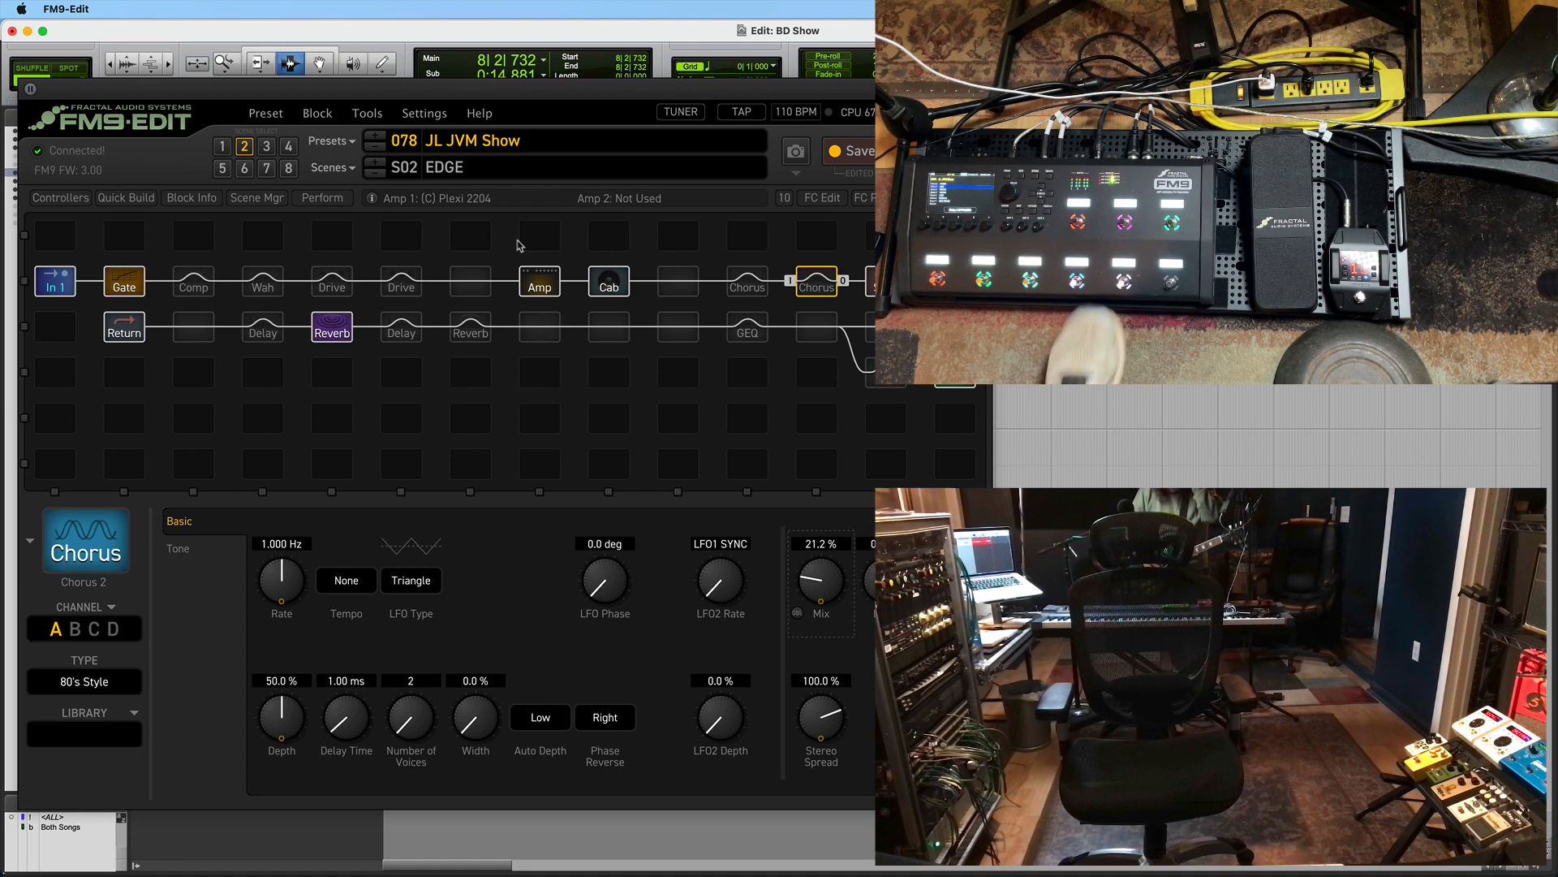
click(400, 332)
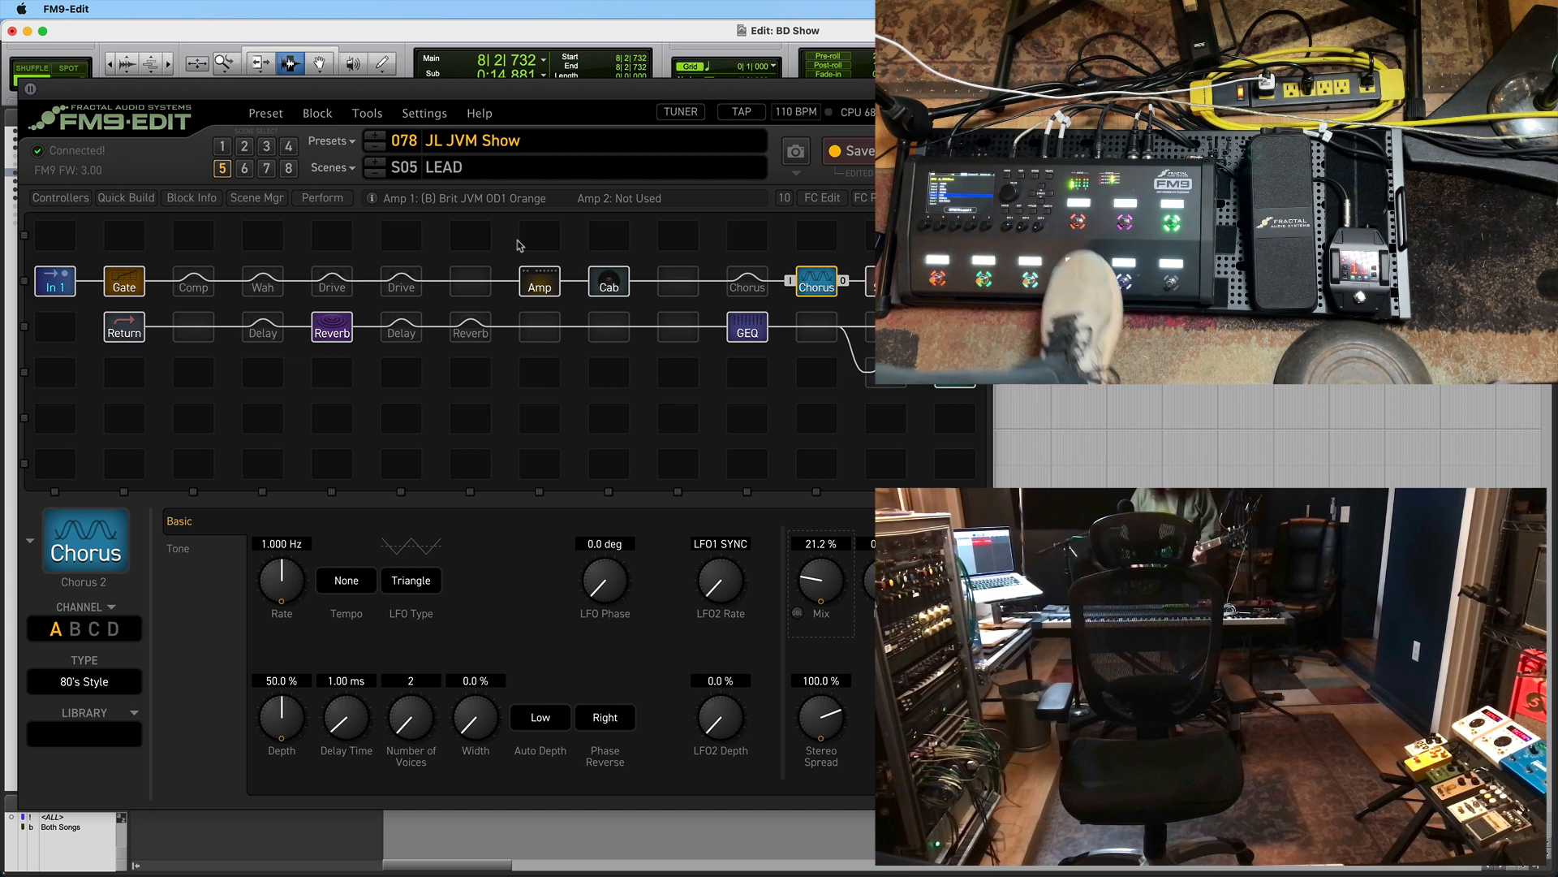
click(401, 332)
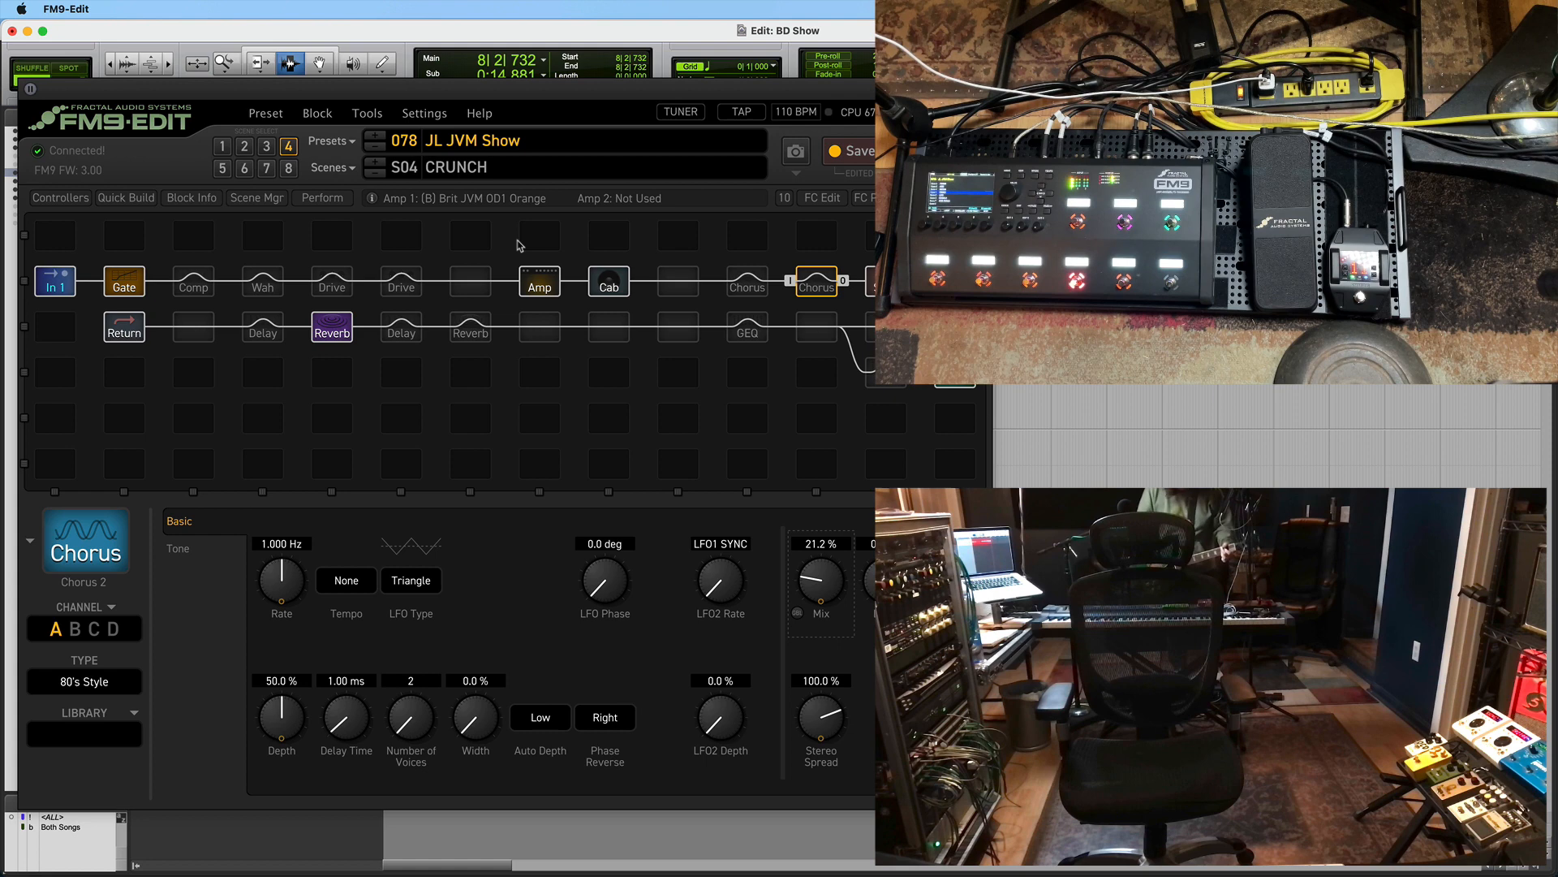
Step down from Crunch through Rhythm and Edge to Scene 1 Fender
click(265, 146)
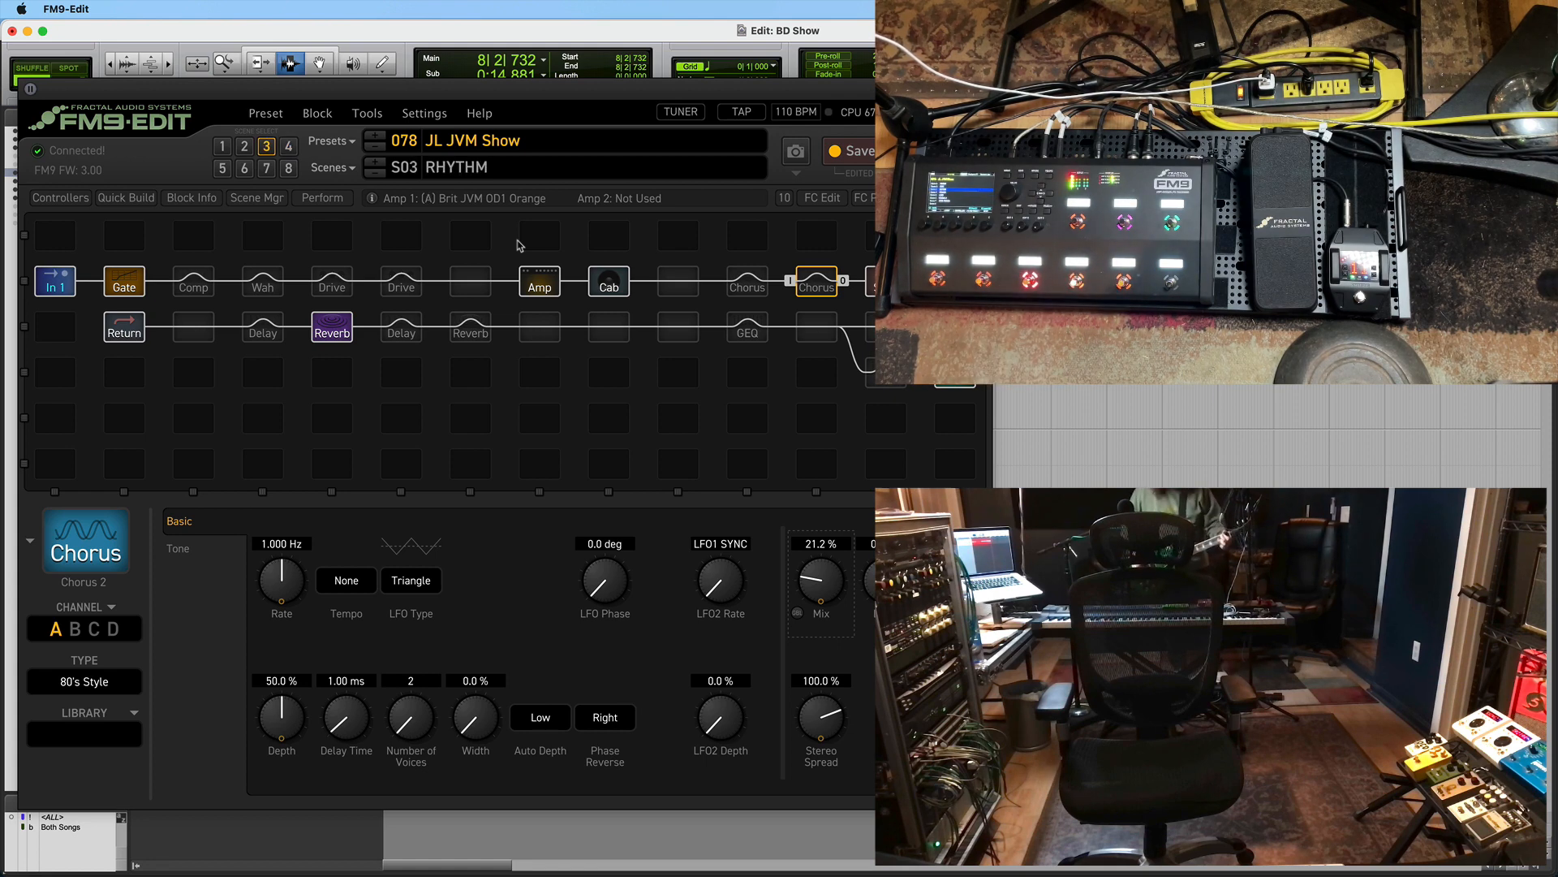
click(222, 146)
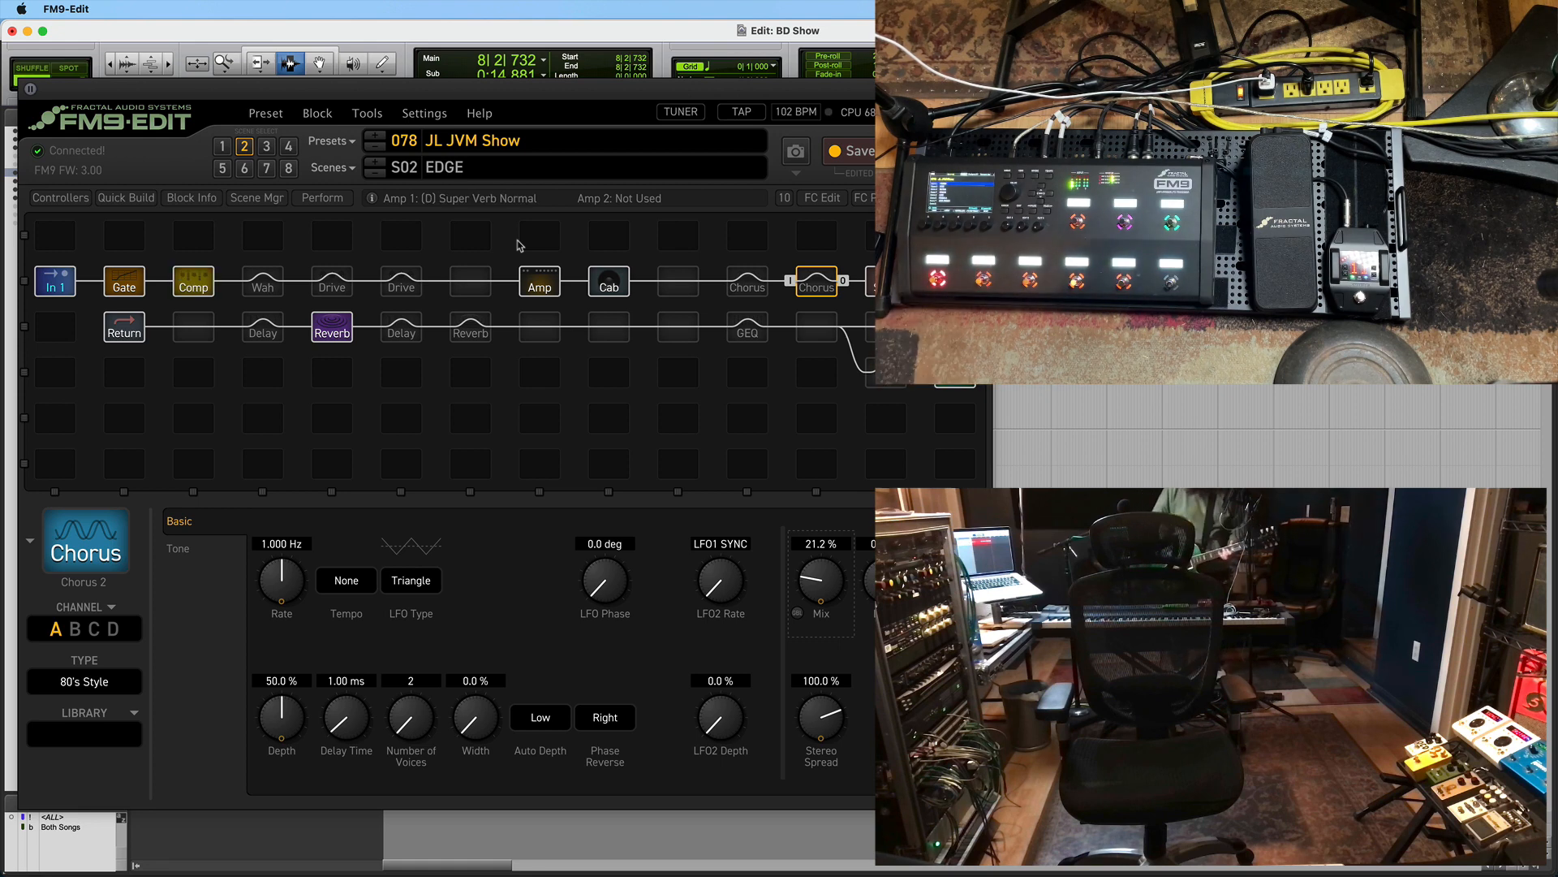
click(222, 146)
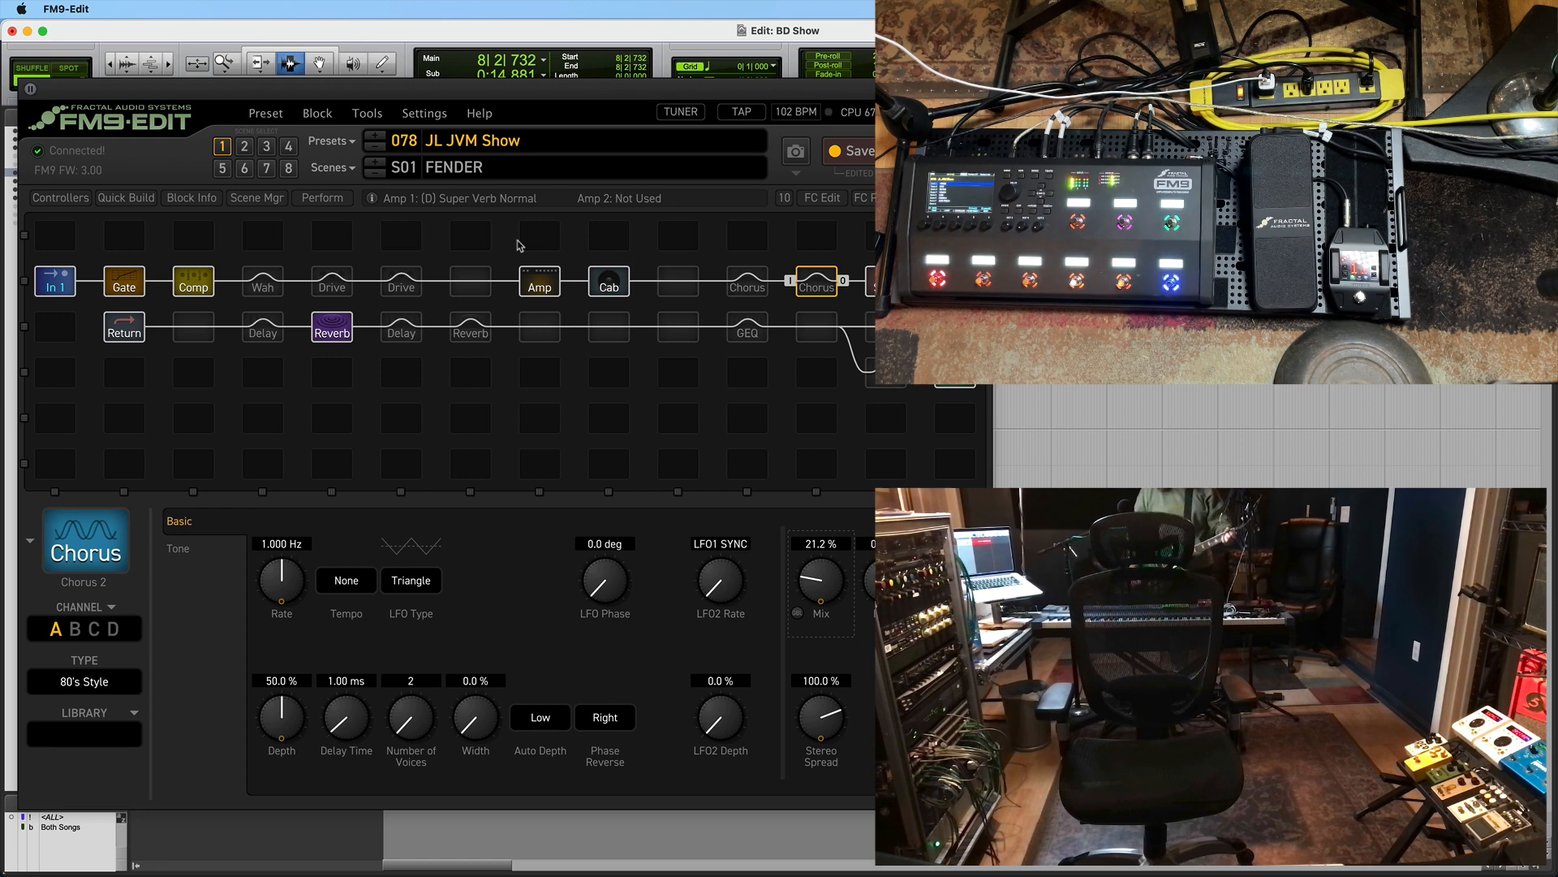
Switch from Fender to Scene 2 Edge with amp 1 on Brit JVM OD1 Orange
click(244, 146)
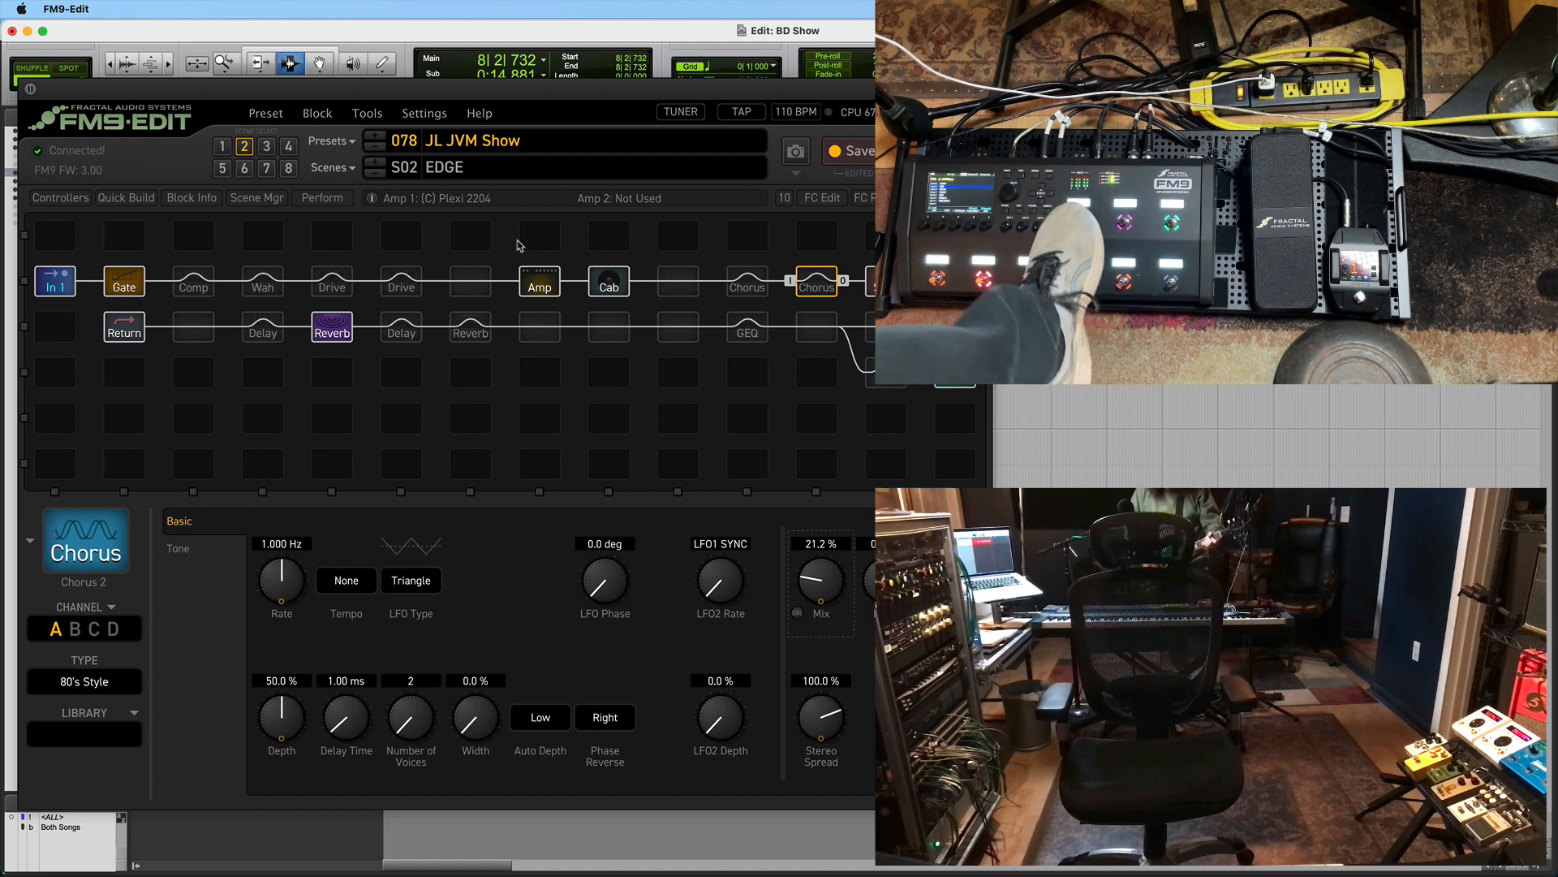
click(401, 282)
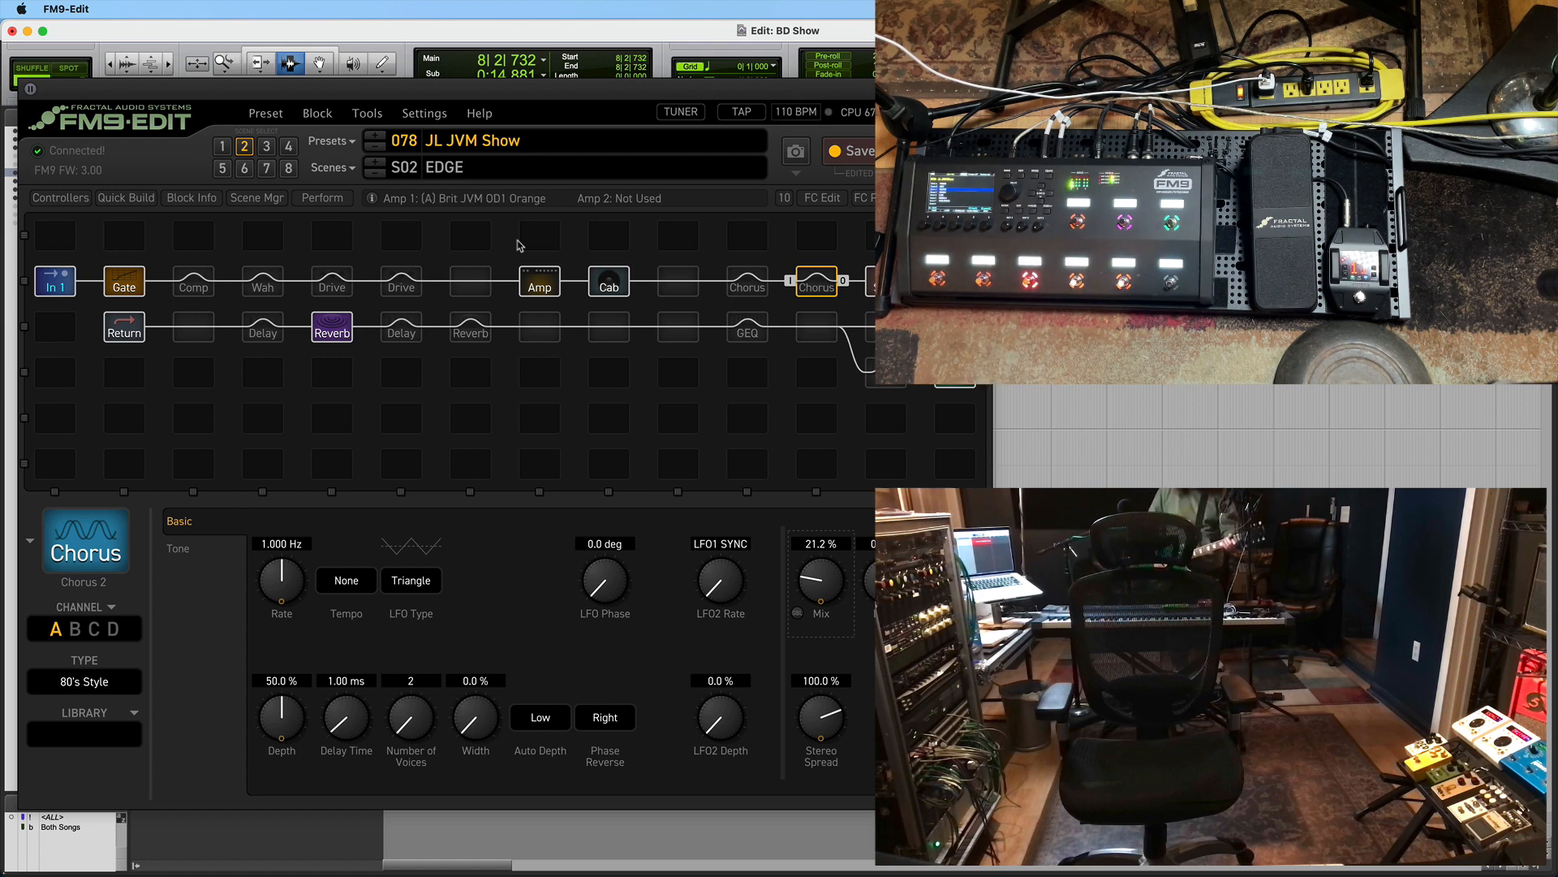
Step up from Edge through Rhythm and Crunch to Scene 5 Lead
click(265, 146)
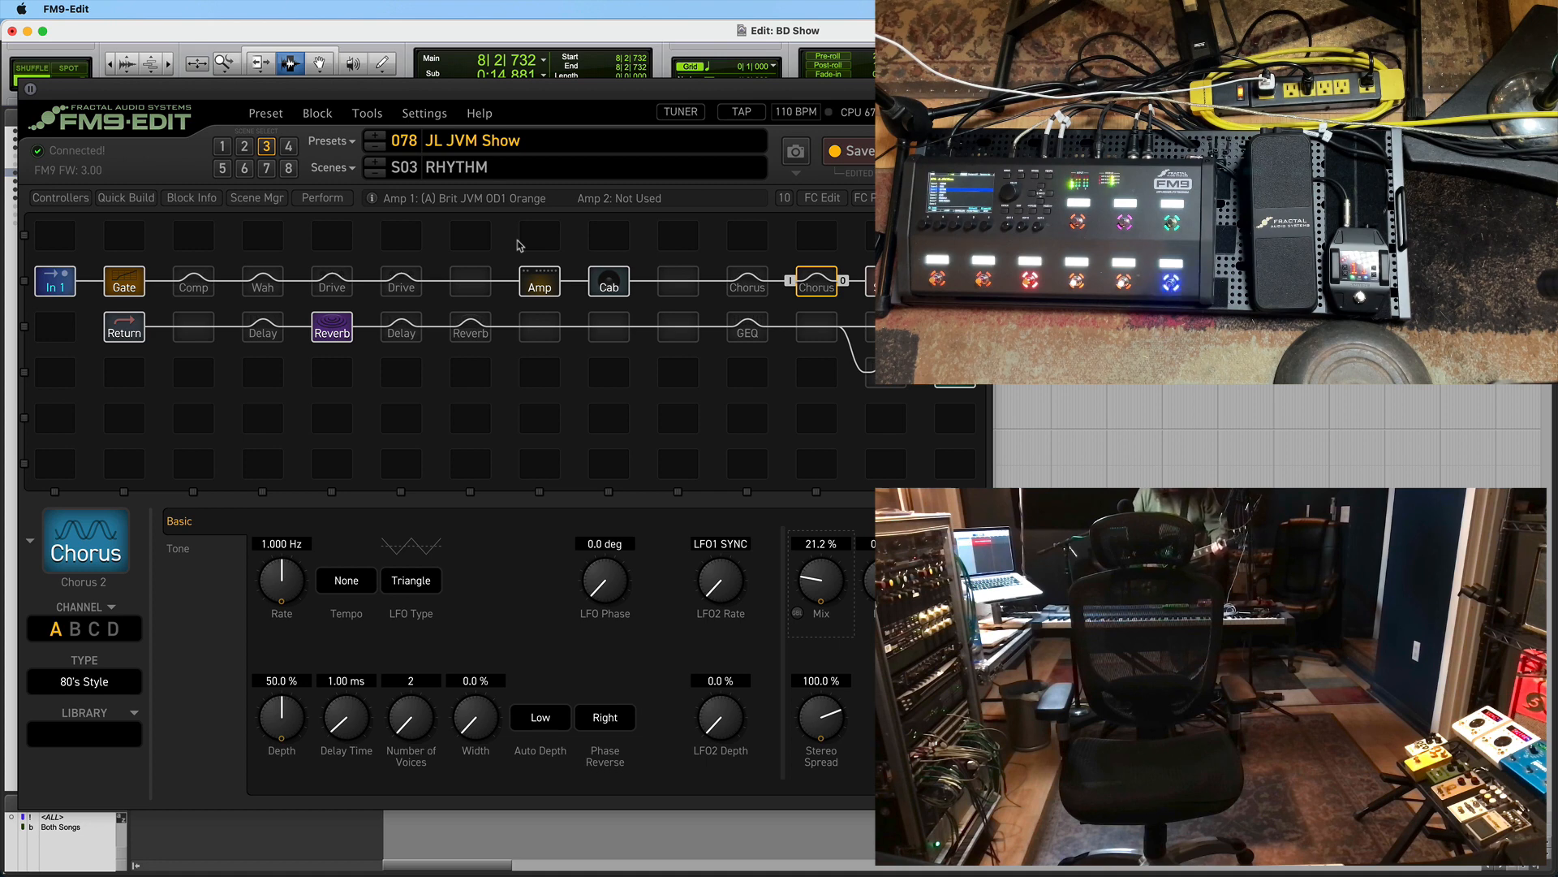
click(289, 146)
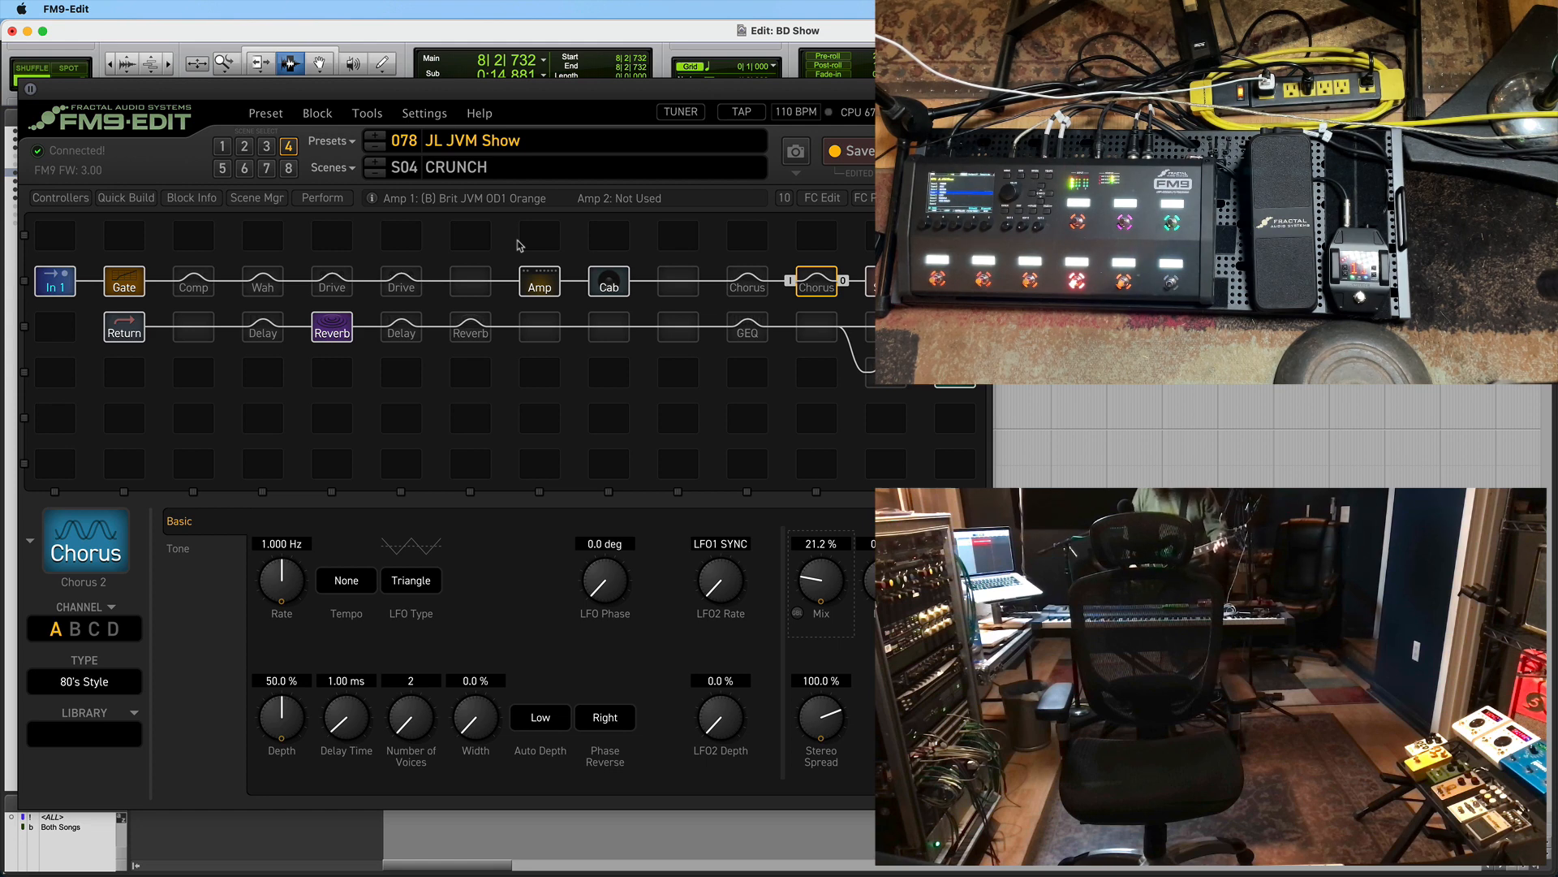
click(221, 168)
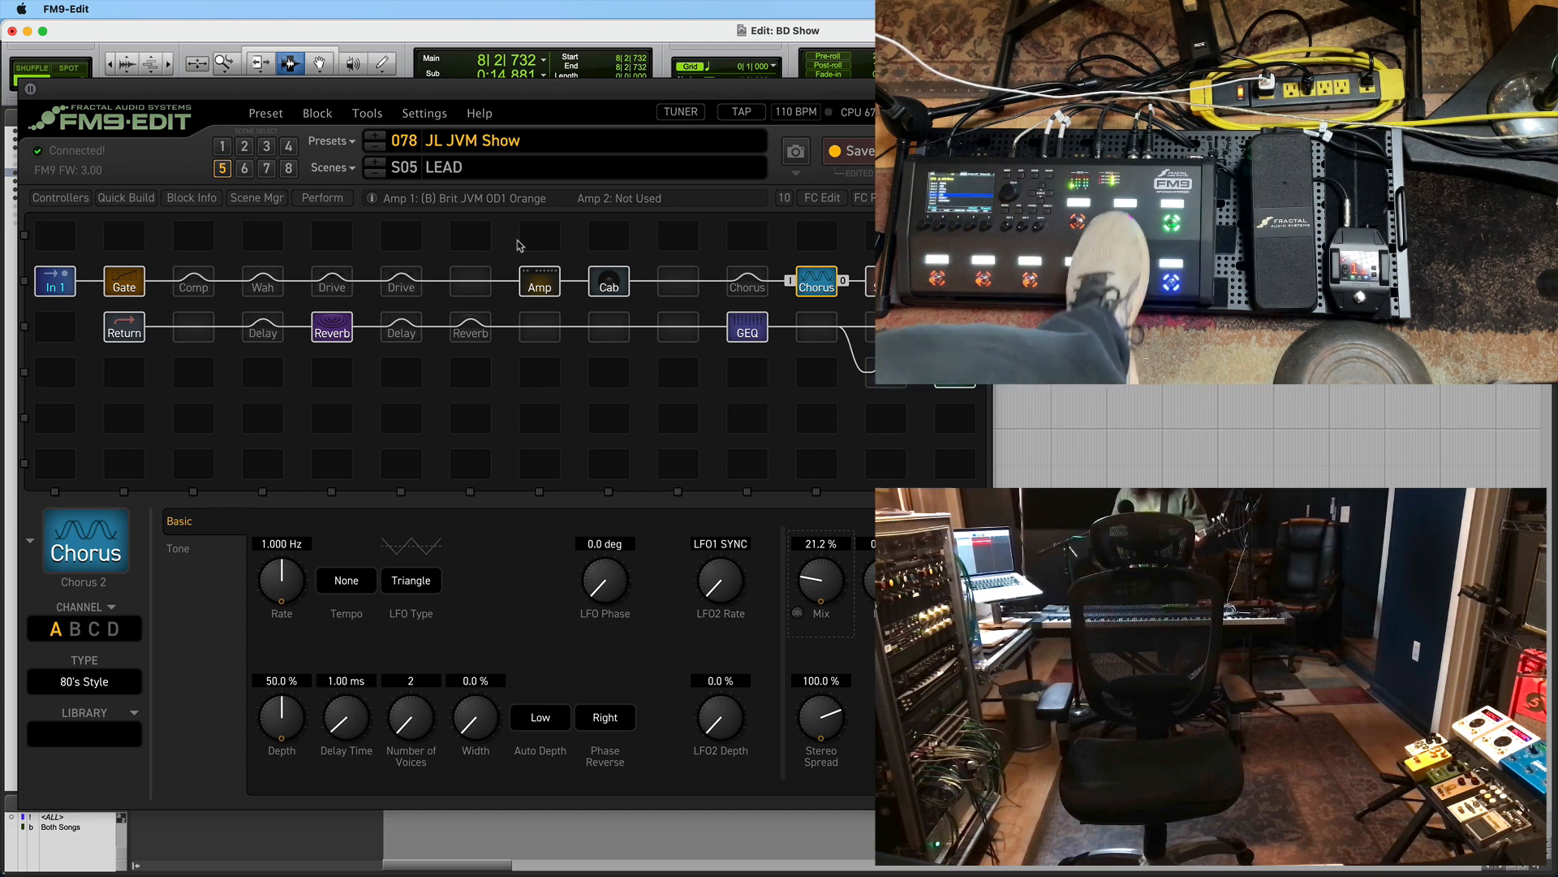
Pass back through the Rhythm scene and land on scene 2 Edge with Plexi 2204
click(266, 146)
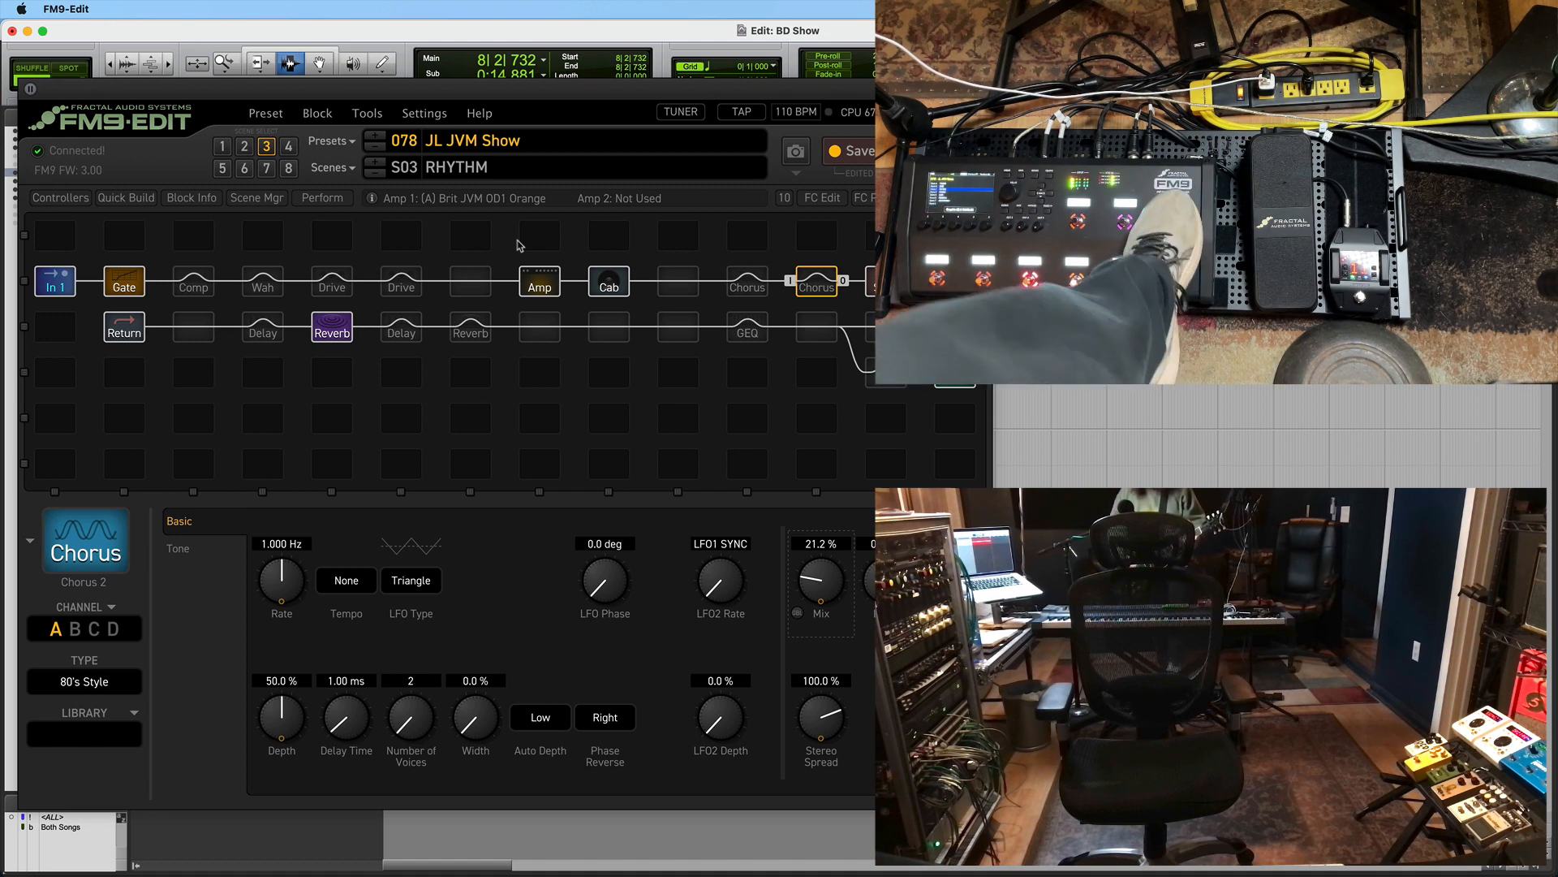
click(747, 328)
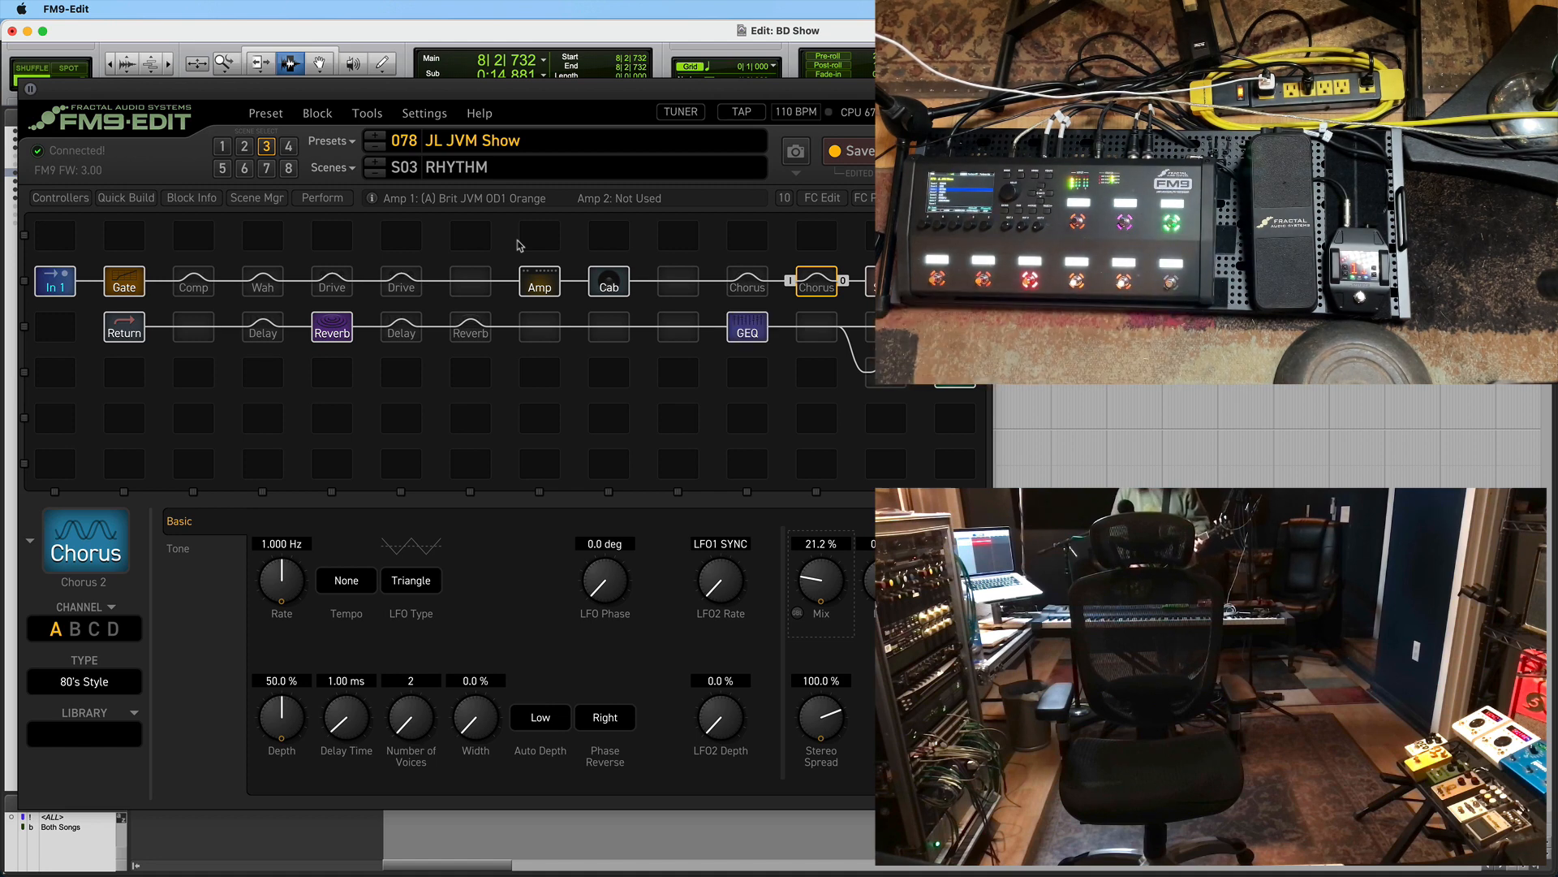
click(747, 328)
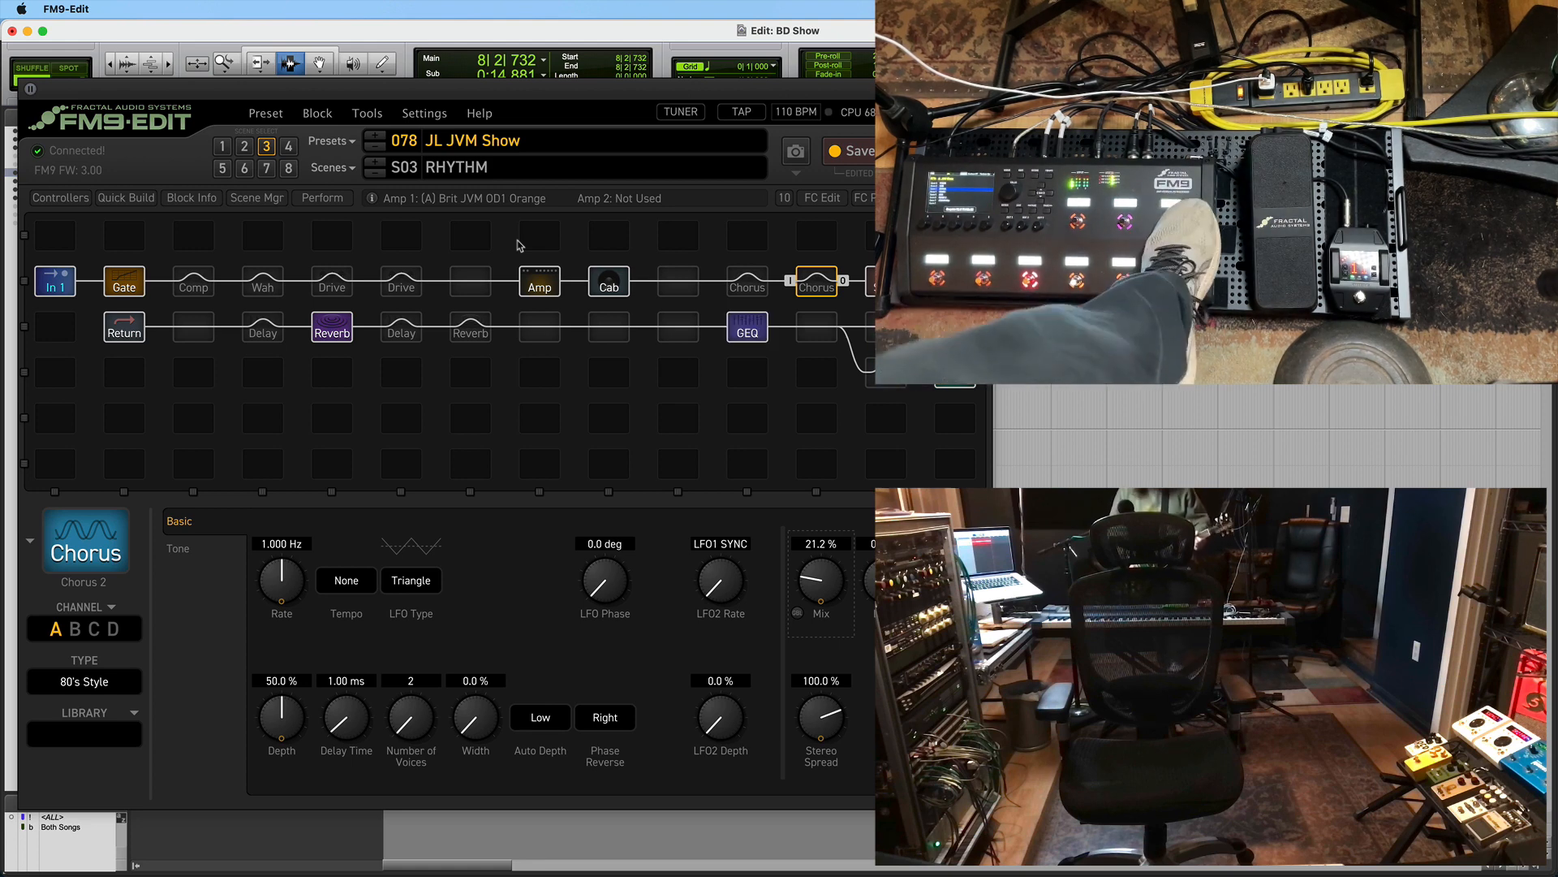
click(244, 146)
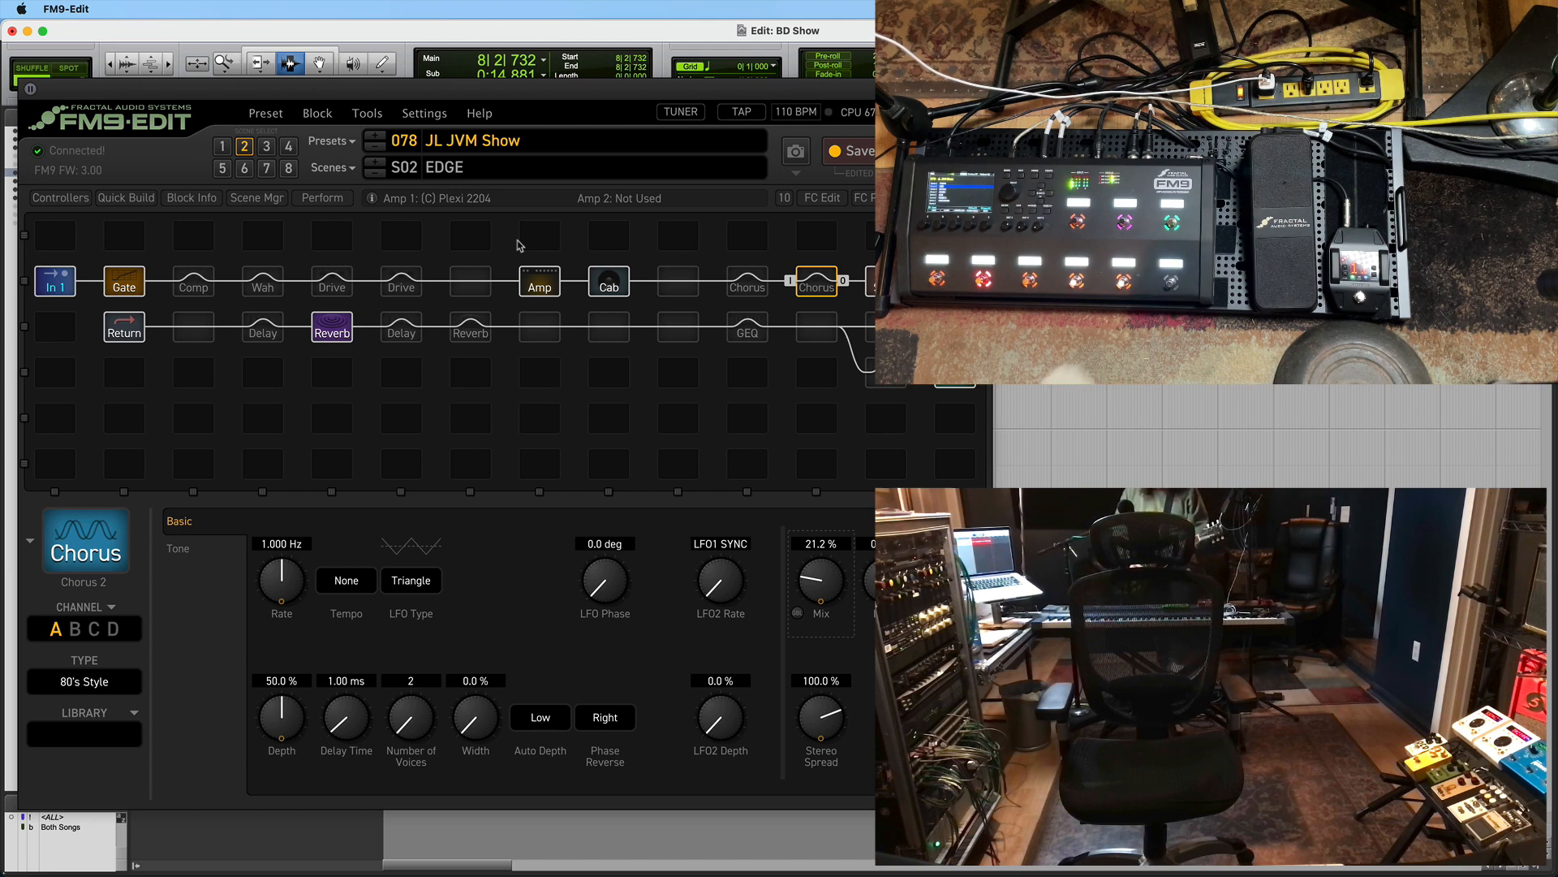
Move through scene 5 Lead to scene 1 Fender with Super Verb Normal on amp 1
click(746, 329)
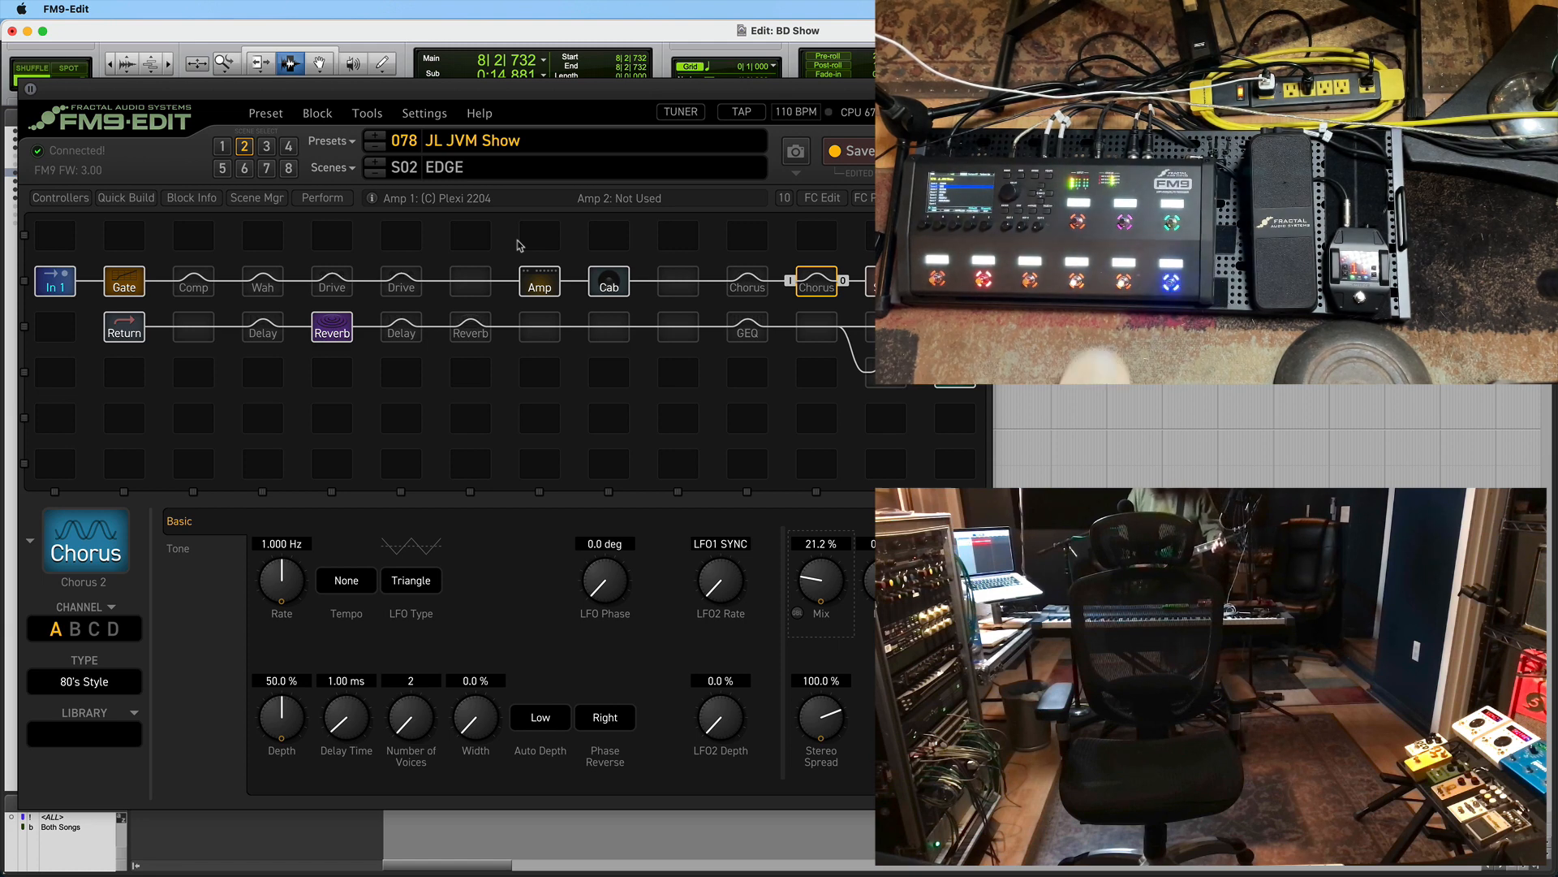
click(222, 168)
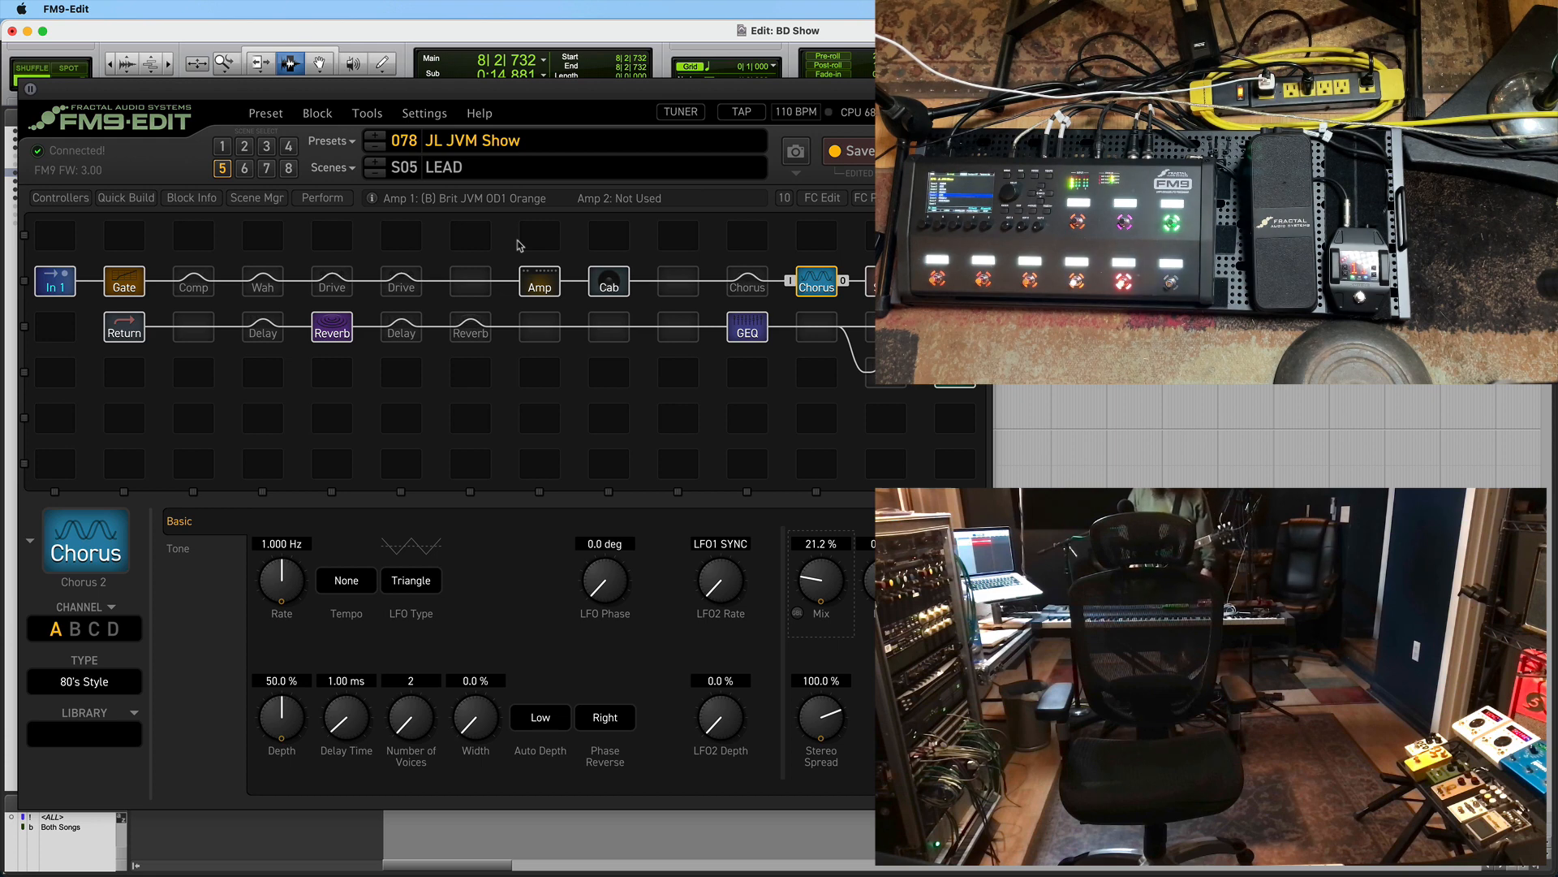
click(747, 327)
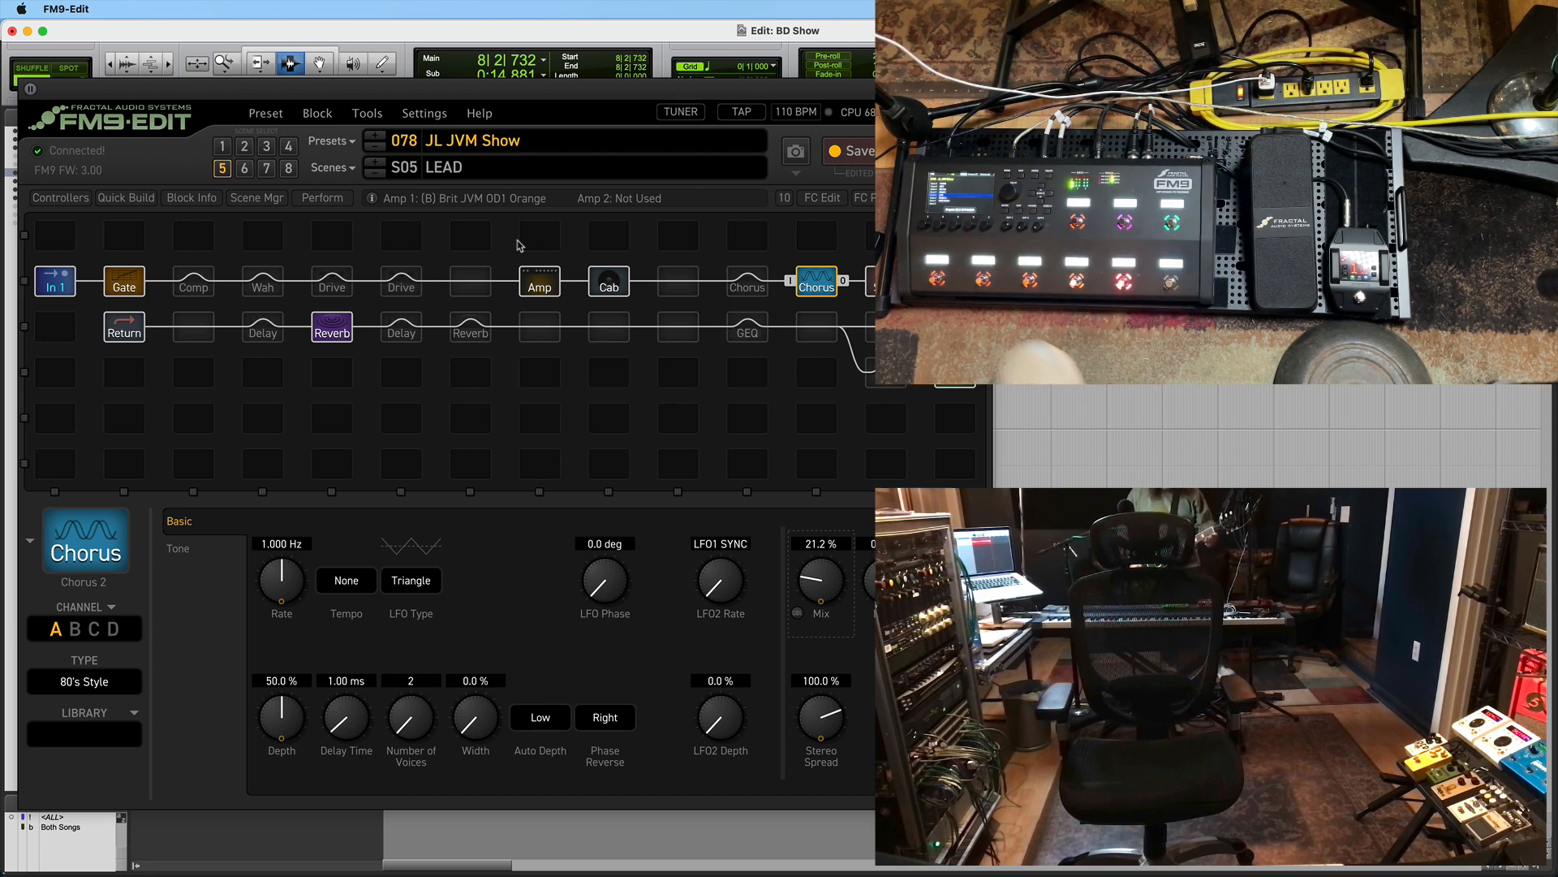
click(222, 146)
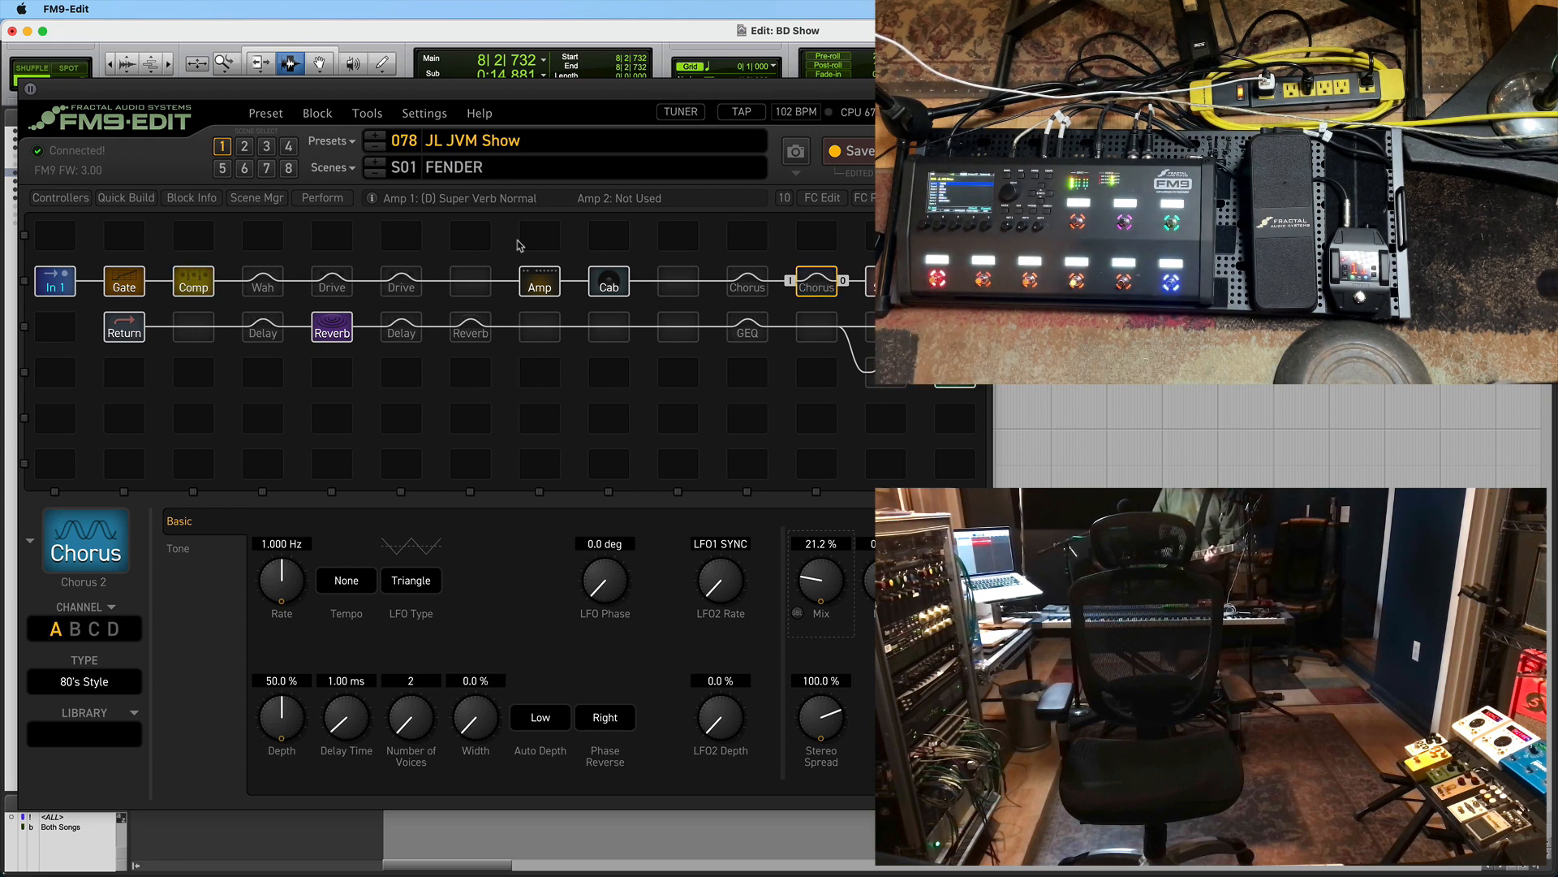